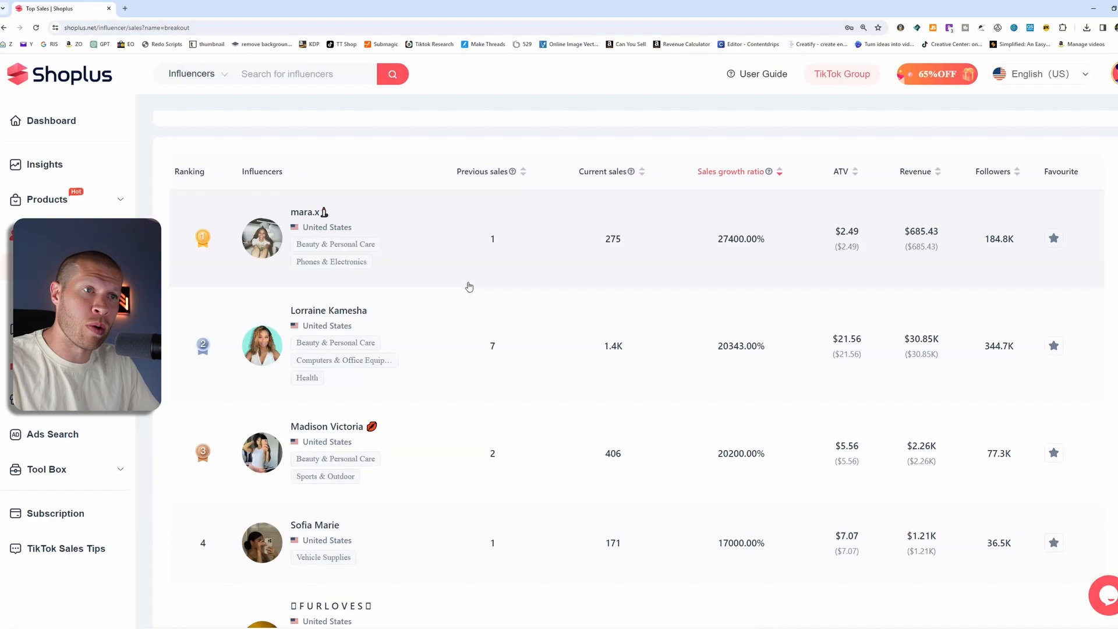
- Scroll through the breakout influencers sales ranking table before heading to the influencer list
scroll(down, 3)
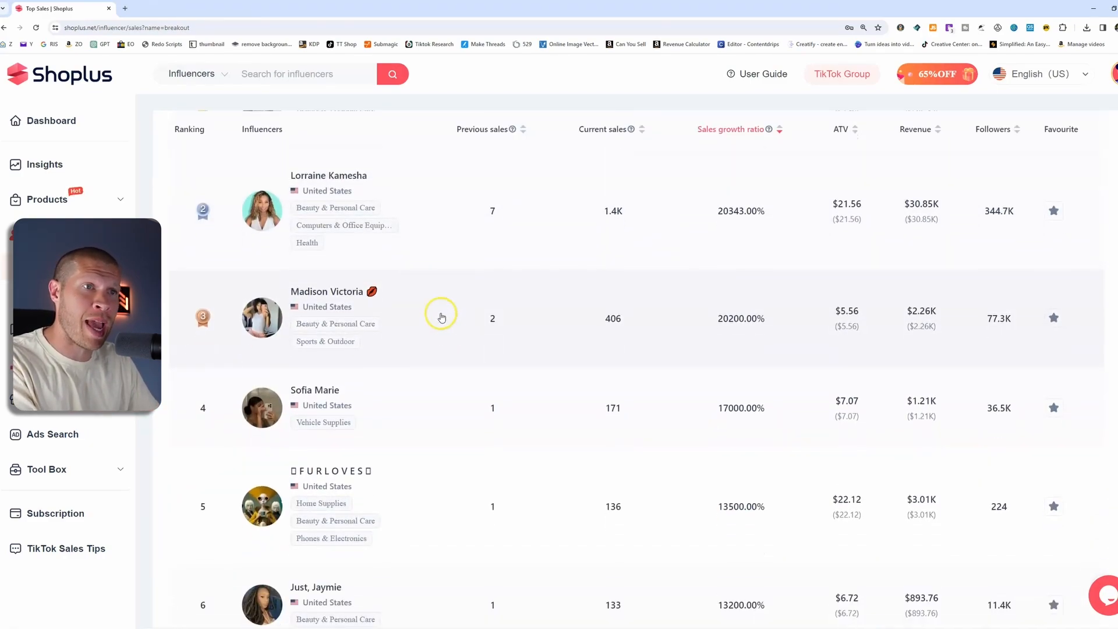
mouse_move(350, 224)
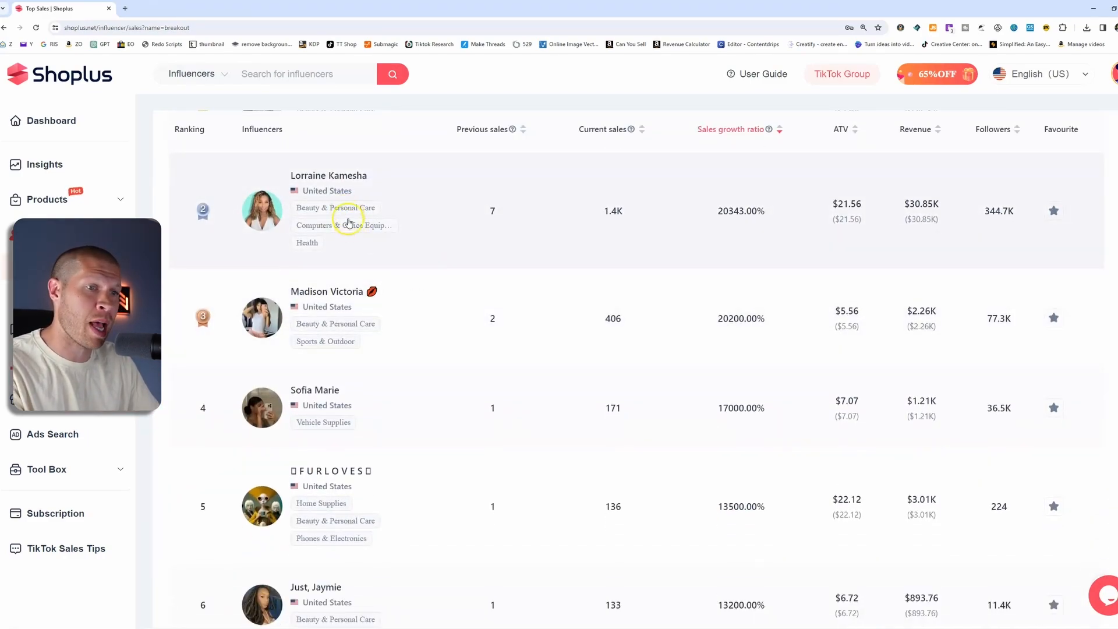
scroll(down, 3)
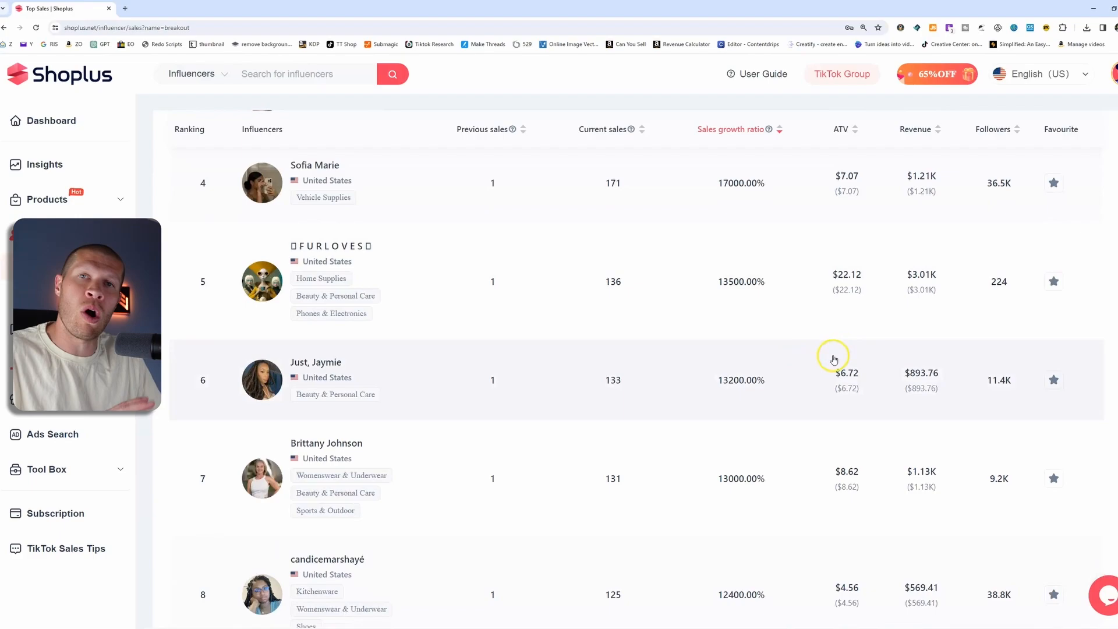
scroll(up, 3)
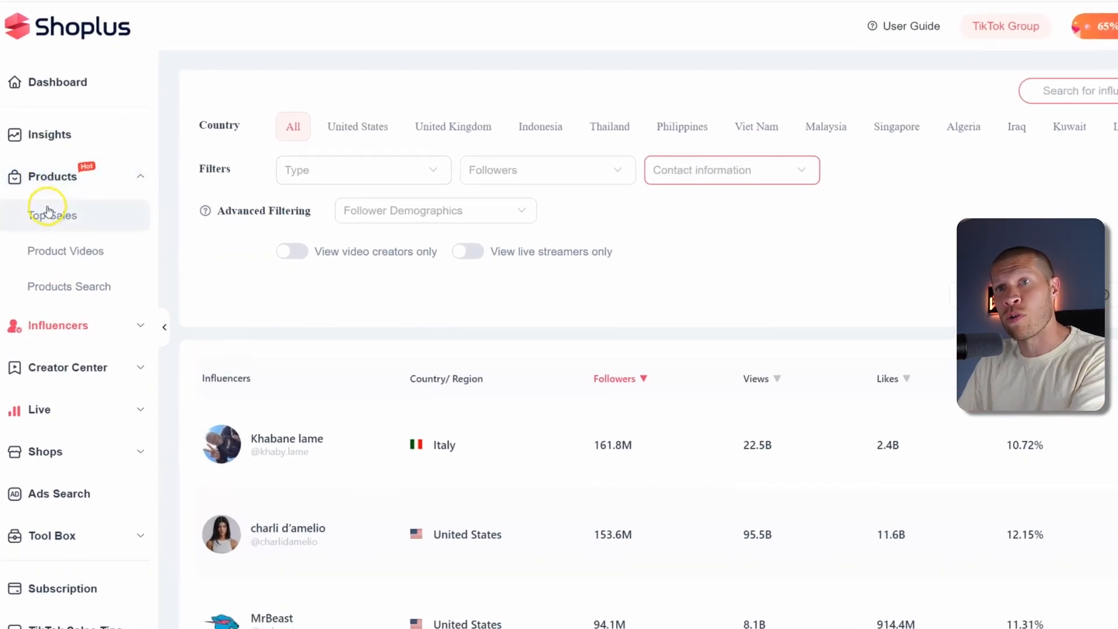
- Go to Products > Top Sales to see the U.S. top-selling products ranking
click(49, 214)
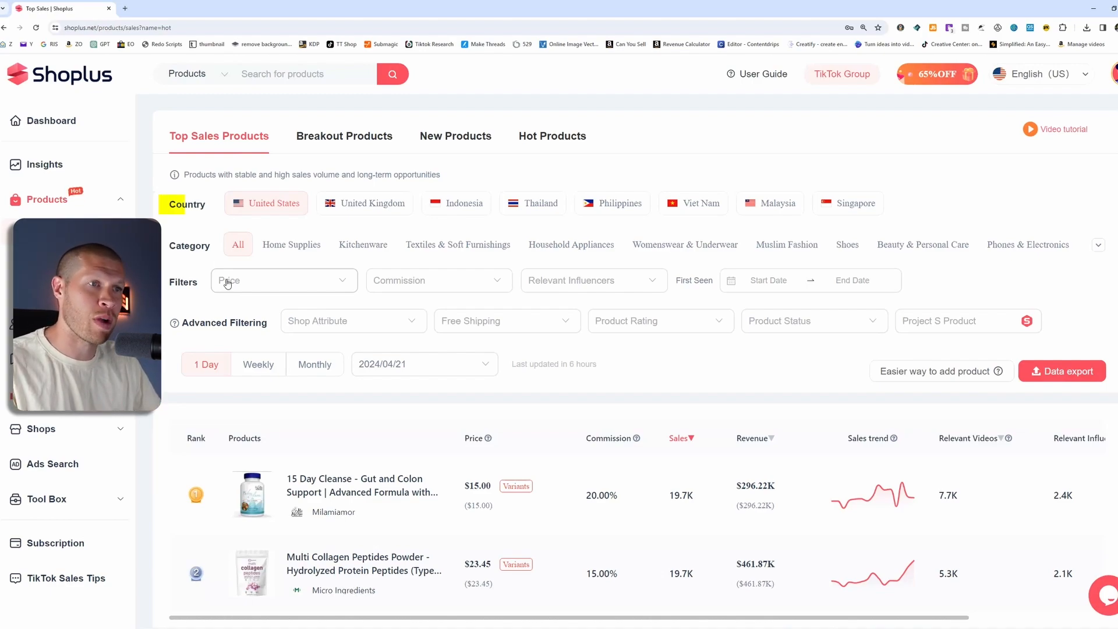
mouse_move(853, 196)
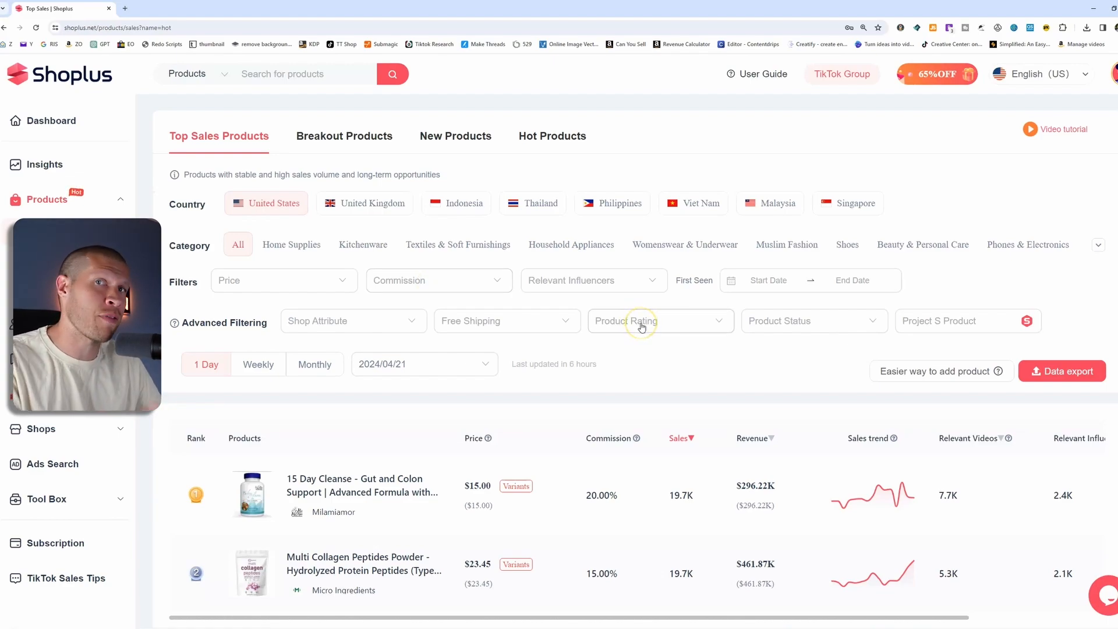
click(656, 321)
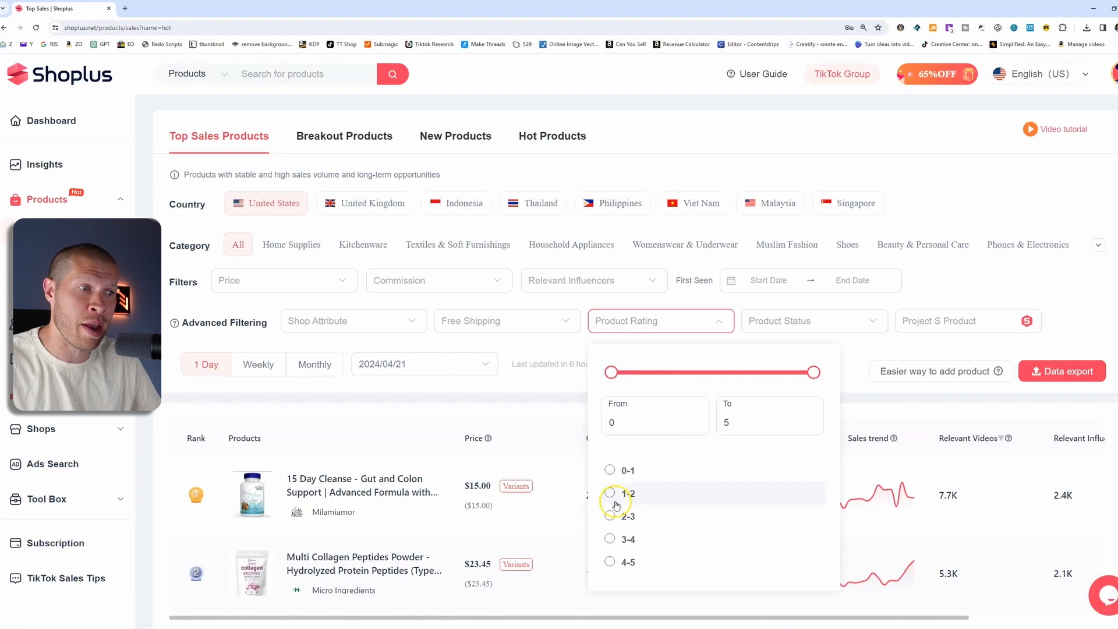
click(303, 384)
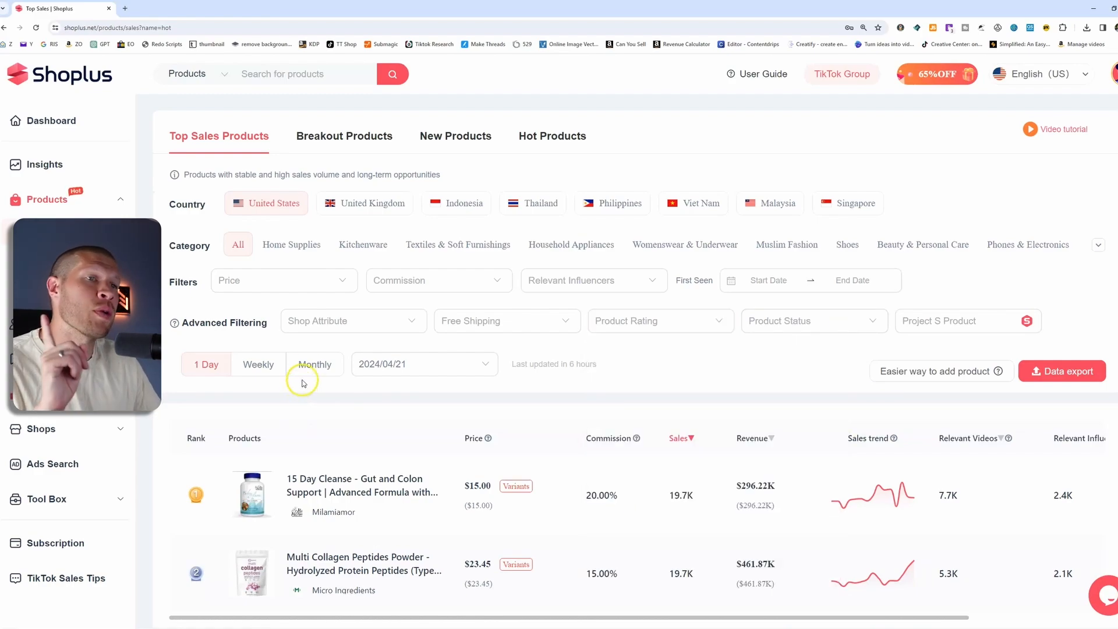
mouse_move(313, 370)
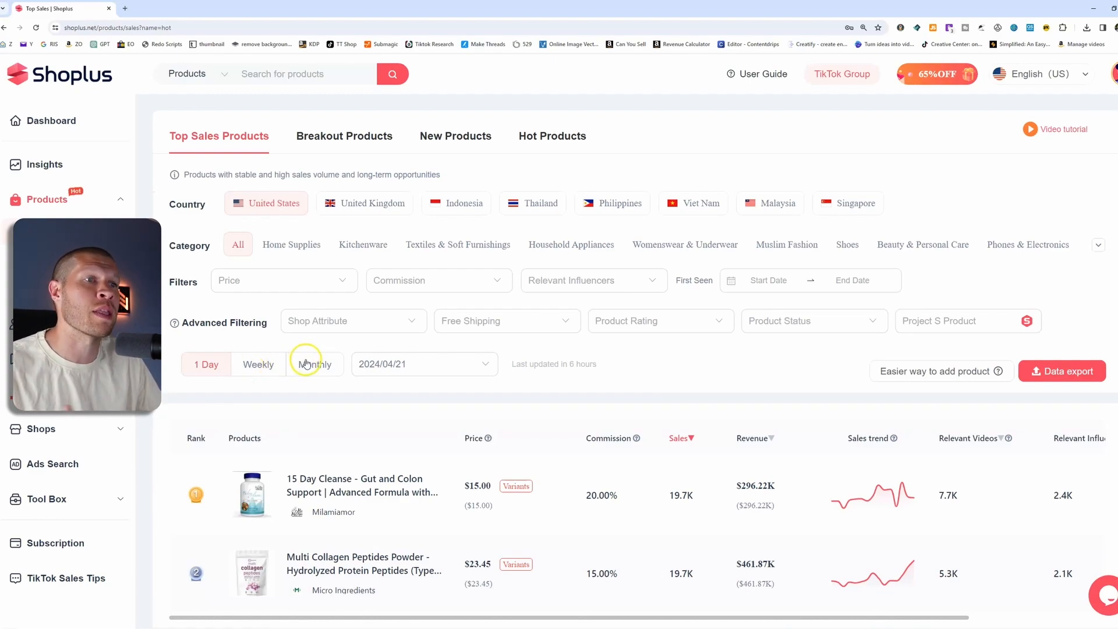
mouse_move(315, 365)
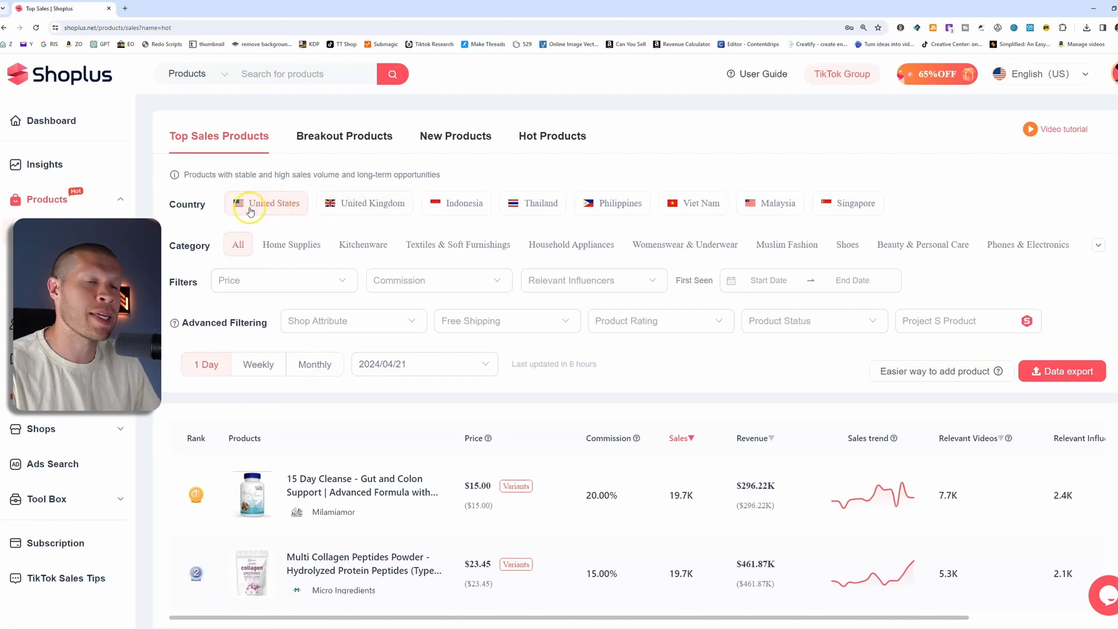
mouse_move(238, 215)
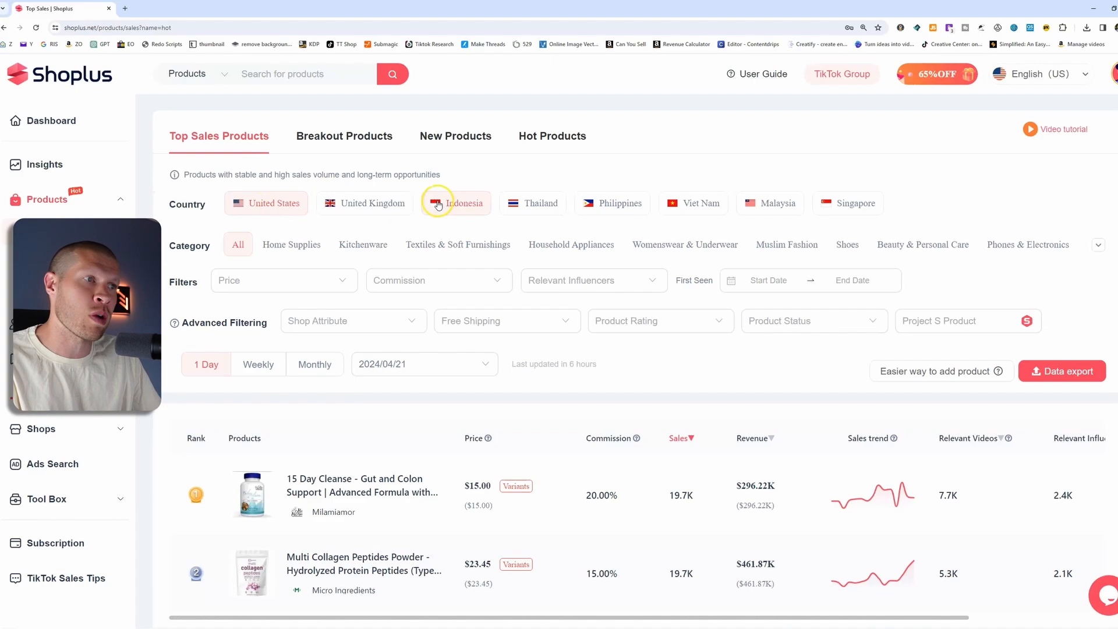
- Choose Men's Care from the Beauty & Personal Care subcategories to filter the ranking
click(923, 245)
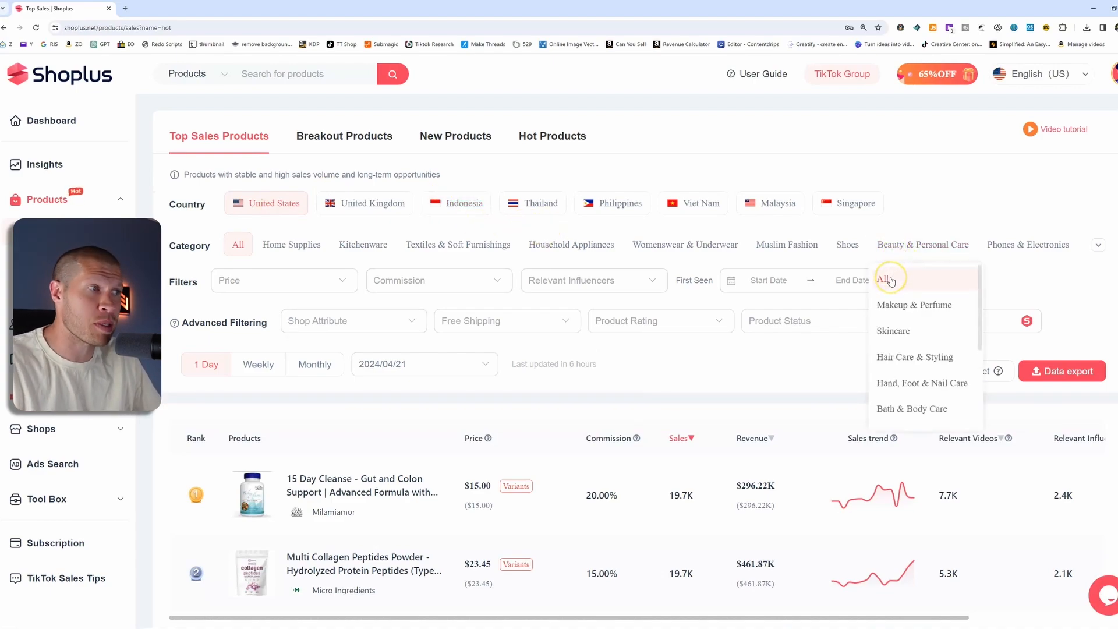
scroll(down, 3)
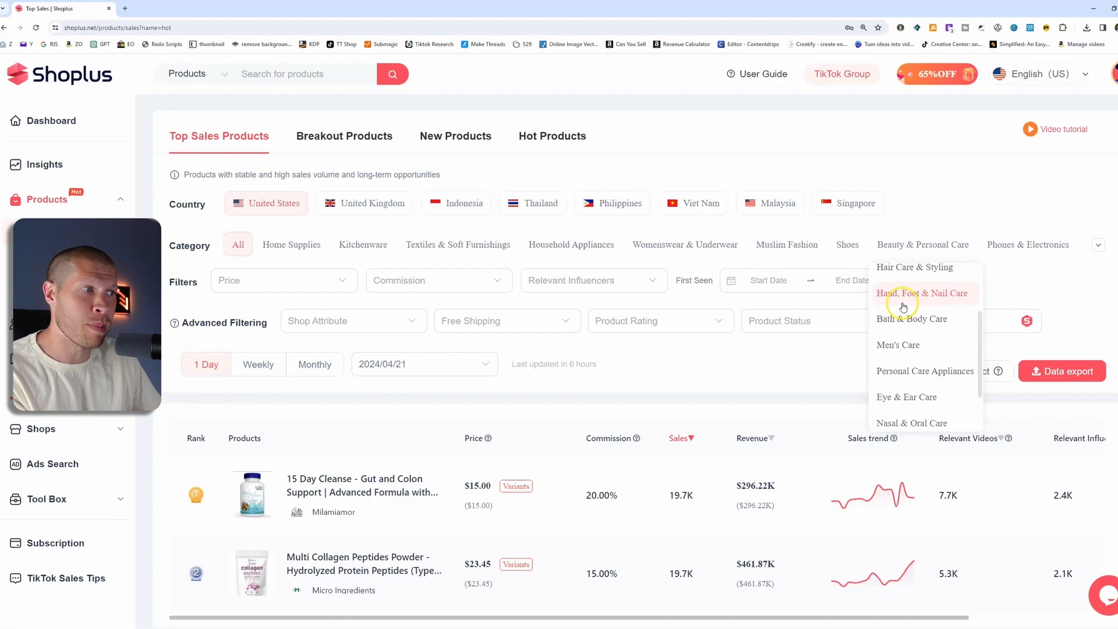
mouse_move(899, 345)
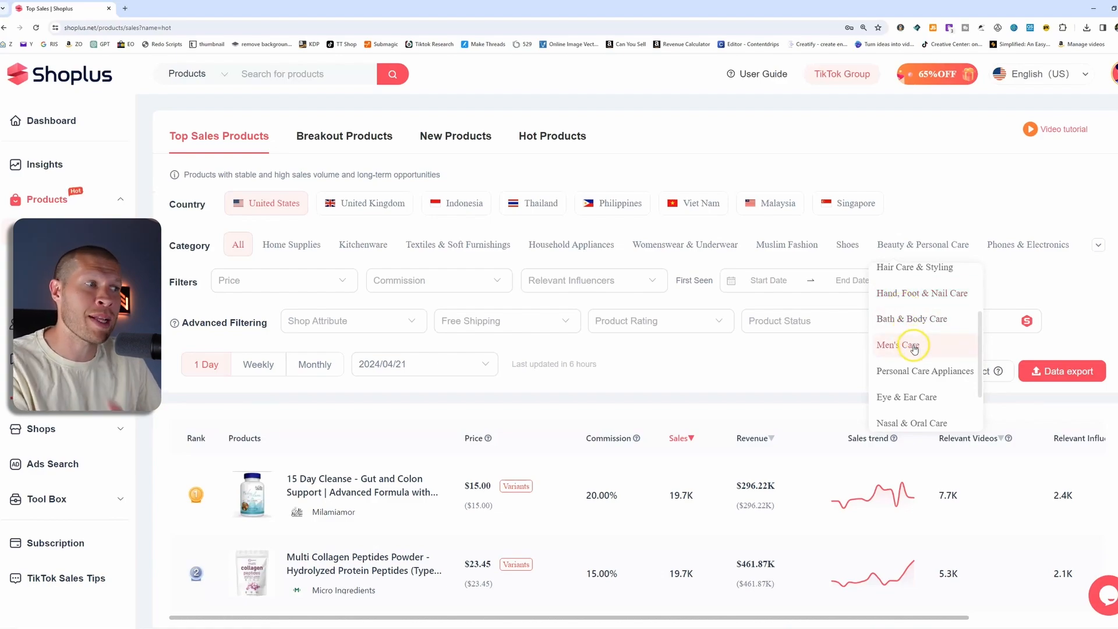
scroll(down, 3)
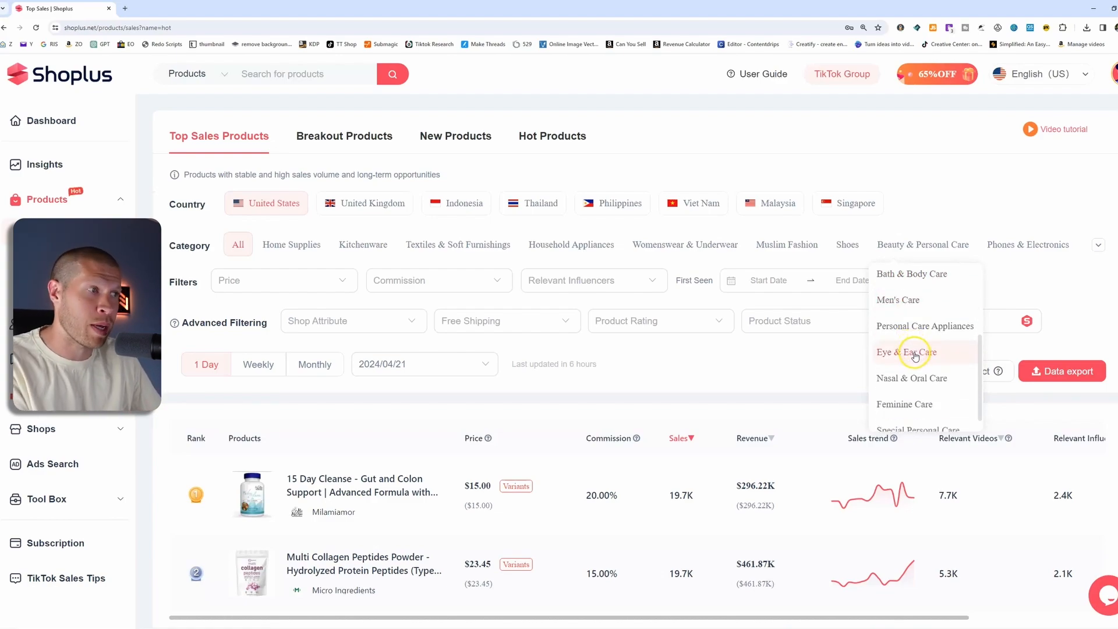
click(898, 299)
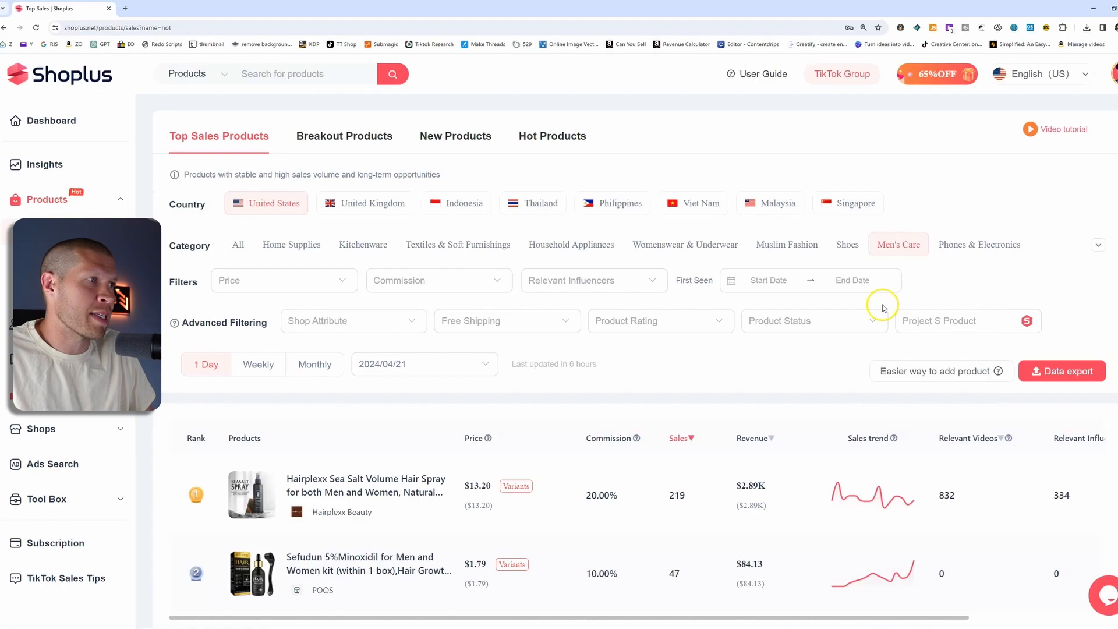
mouse_move(218, 198)
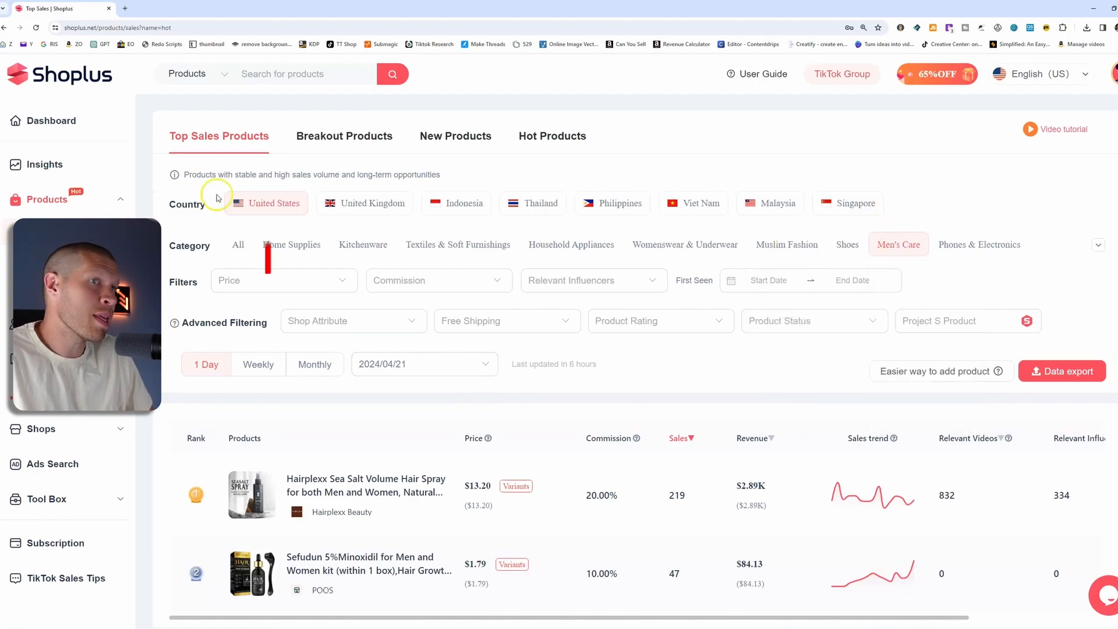
click(898, 244)
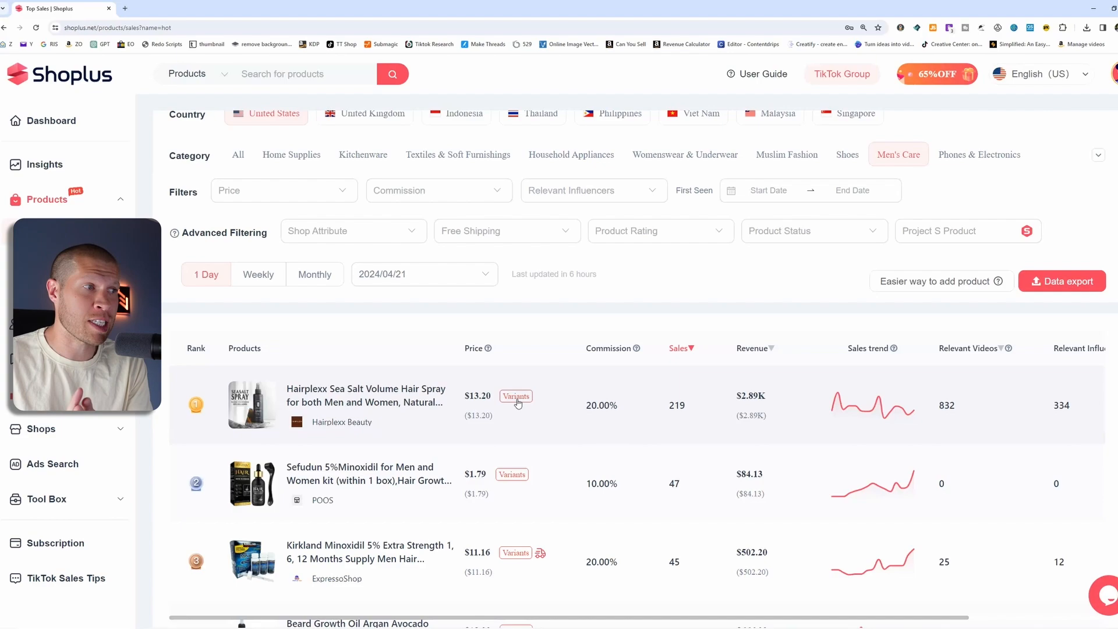
mouse_move(884, 401)
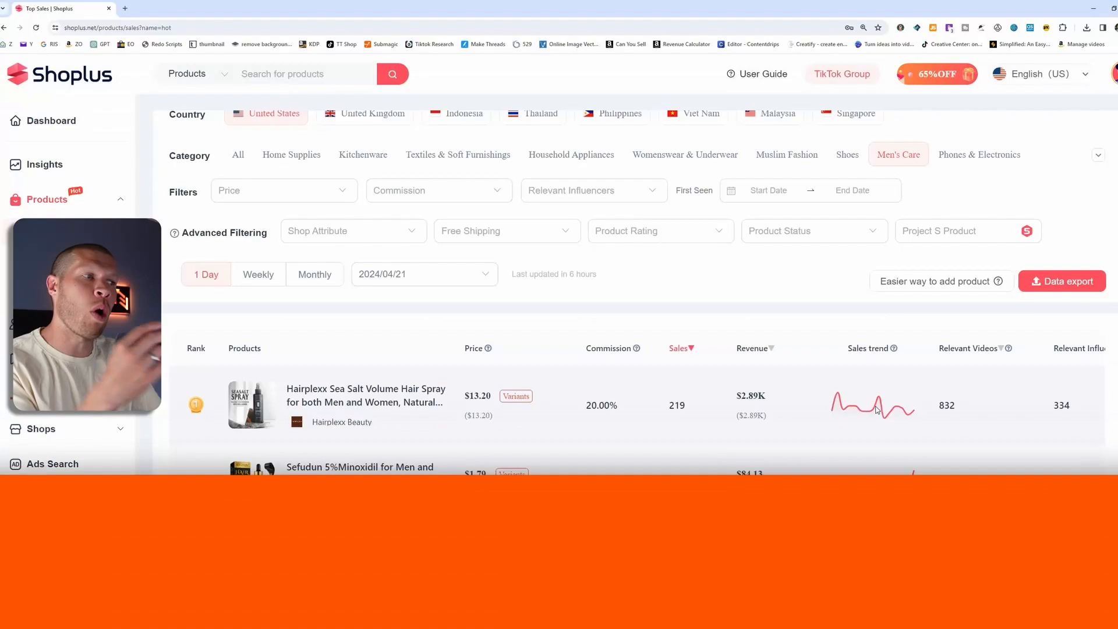
scroll(down, 3)
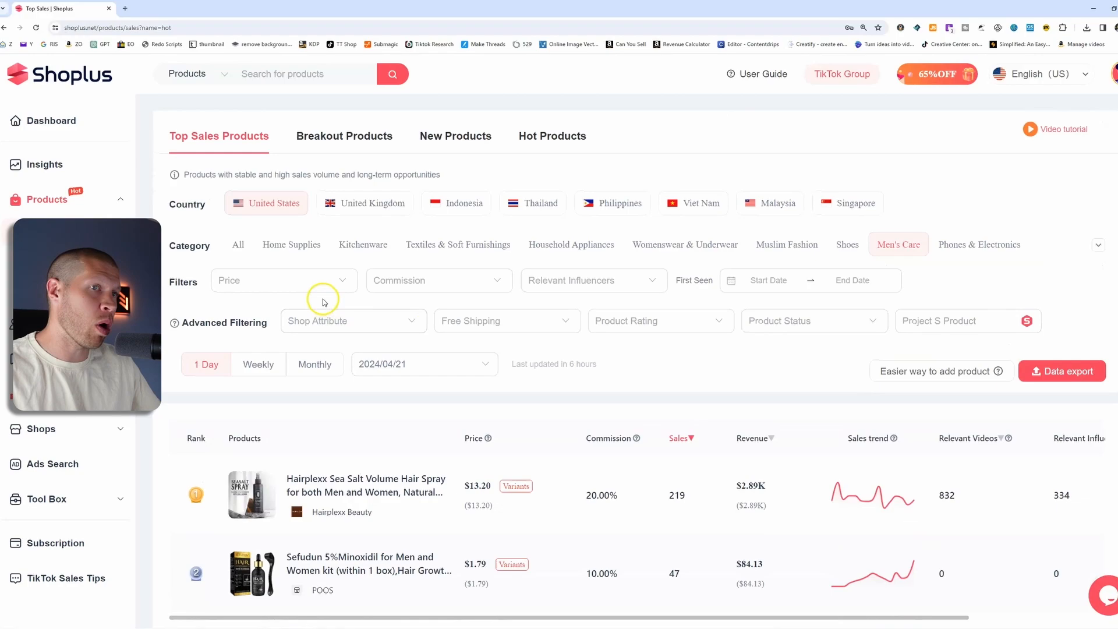
- Set the price filter to $10-$20, then to ≤$1, leaving no Men's Care results
click(283, 281)
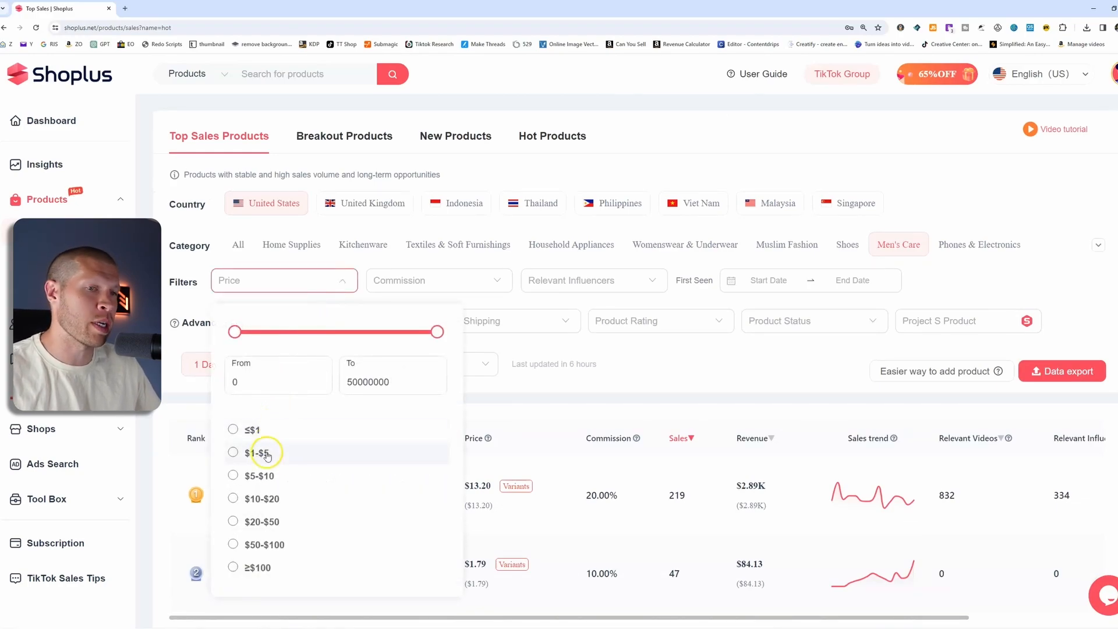
mouse_move(262, 497)
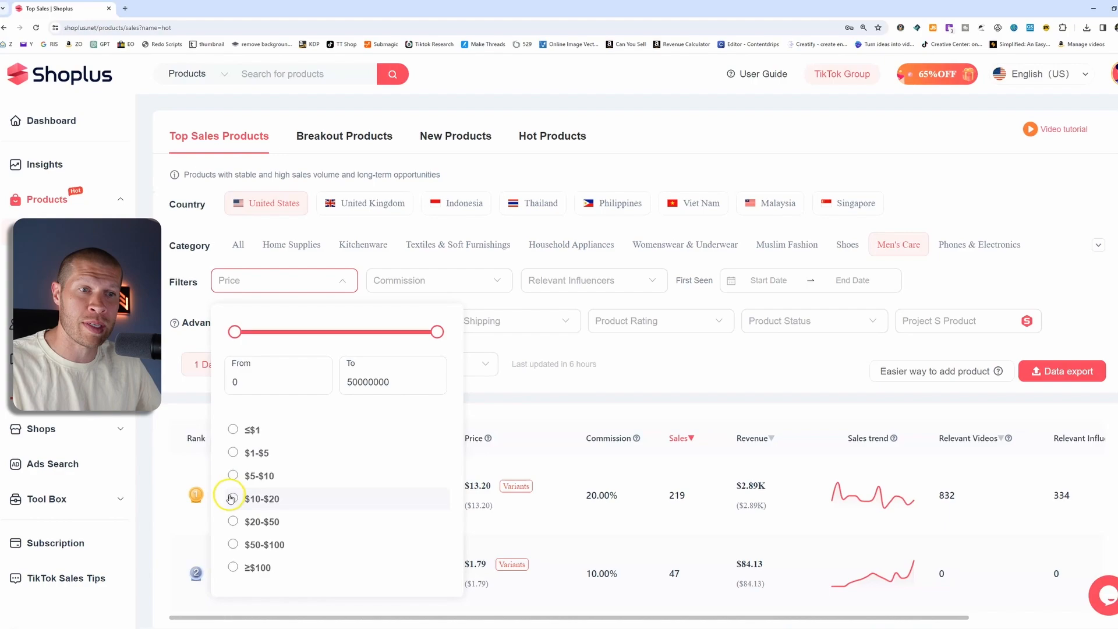
click(233, 498)
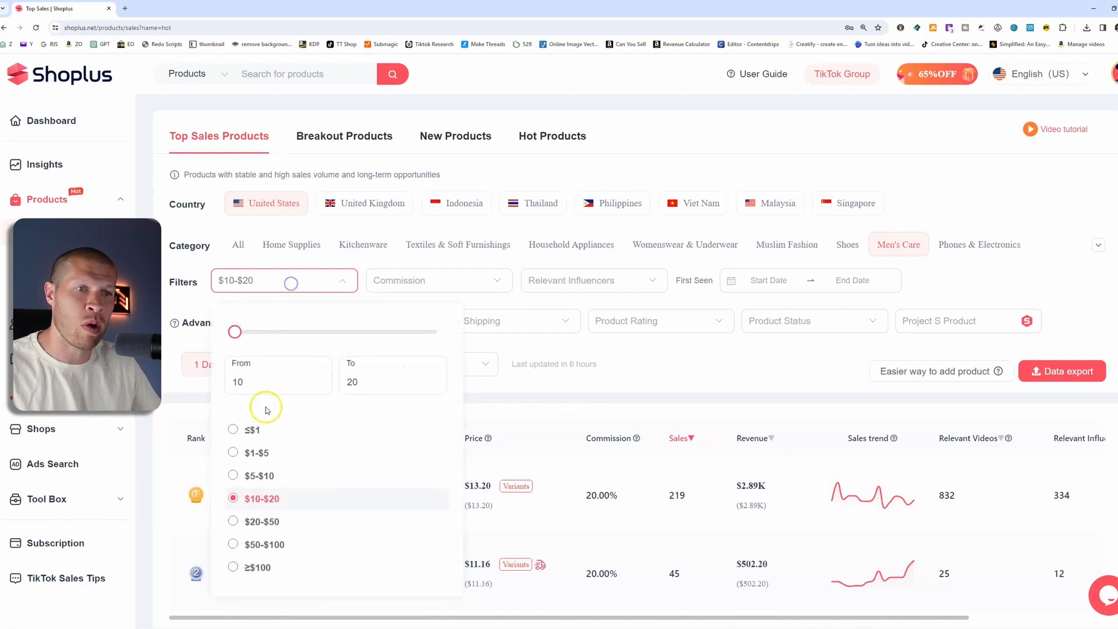
mouse_move(236, 303)
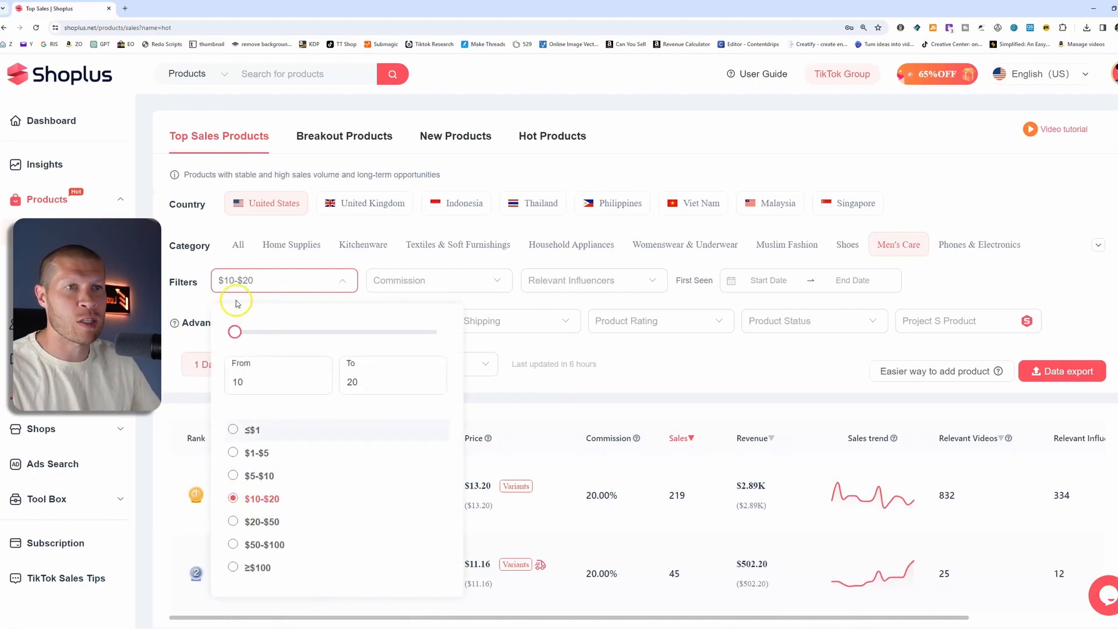
click(255, 430)
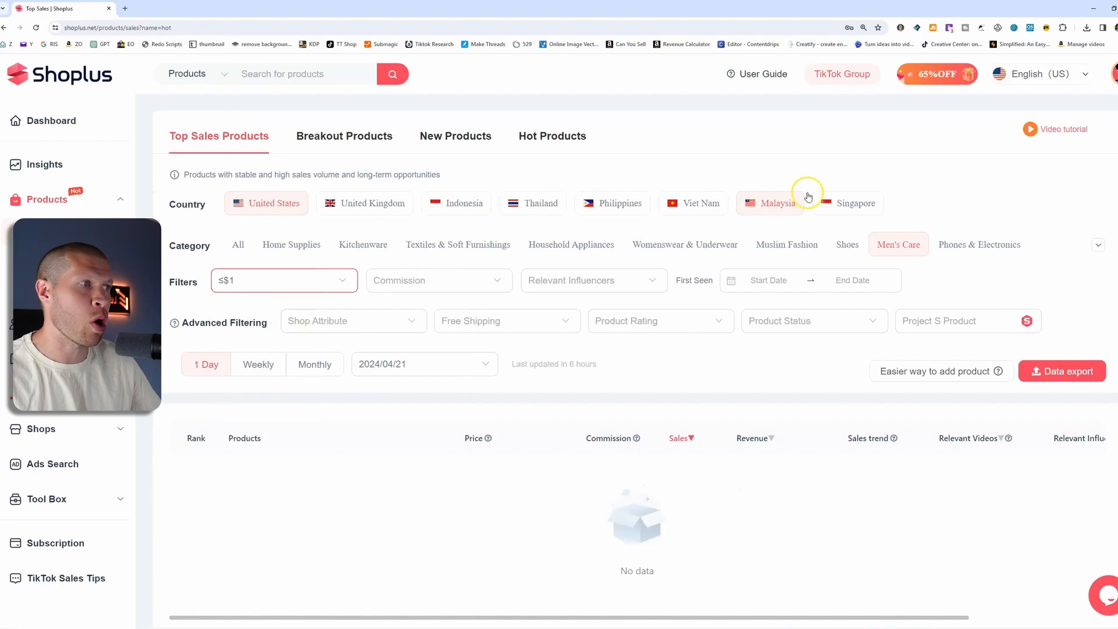
click(899, 245)
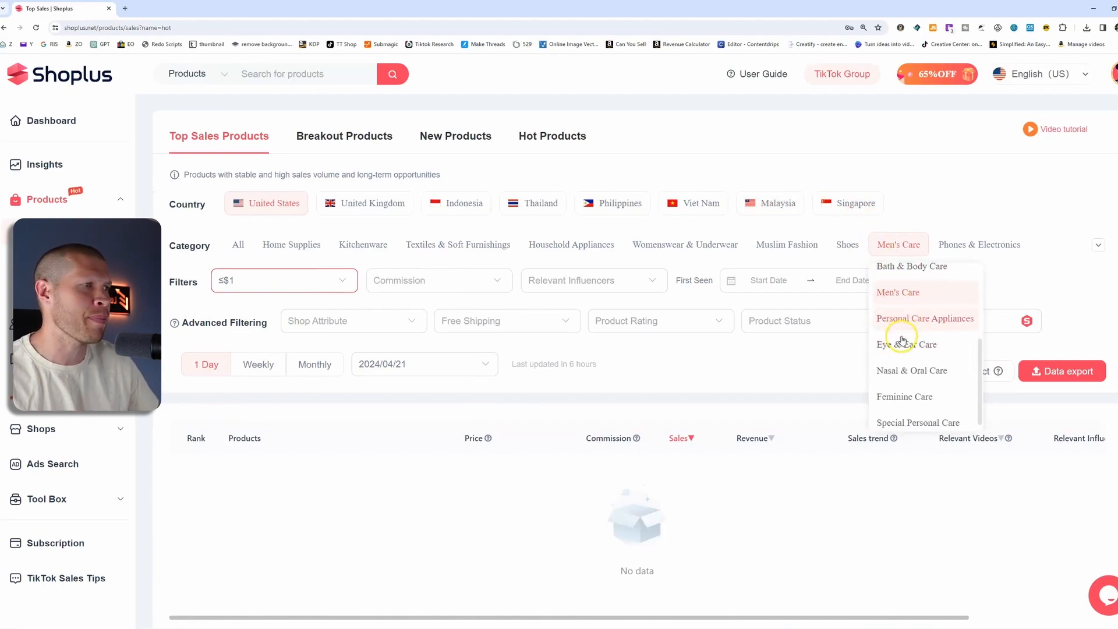
click(925, 318)
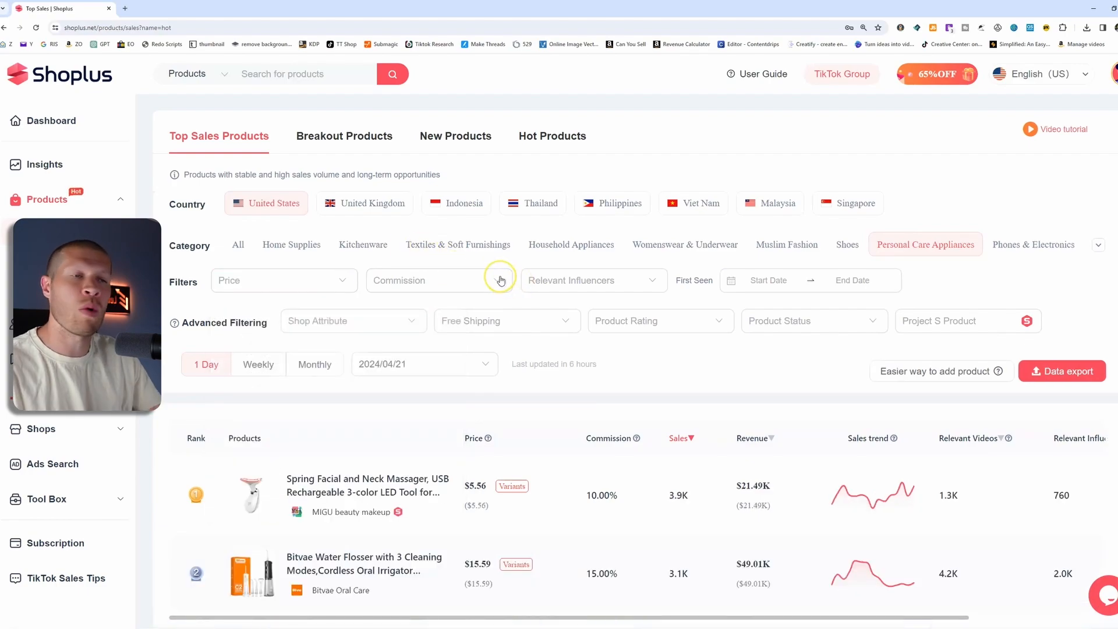
click(257, 364)
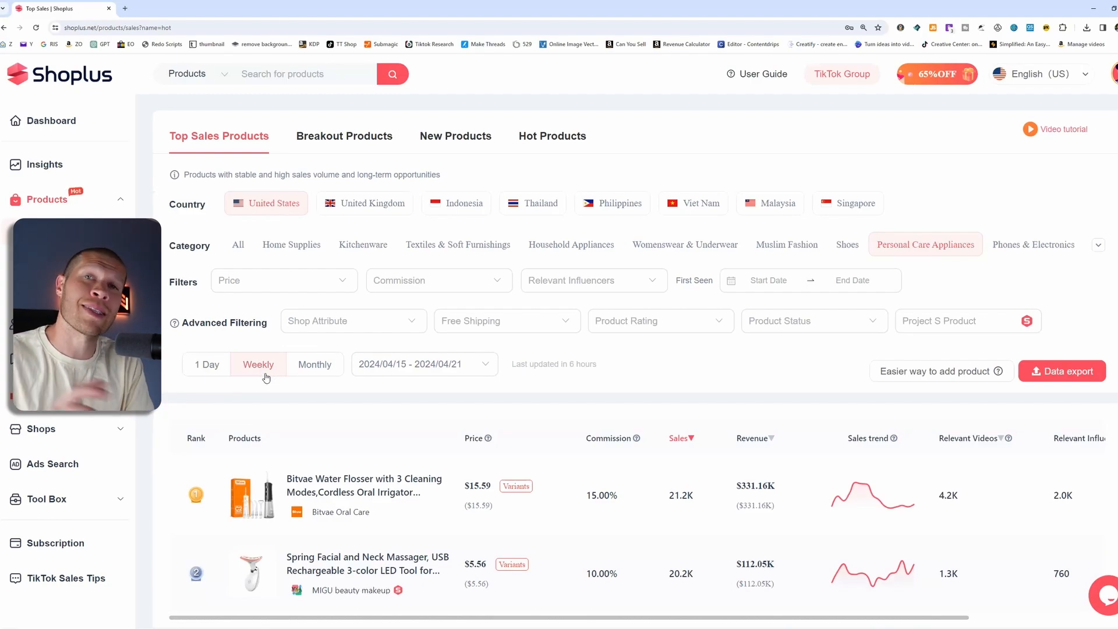
mouse_move(290, 465)
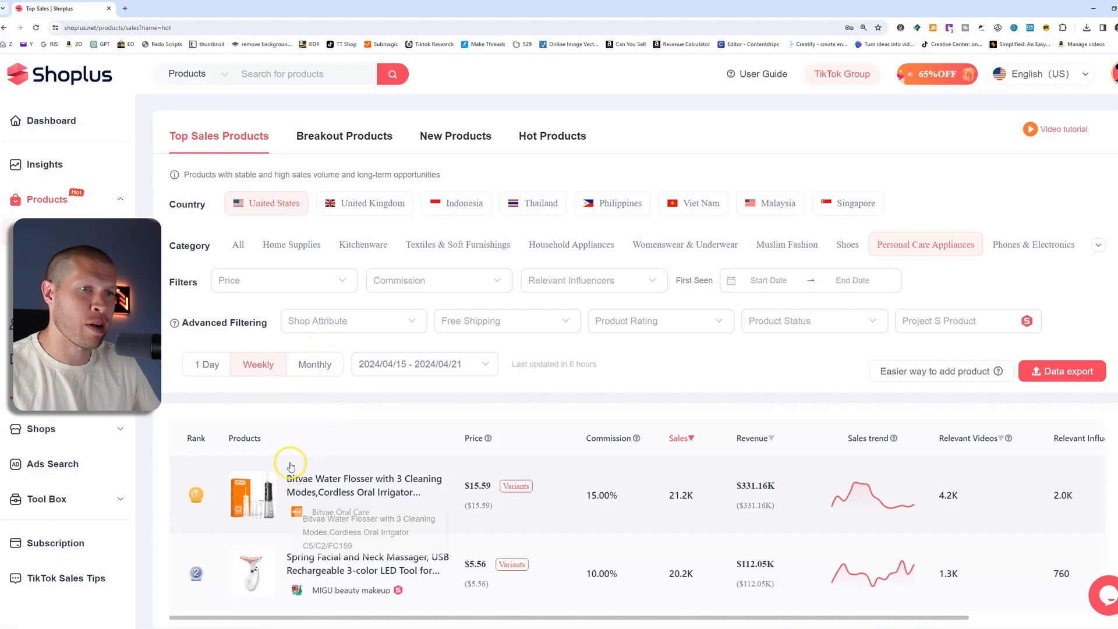
scroll(down, 3)
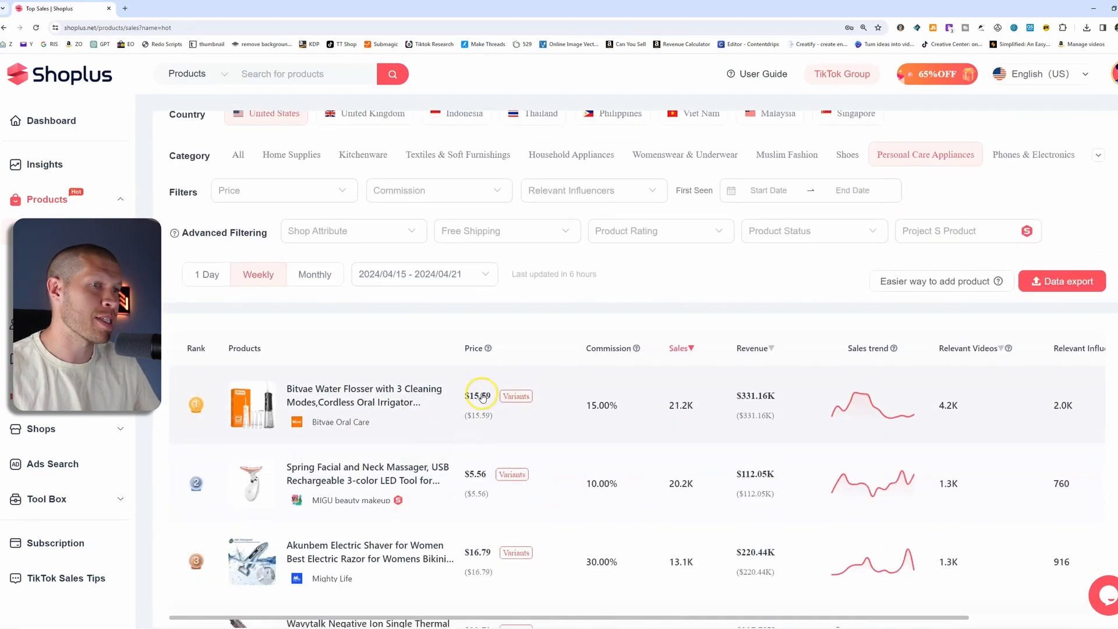
mouse_move(633, 413)
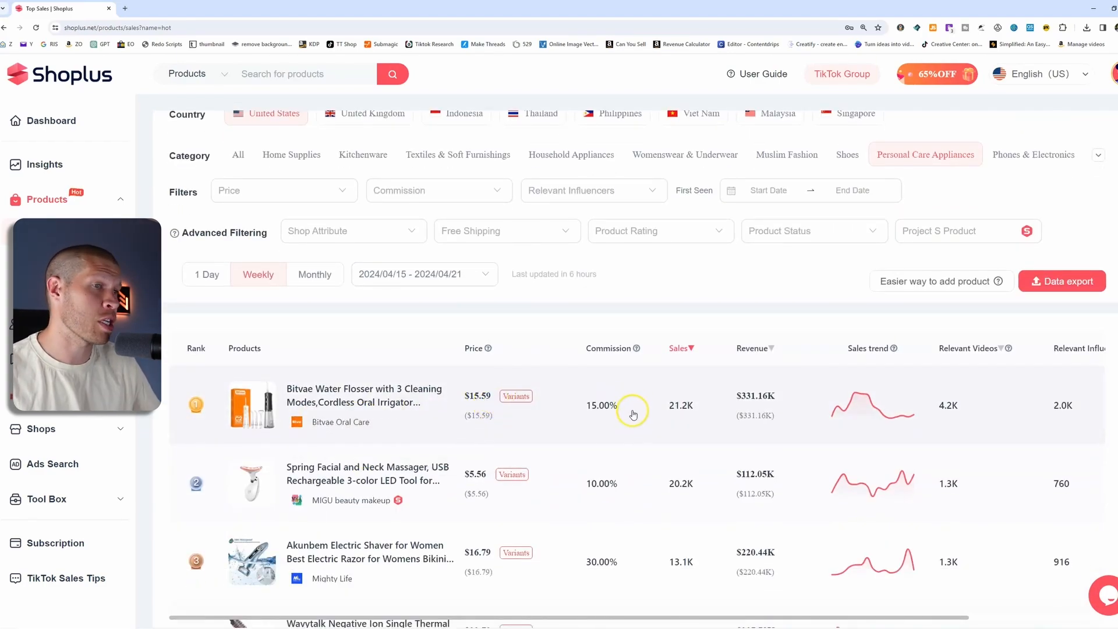
mouse_move(654, 399)
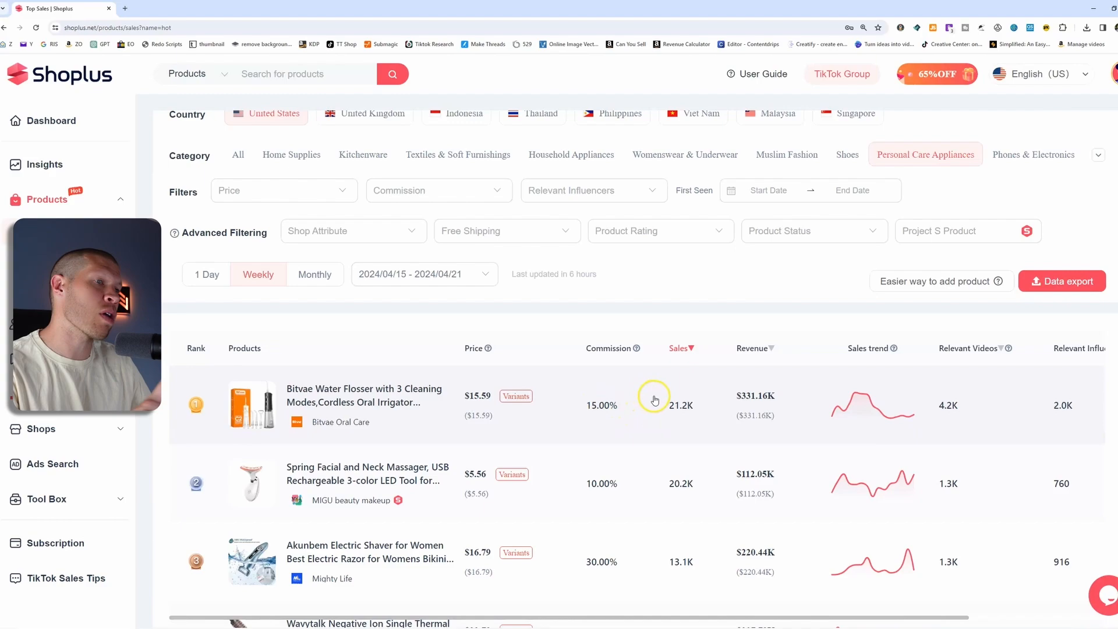
mouse_move(673, 422)
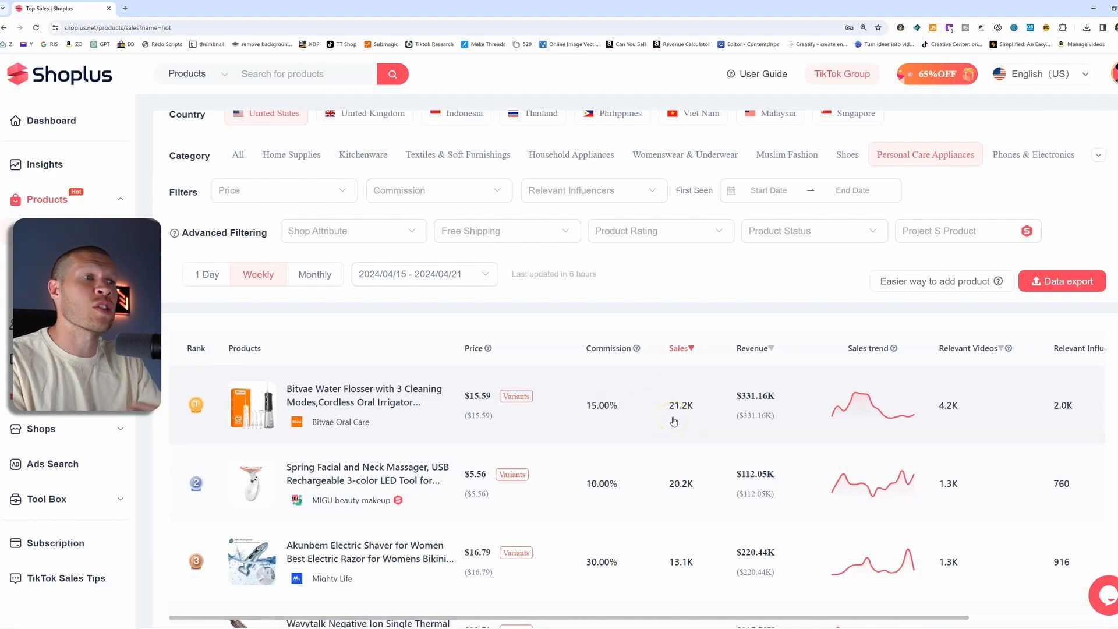
mouse_move(764, 387)
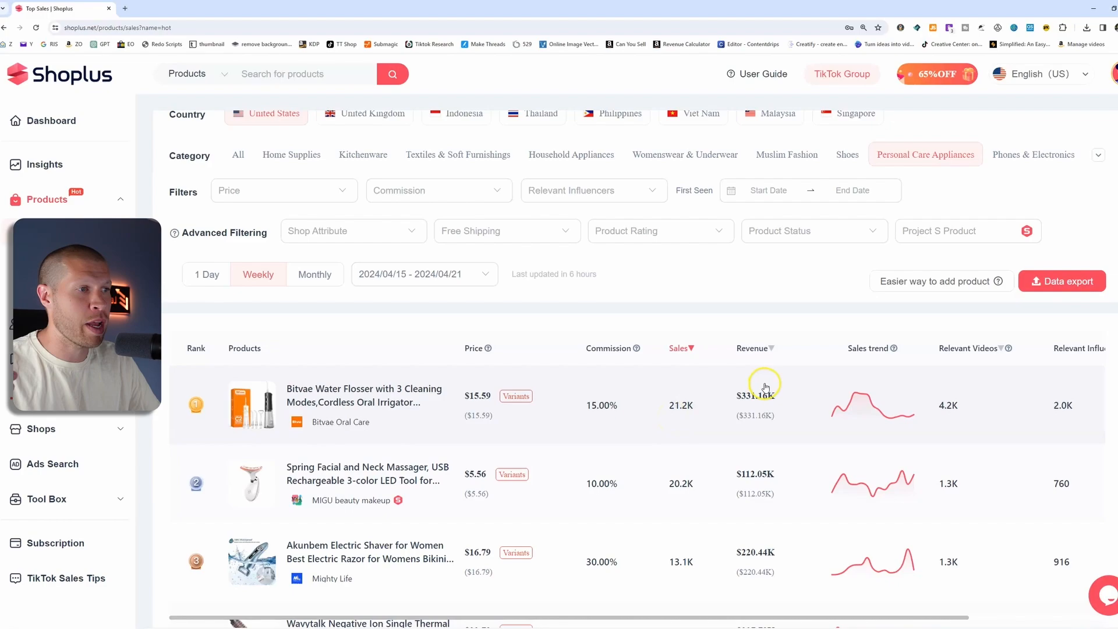
mouse_move(768, 390)
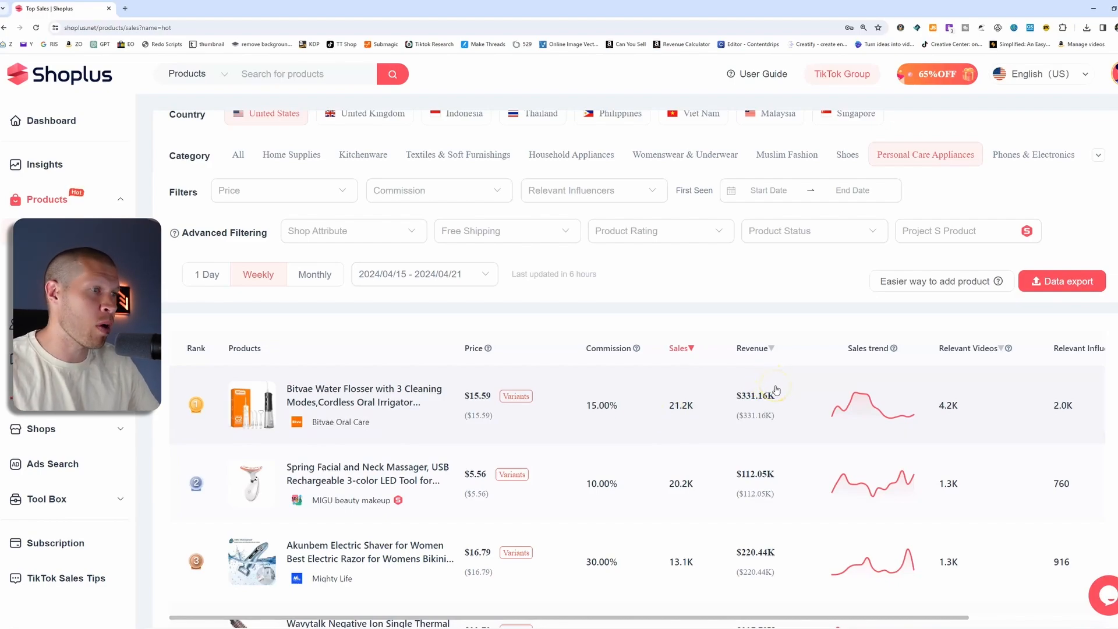
- Scroll the Bitvae Water Flosser detail page to review its 30-day sales and revenue trend
scroll(down, 3)
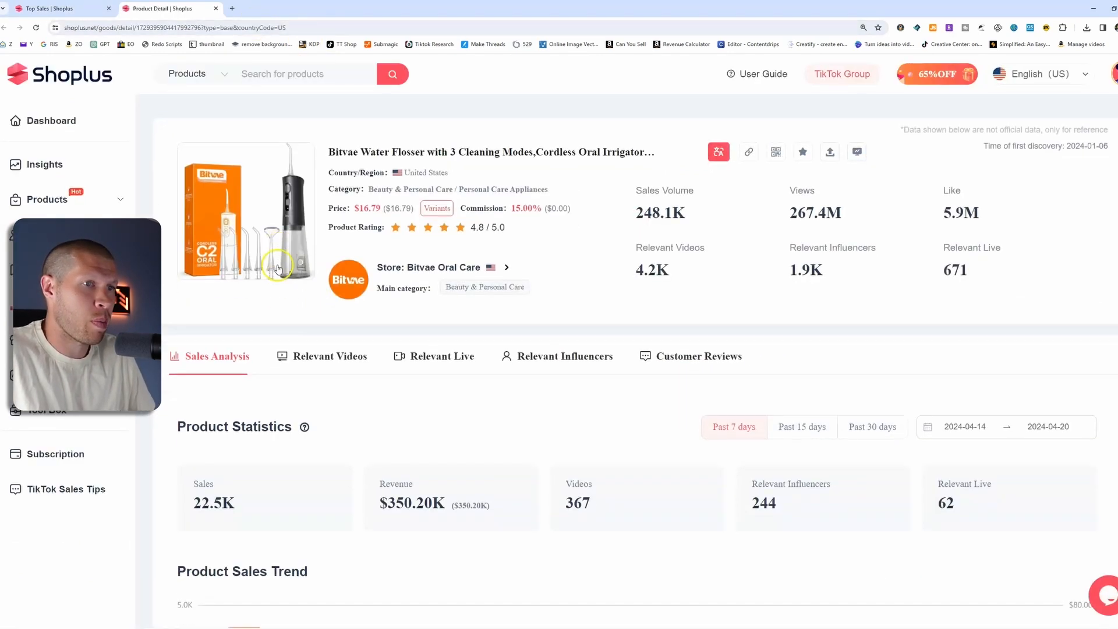
scroll(down, 3)
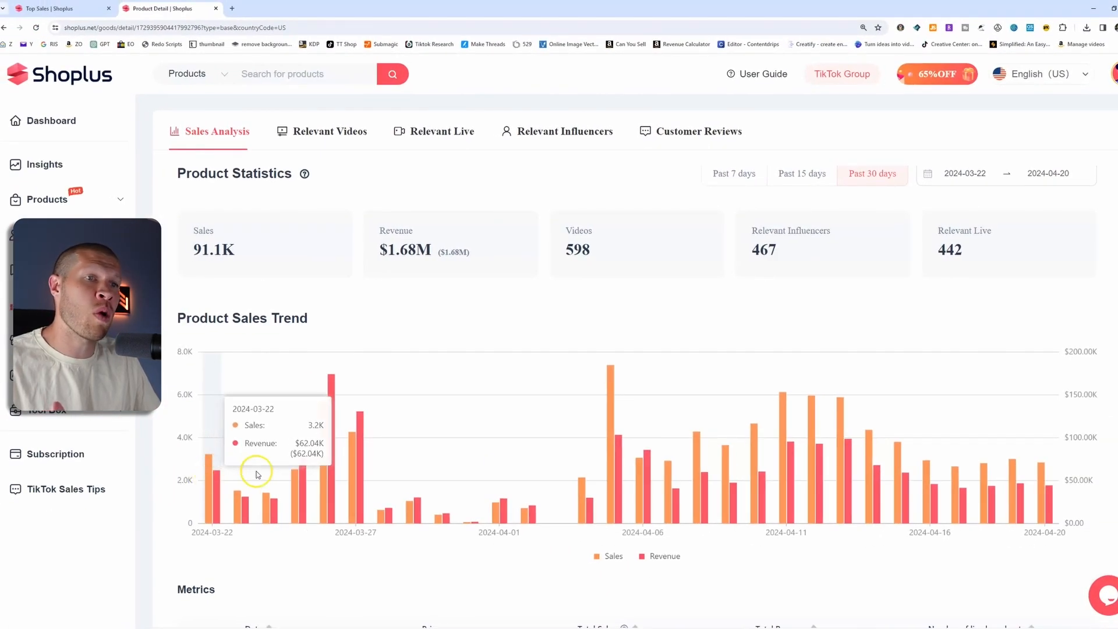
mouse_move(601, 476)
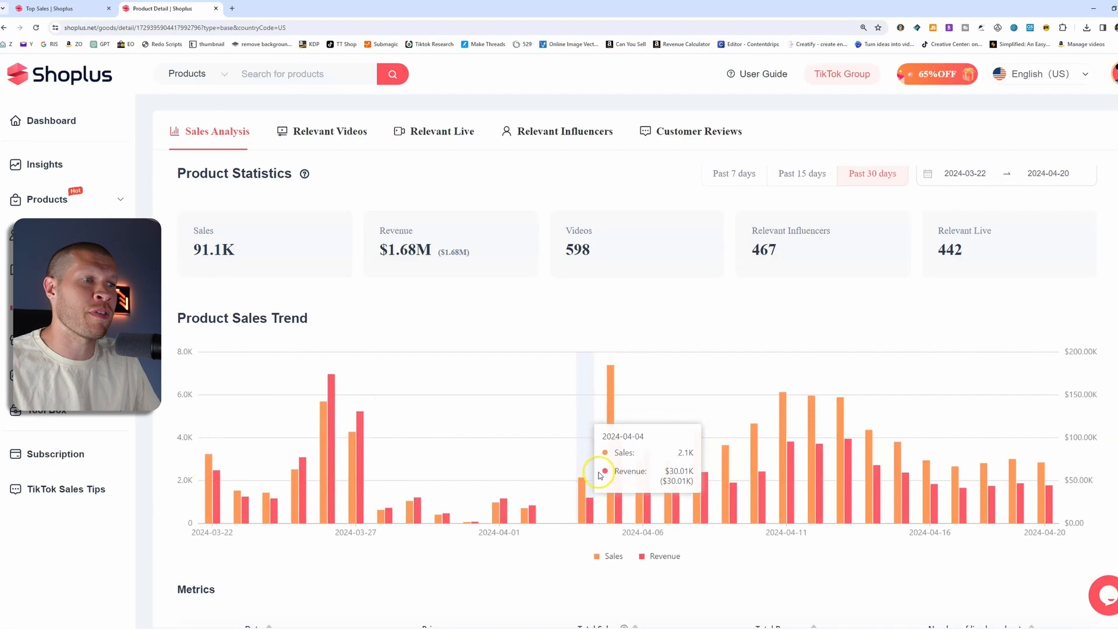
mouse_move(1034, 484)
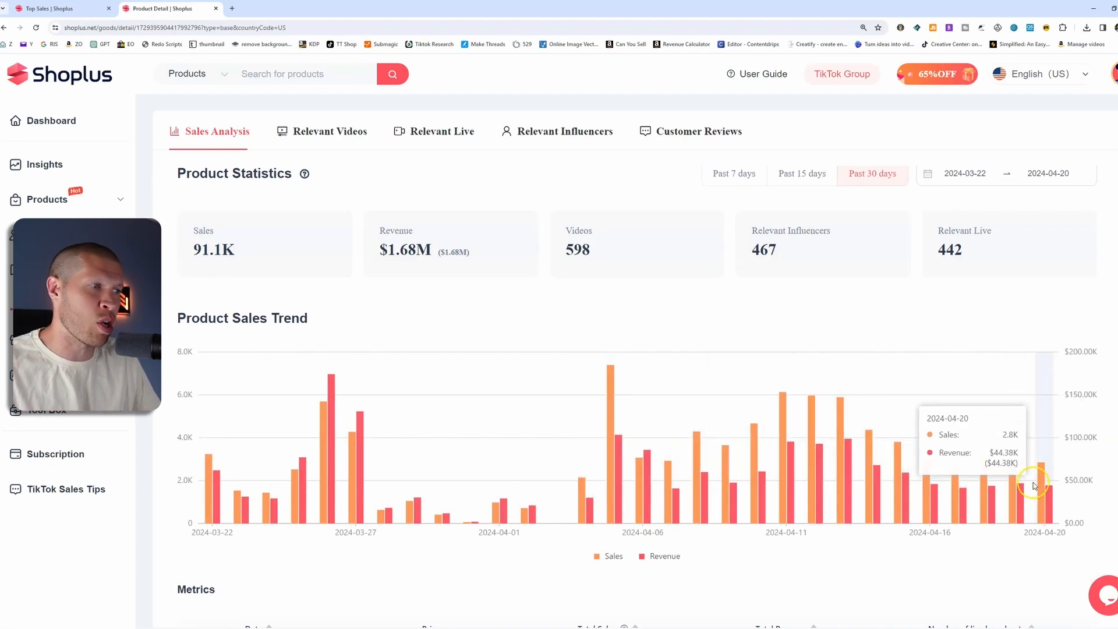
mouse_move(1068, 243)
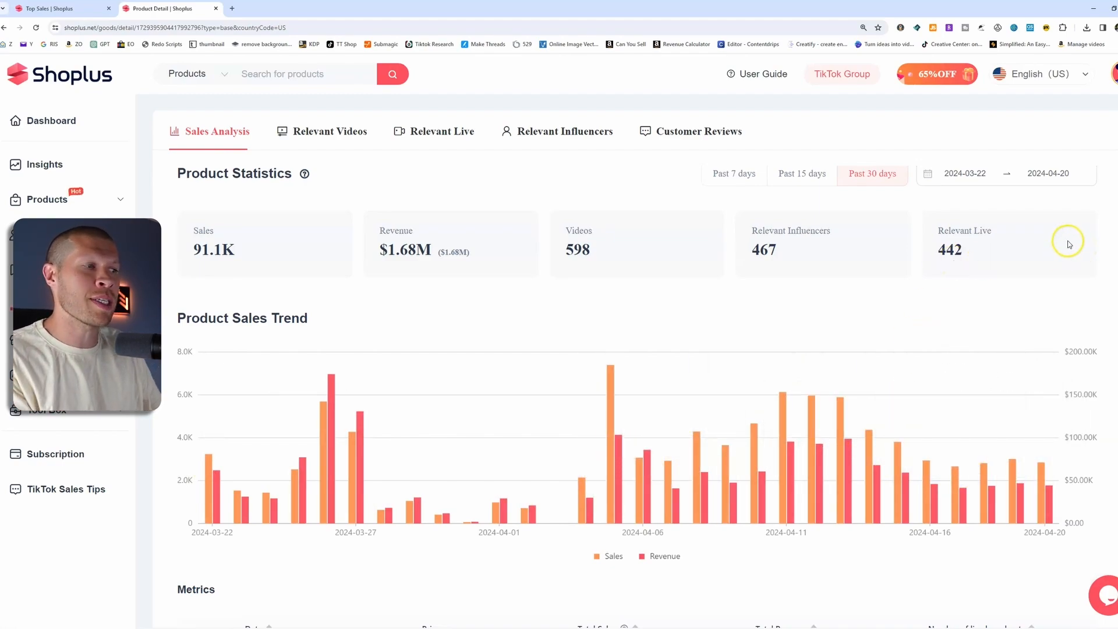
mouse_move(1068, 242)
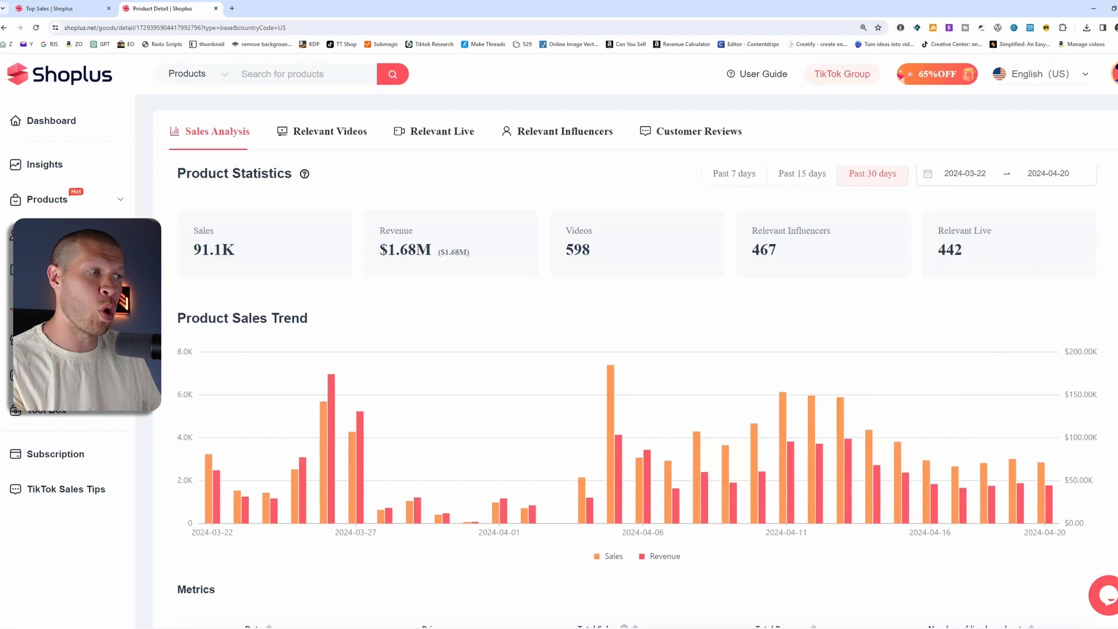
mouse_move(1111, 481)
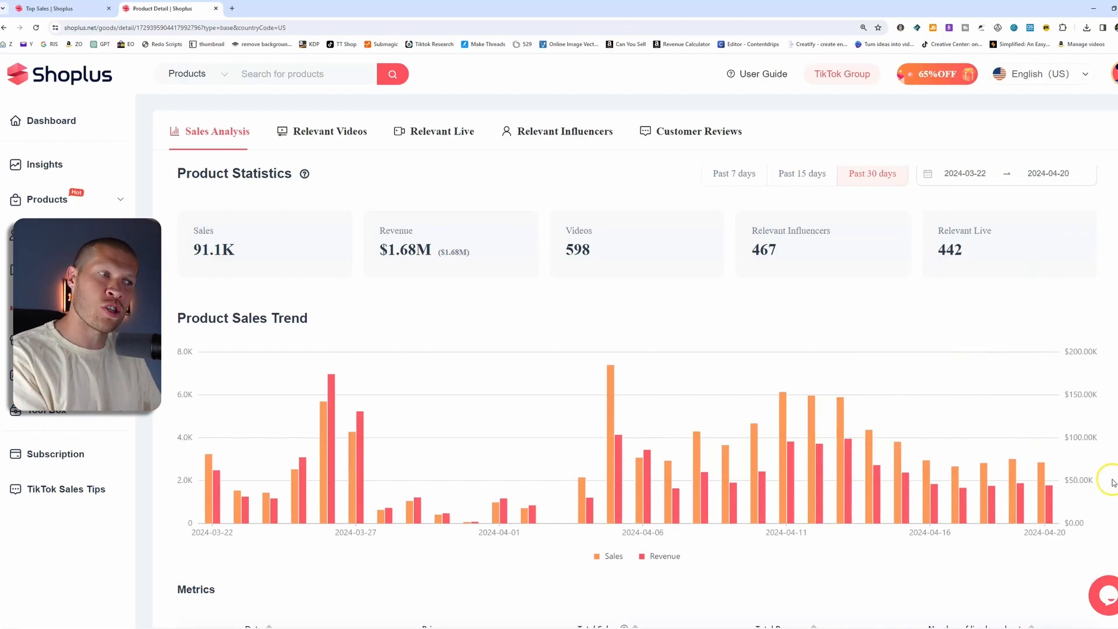
mouse_move(711, 601)
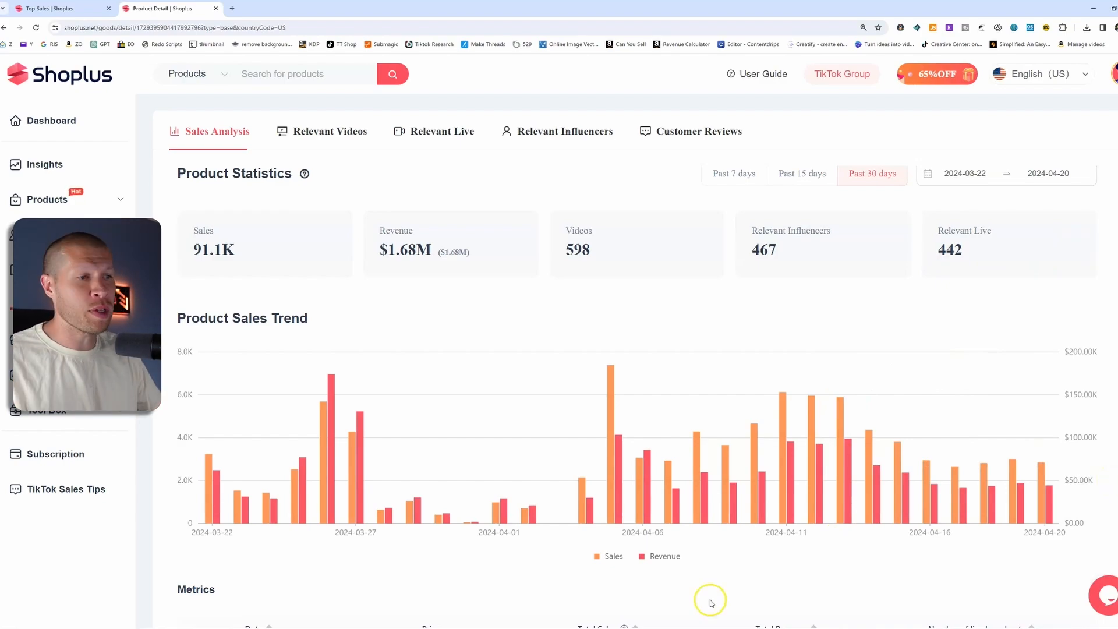
mouse_move(1050, 489)
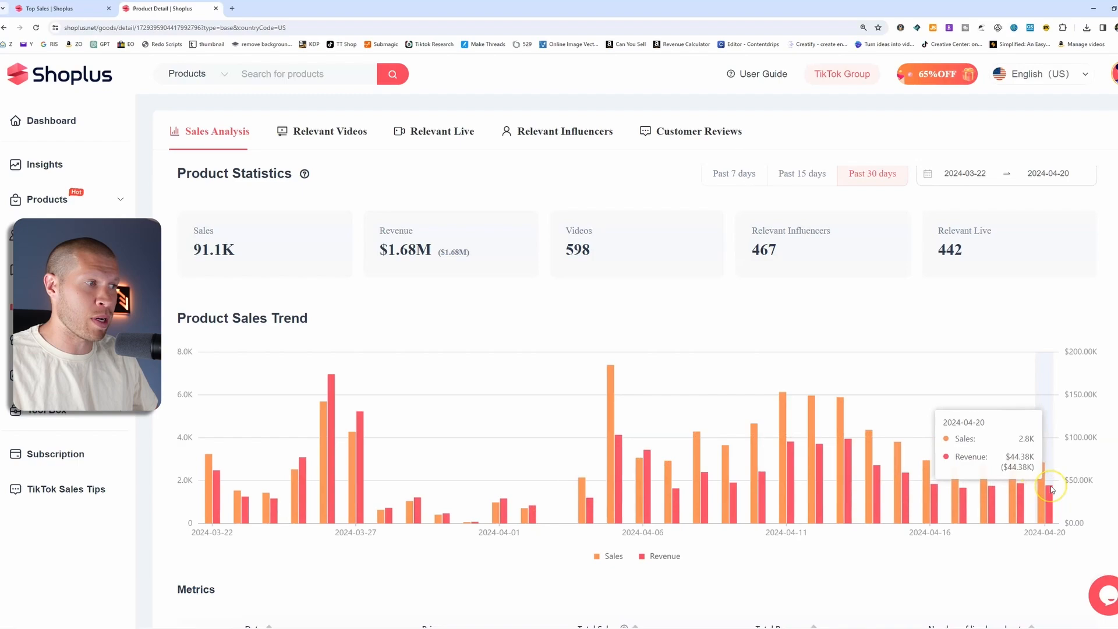
mouse_move(533, 494)
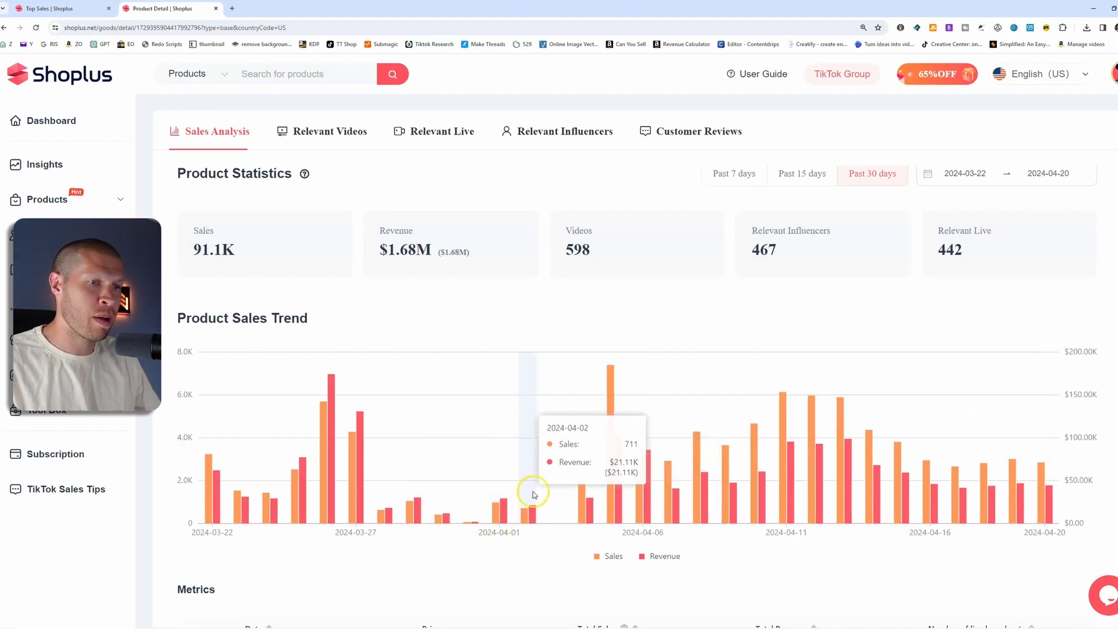
mouse_move(803, 459)
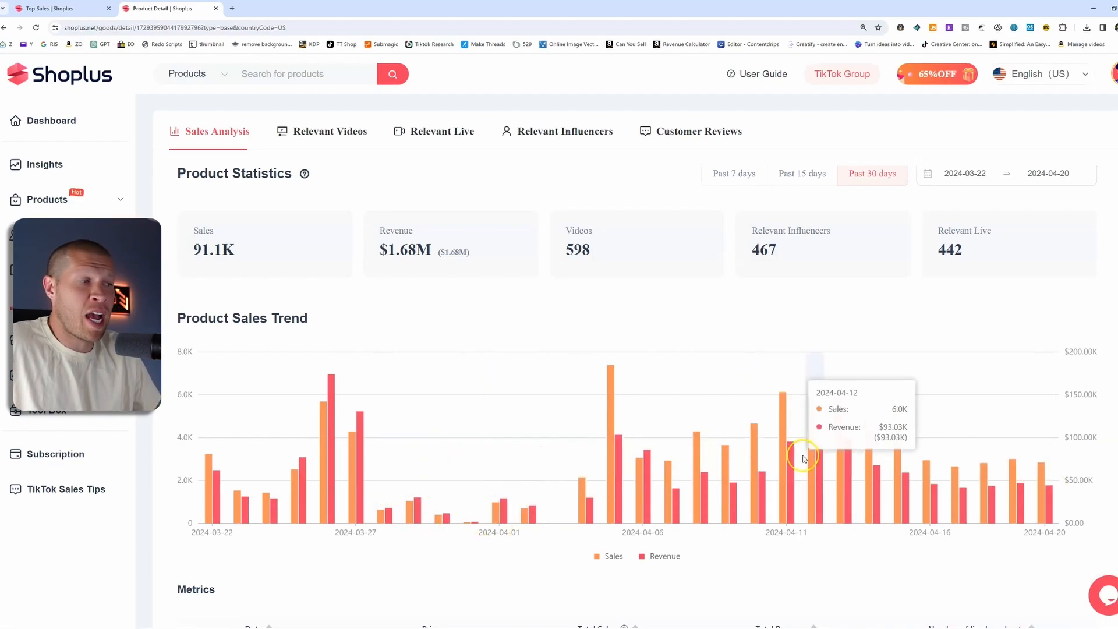
scroll(up, 3)
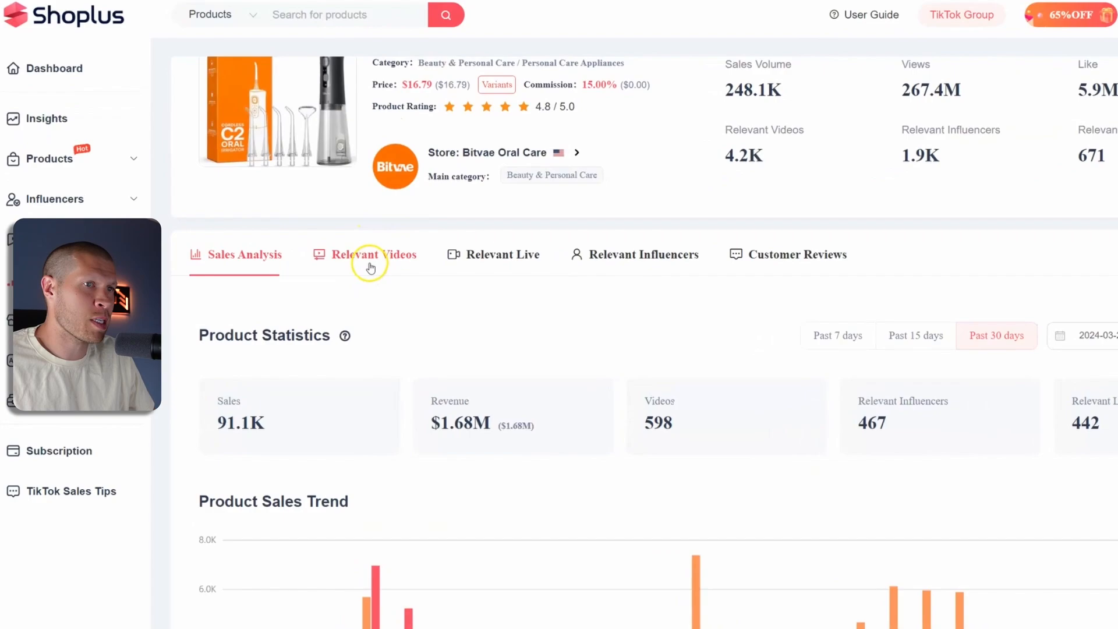
click(372, 254)
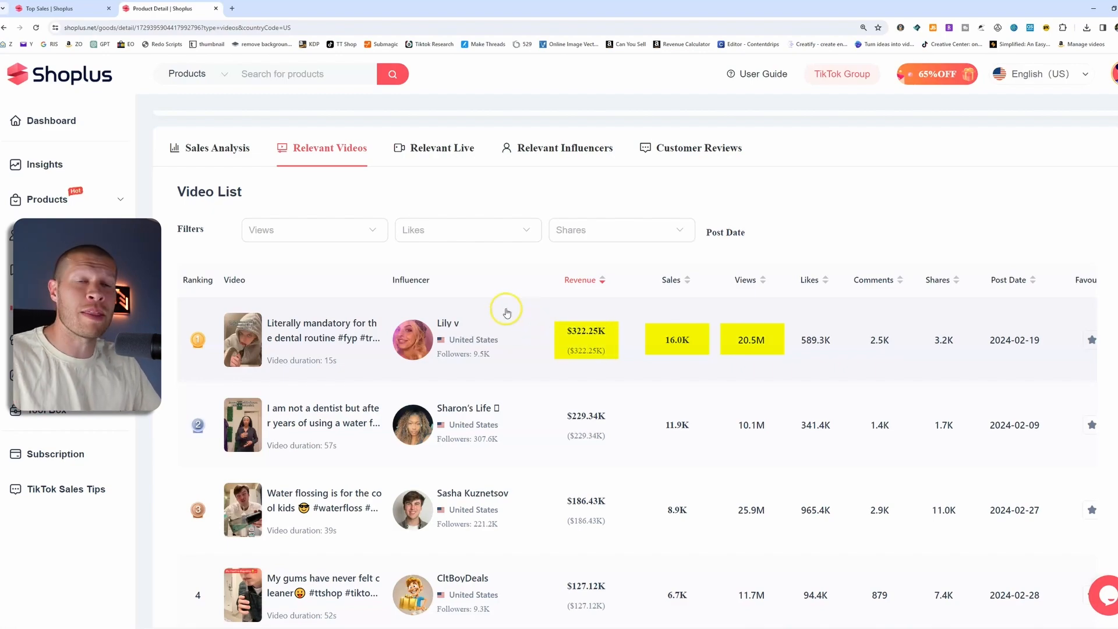
mouse_move(323, 330)
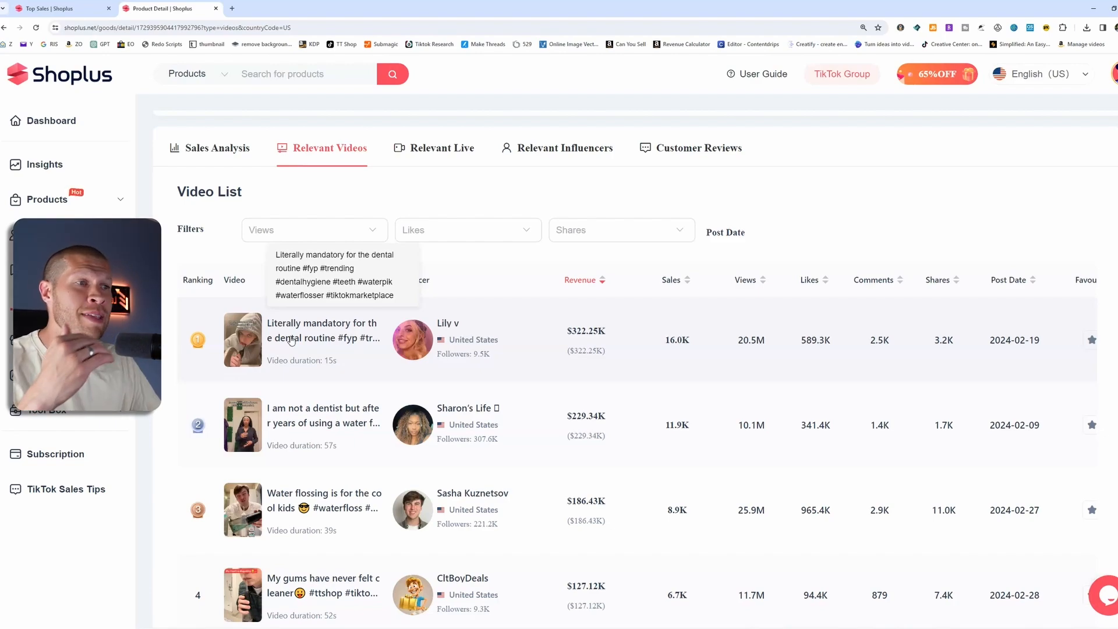
scroll(down, 3)
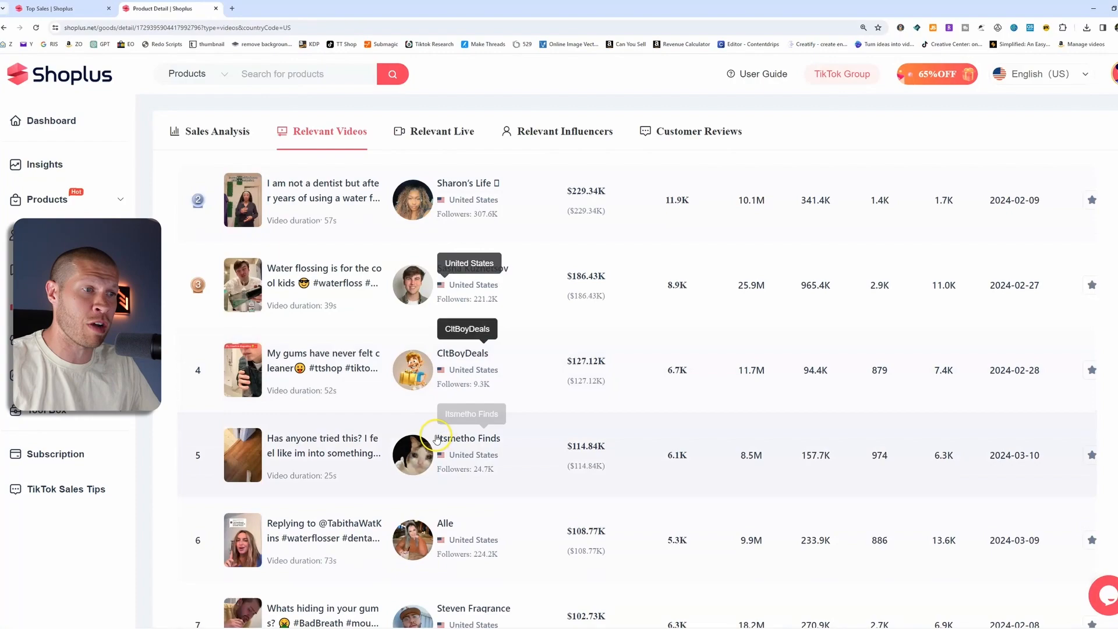
scroll(down, 3)
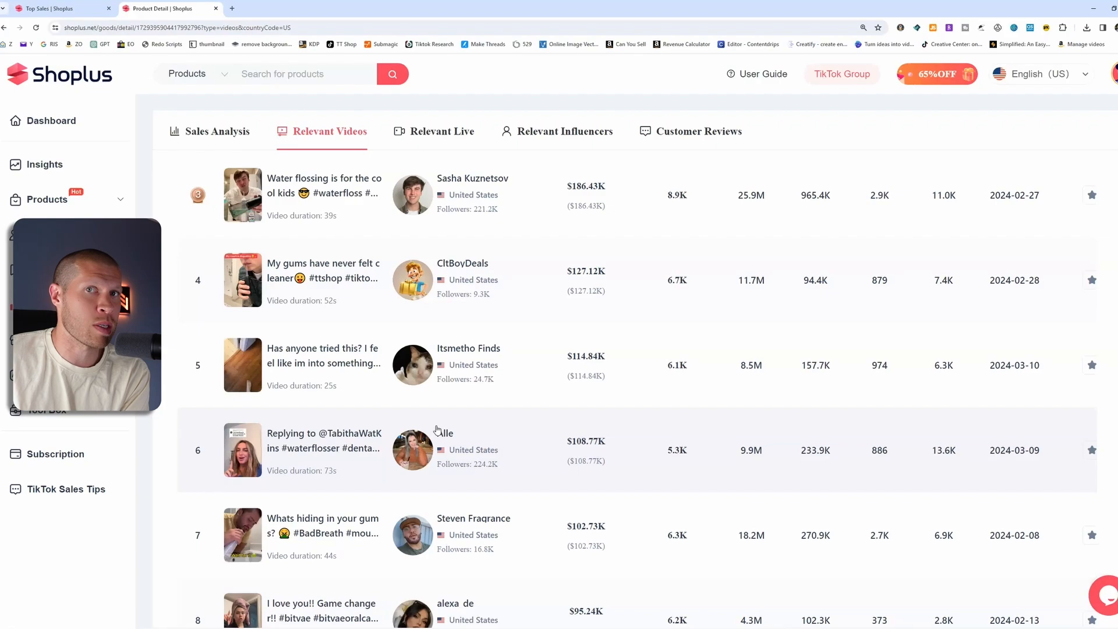
scroll(up, 3)
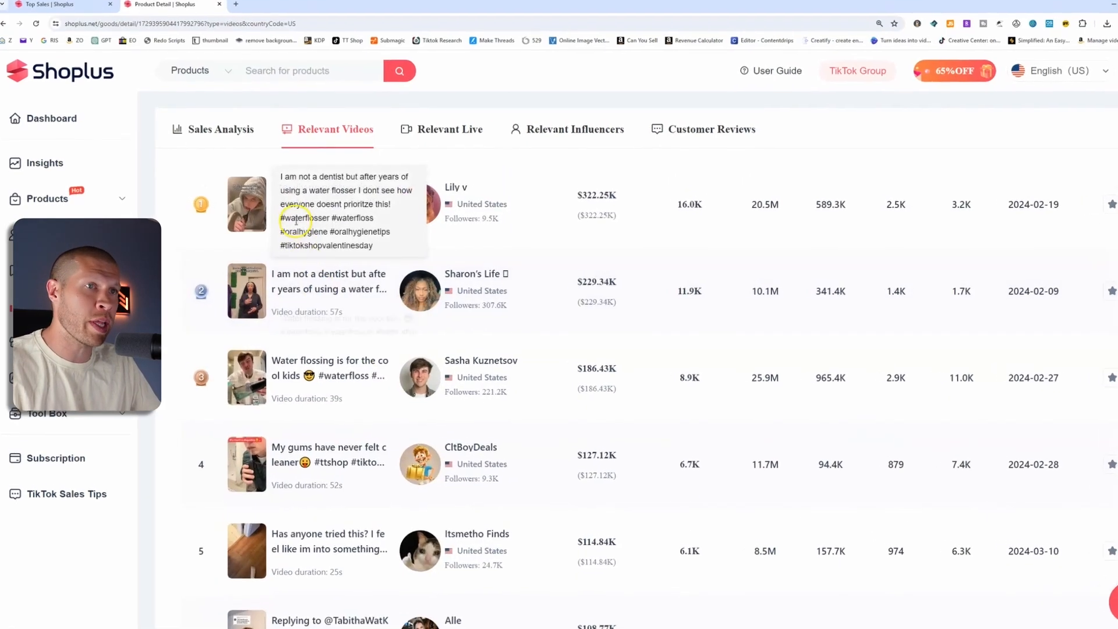
- View the Lily V video's detail page and its Sale Analysis of 80 sales, $1.25K revenue
click(246, 205)
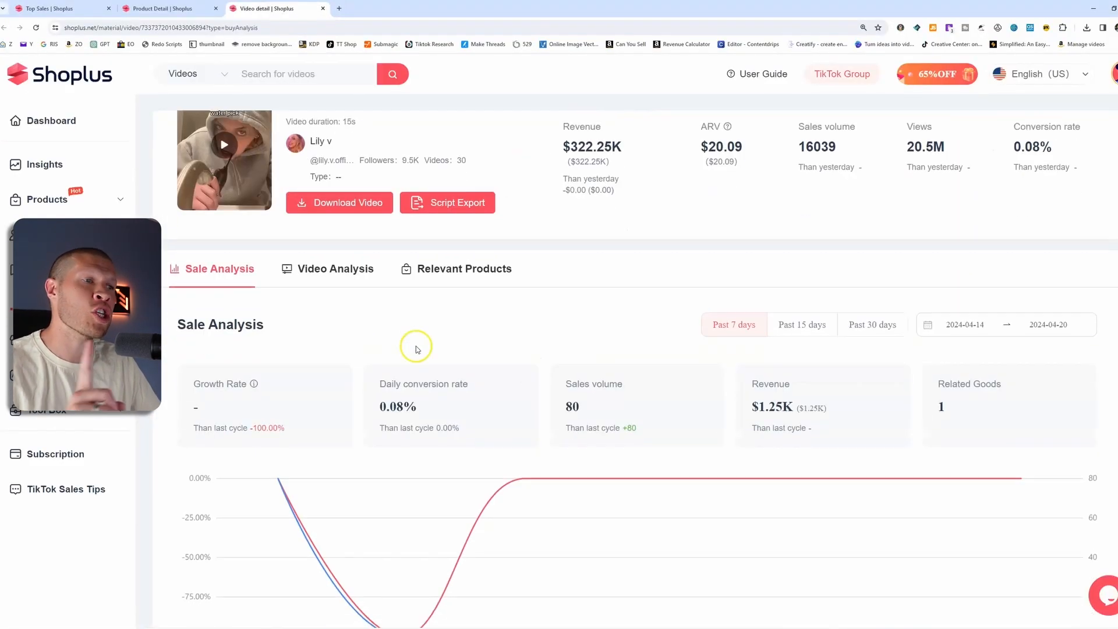
scroll(down, 3)
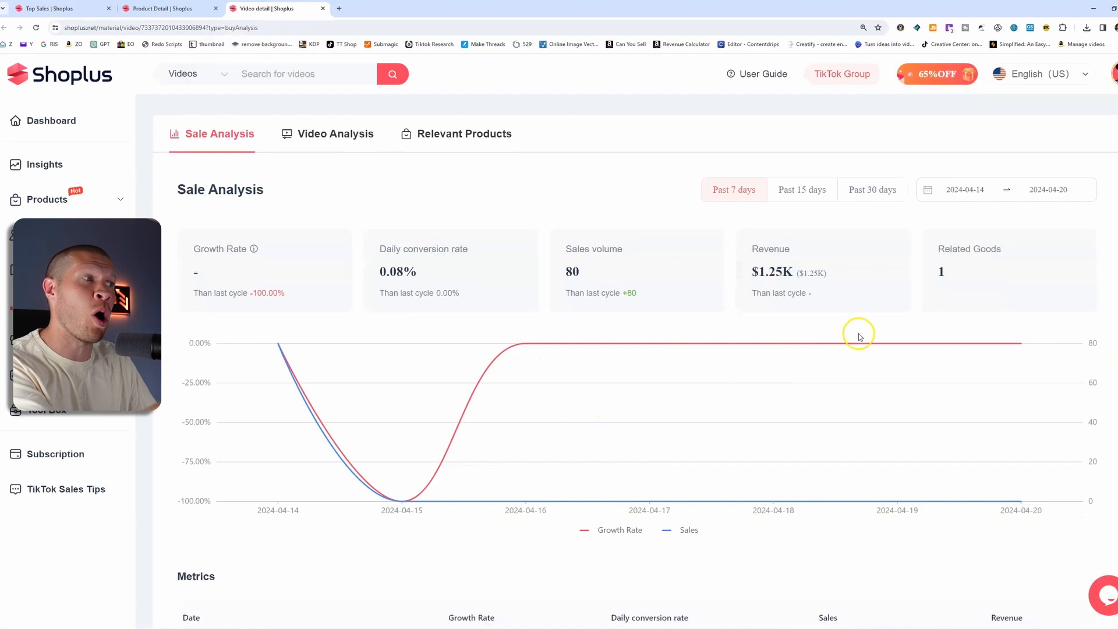
mouse_move(881, 326)
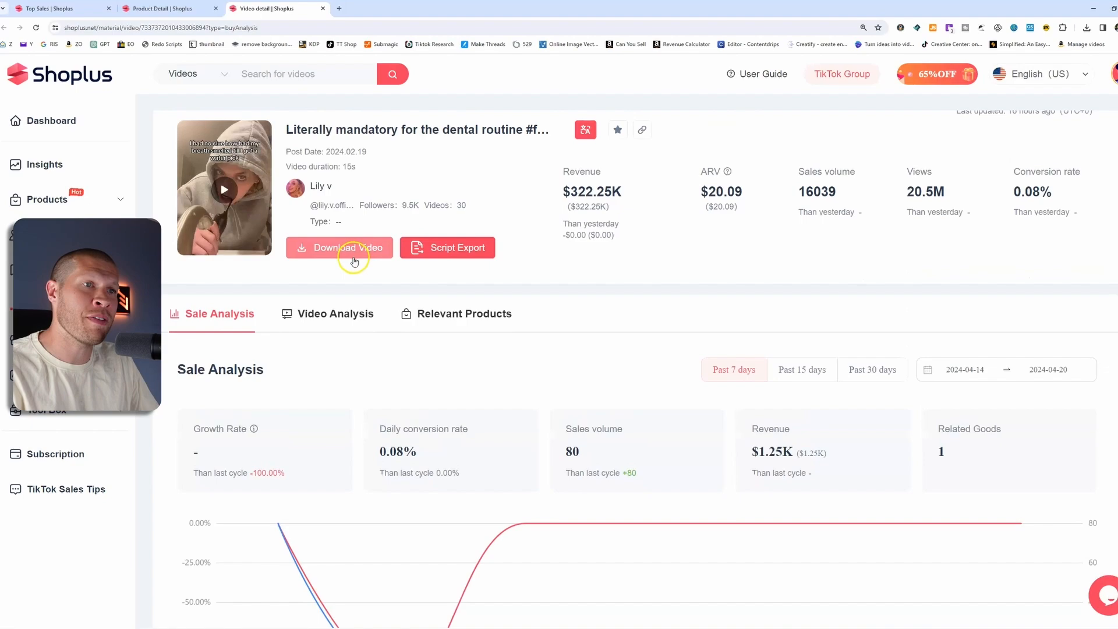
mouse_move(447, 247)
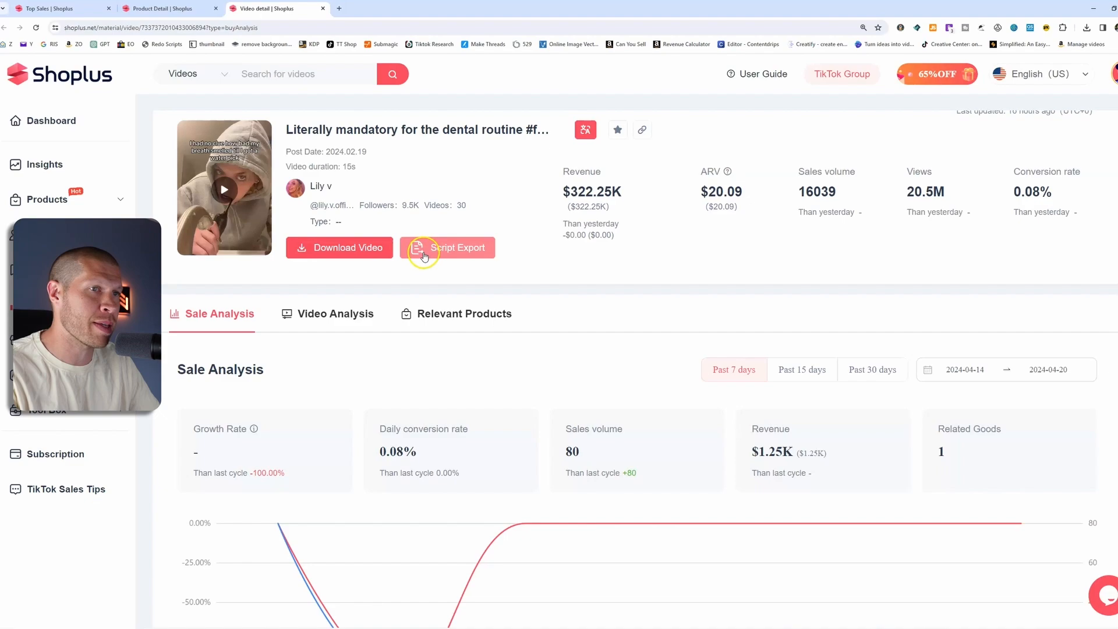
mouse_move(364, 247)
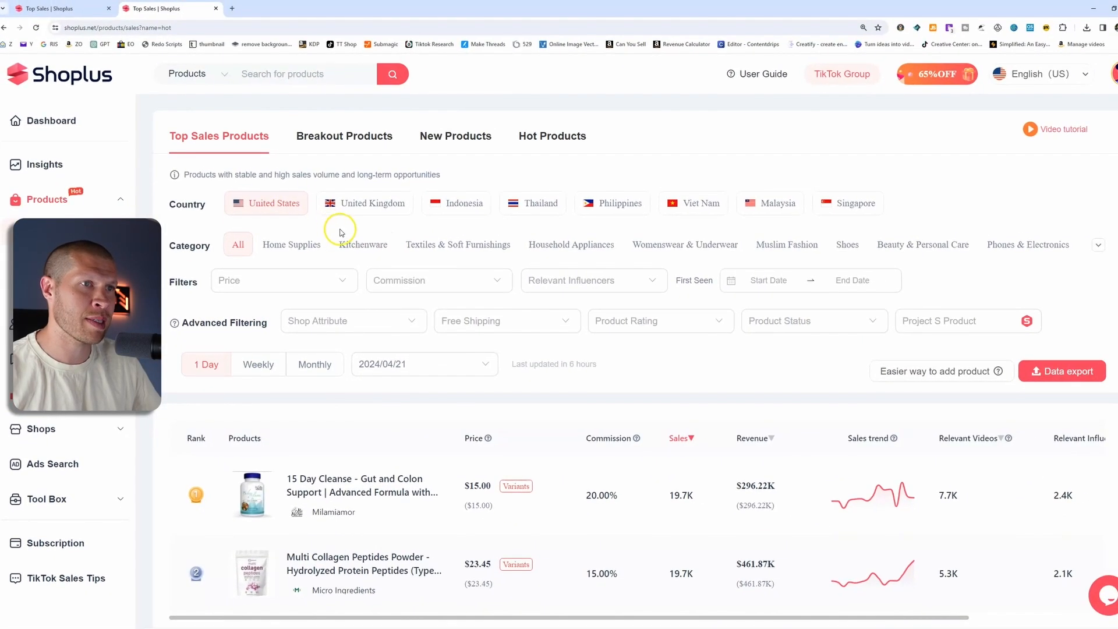
- Filter weekly top sellers to Barbecue, price $20-$50 and product rating 4-5
click(361, 244)
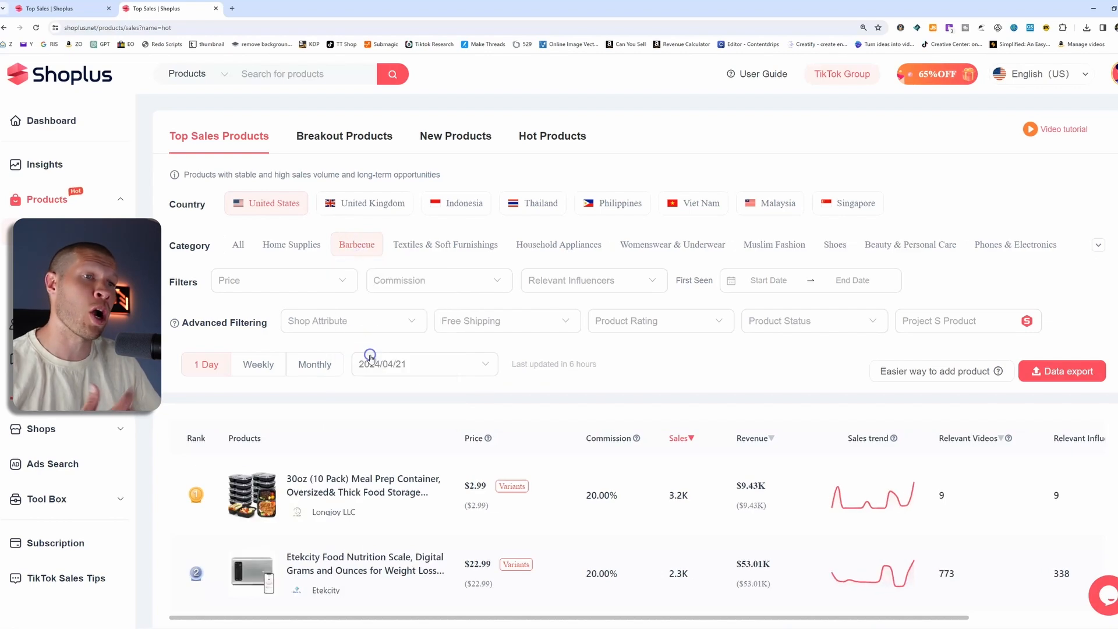
click(259, 365)
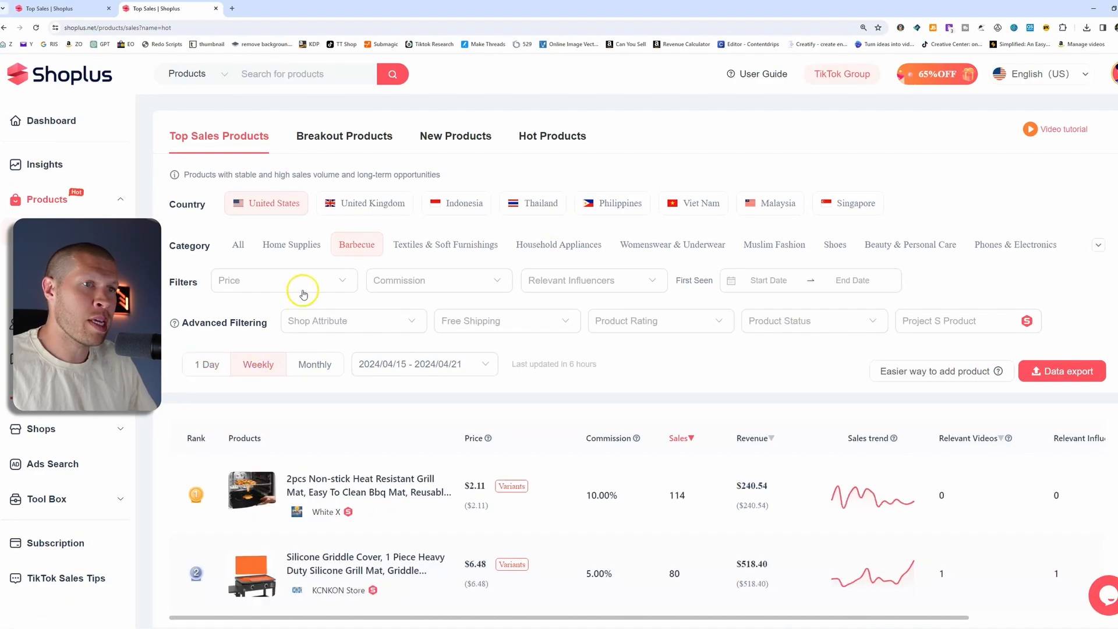
click(283, 281)
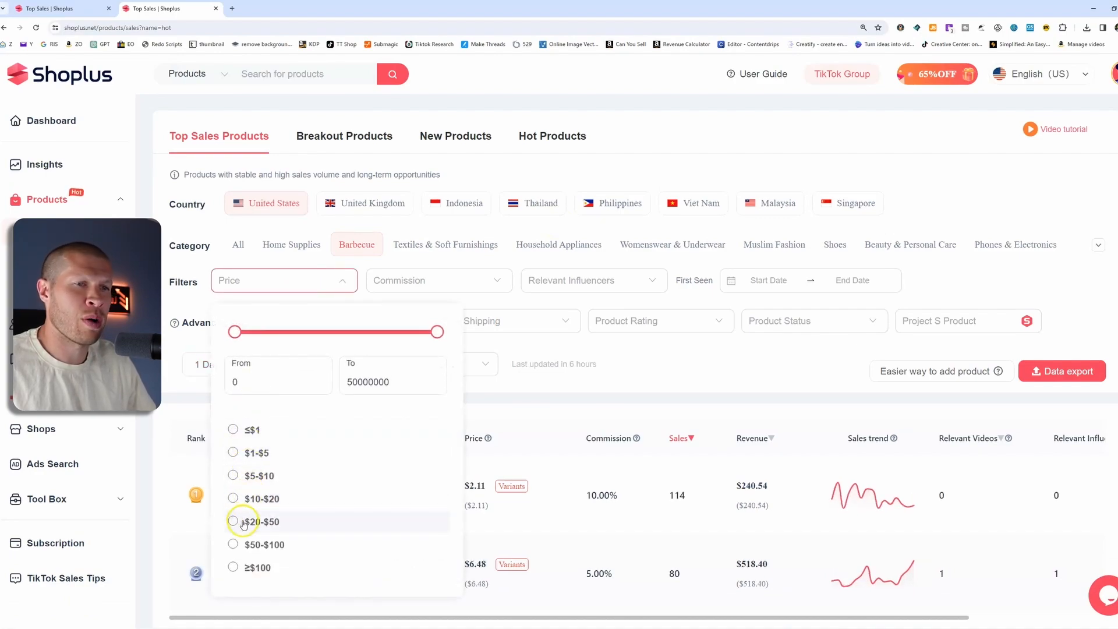
click(258, 522)
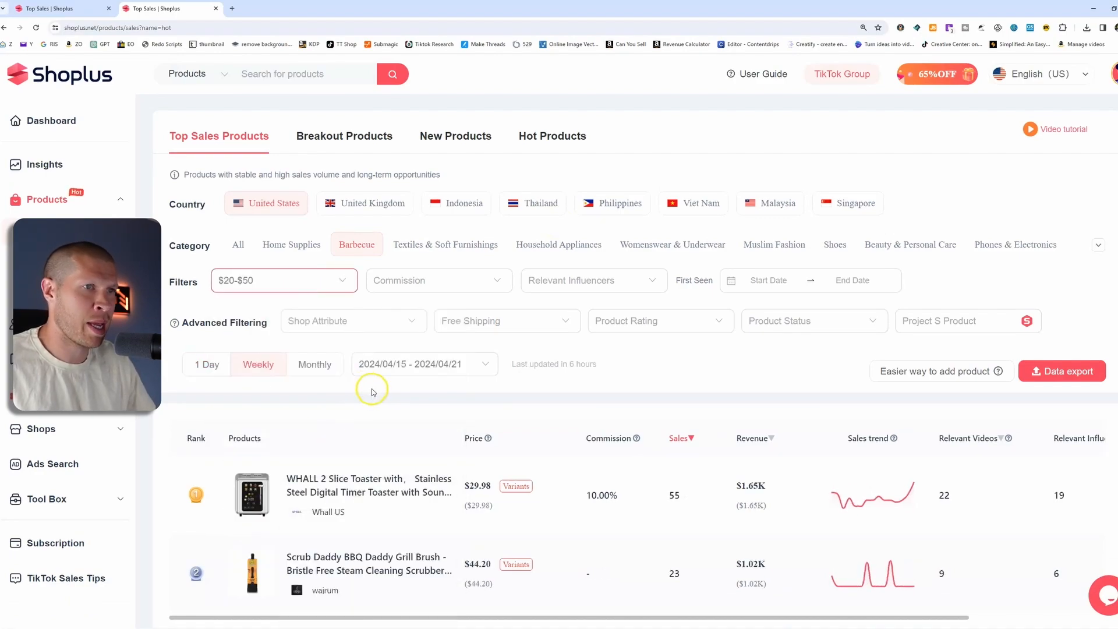
click(657, 320)
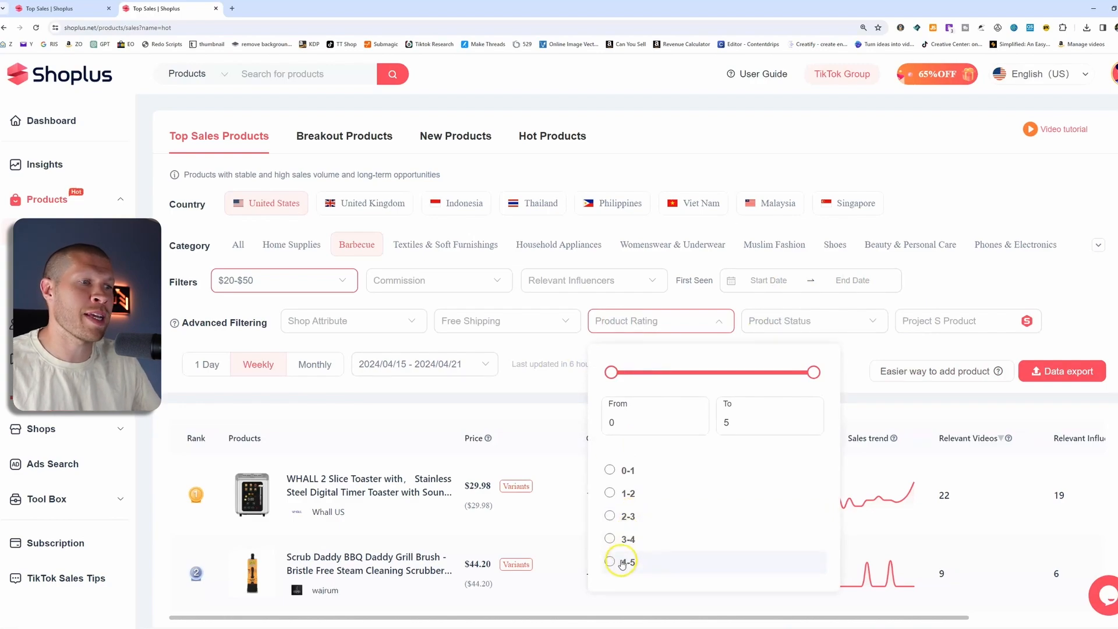
click(609, 561)
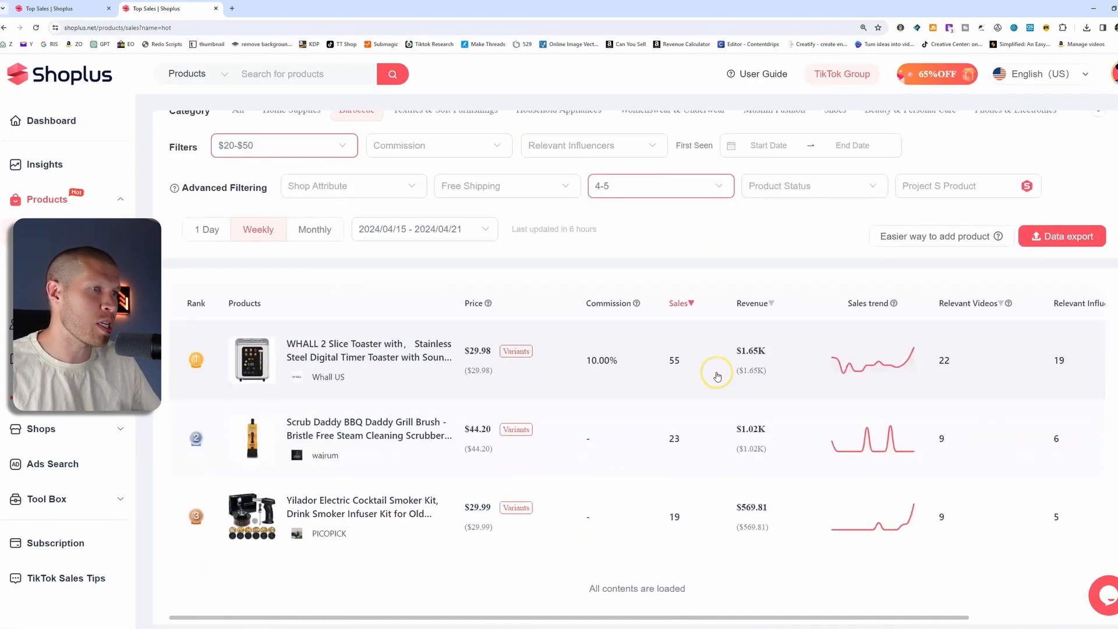
scroll(up, 3)
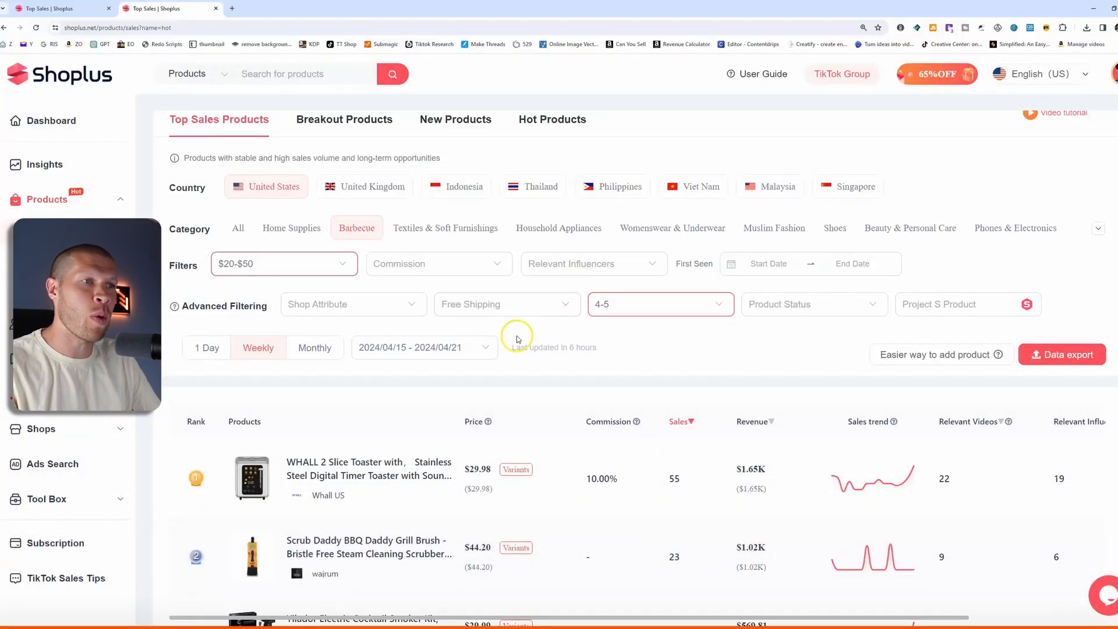
mouse_move(517, 336)
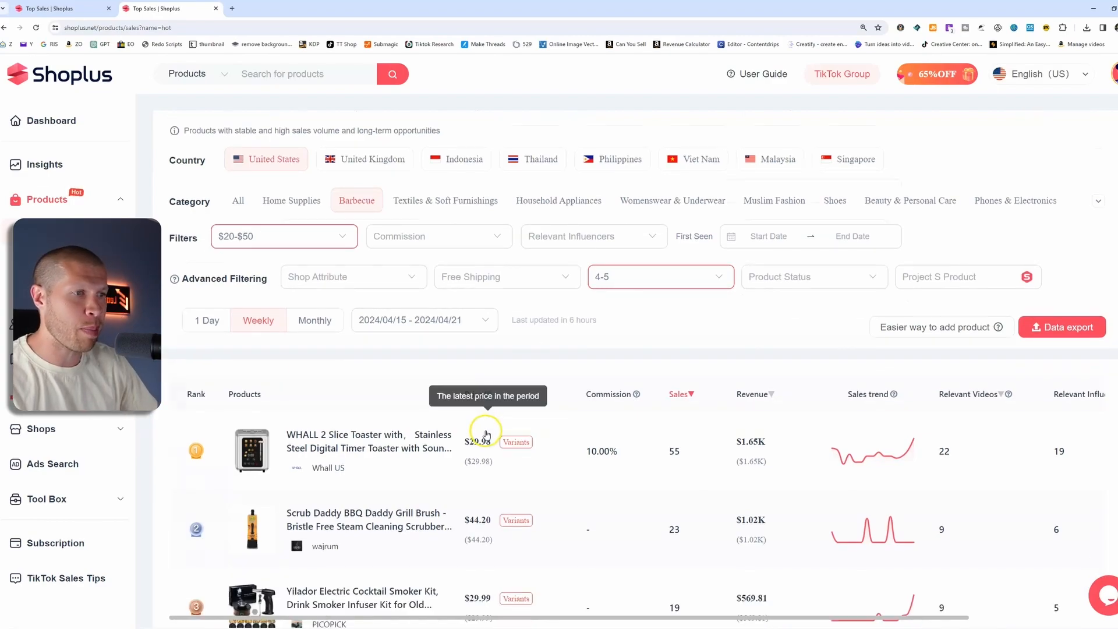
scroll(down, 3)
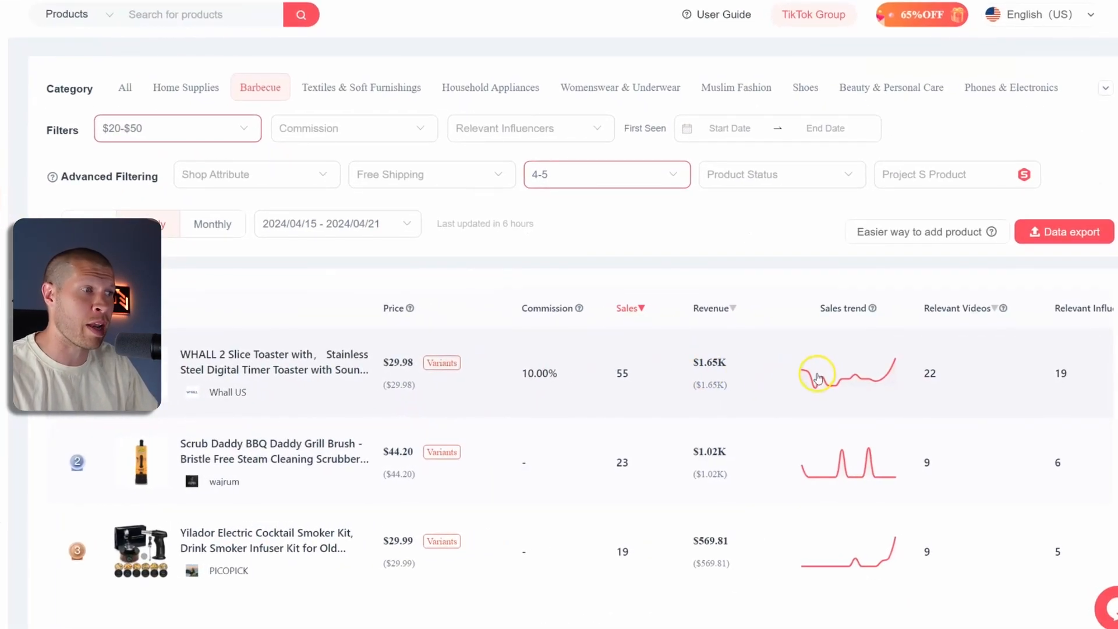
mouse_move(911, 351)
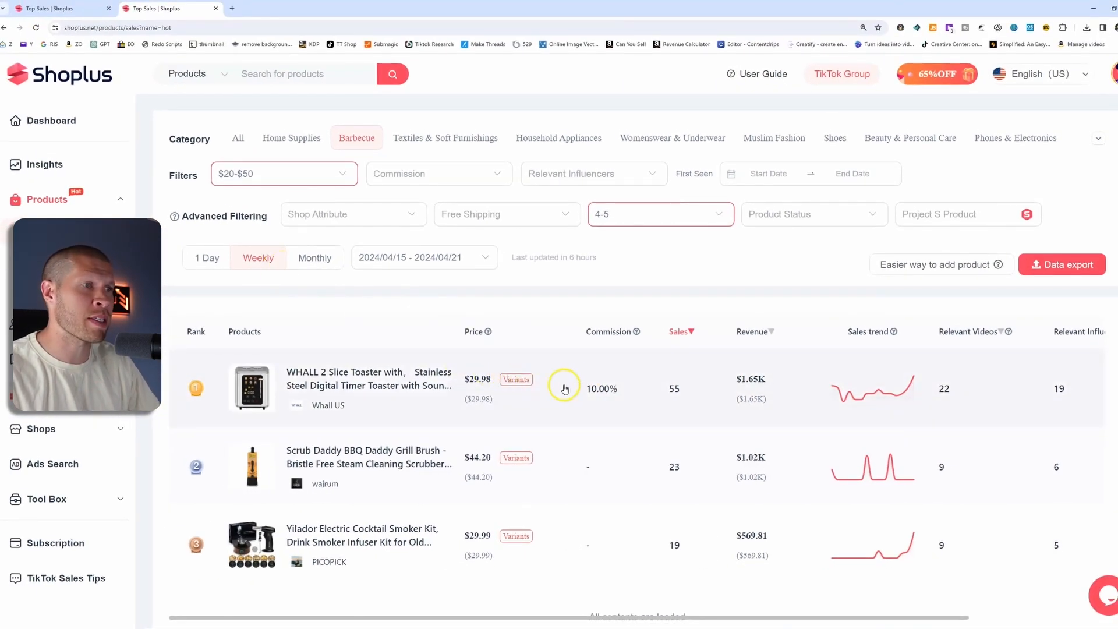
mouse_move(762, 386)
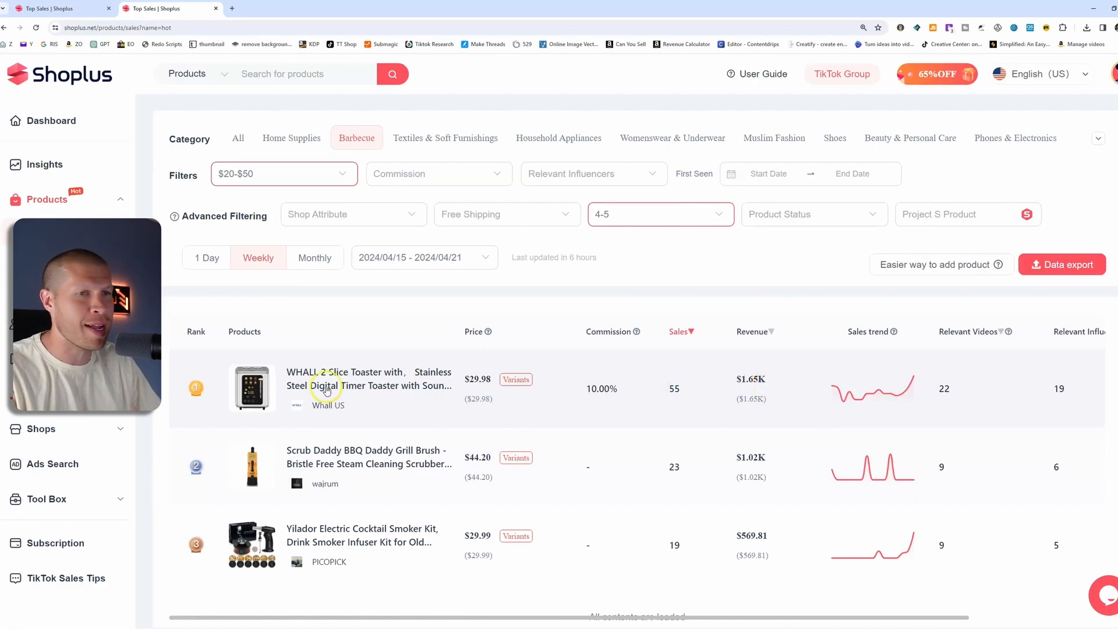
mouse_move(316, 385)
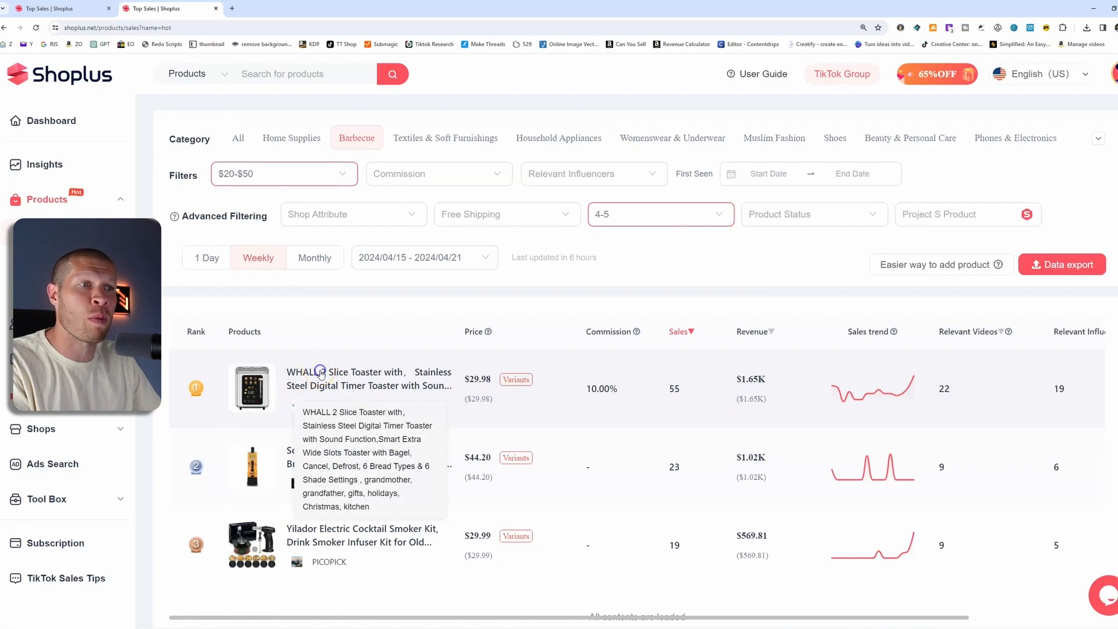
- View the WHALL 2 Slice Toaster detail page and scroll its 7-day sales chart and metrics table
click(345, 379)
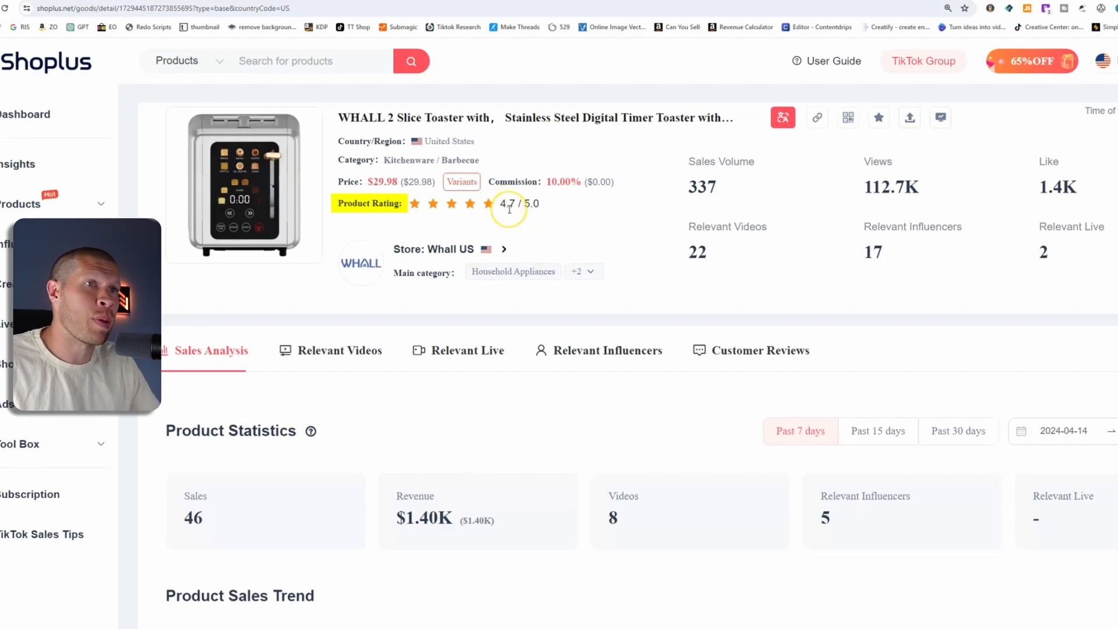
mouse_move(497, 210)
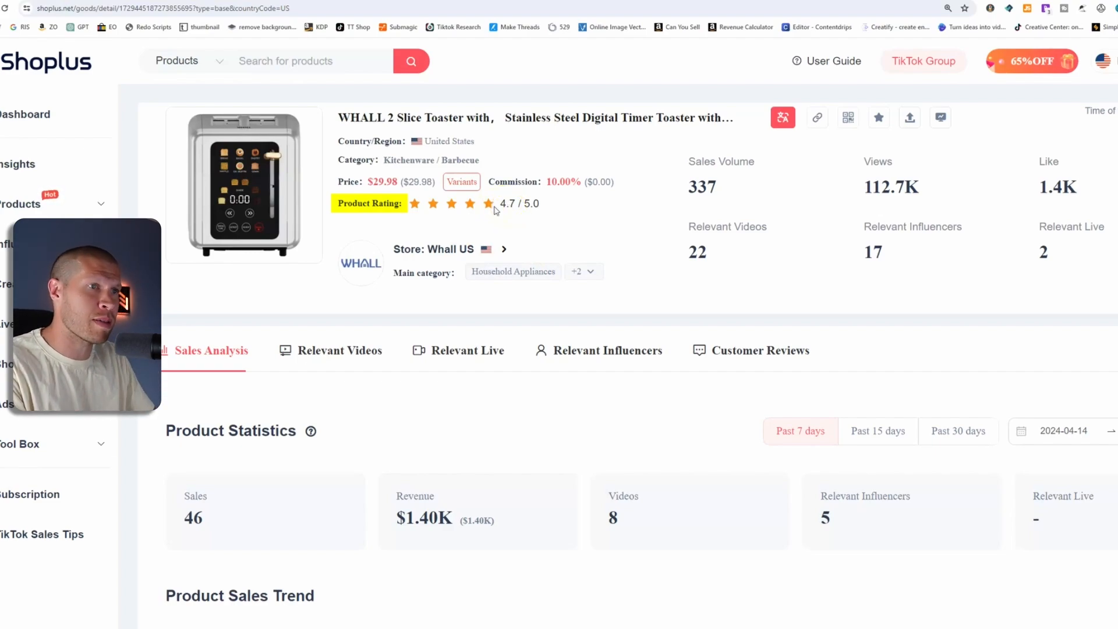
scroll(down, 3)
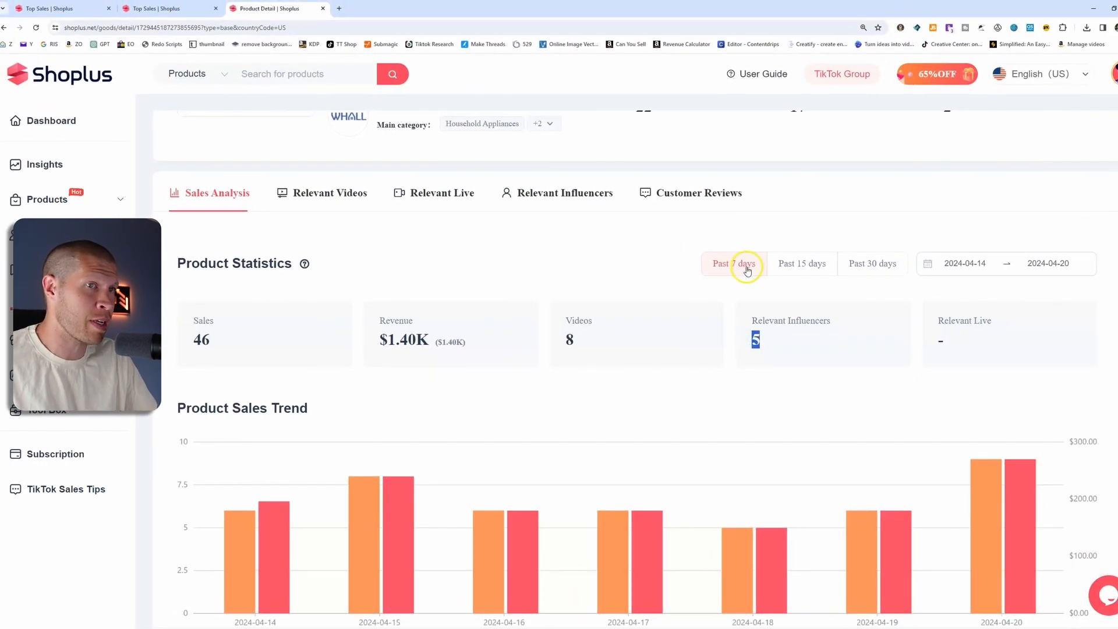
scroll(down, 3)
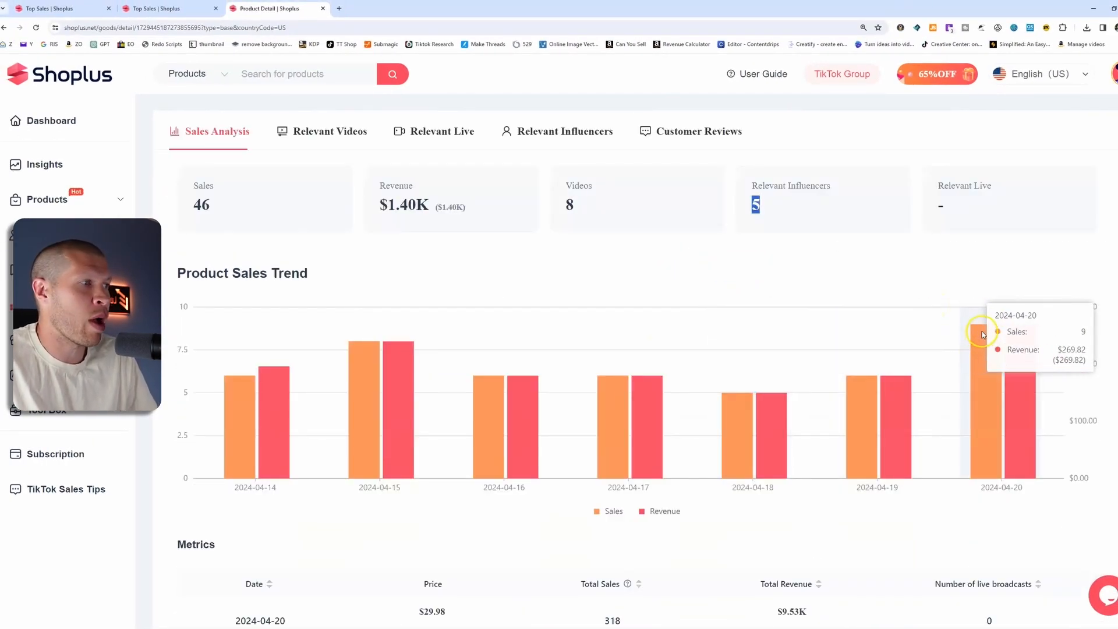
mouse_move(920, 392)
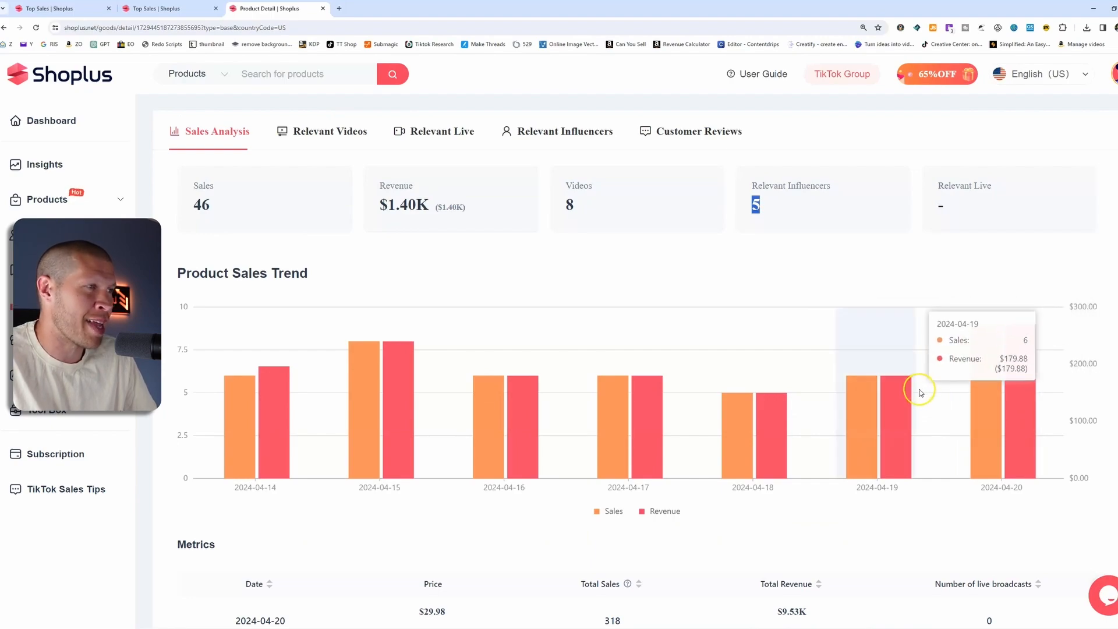
mouse_move(903, 418)
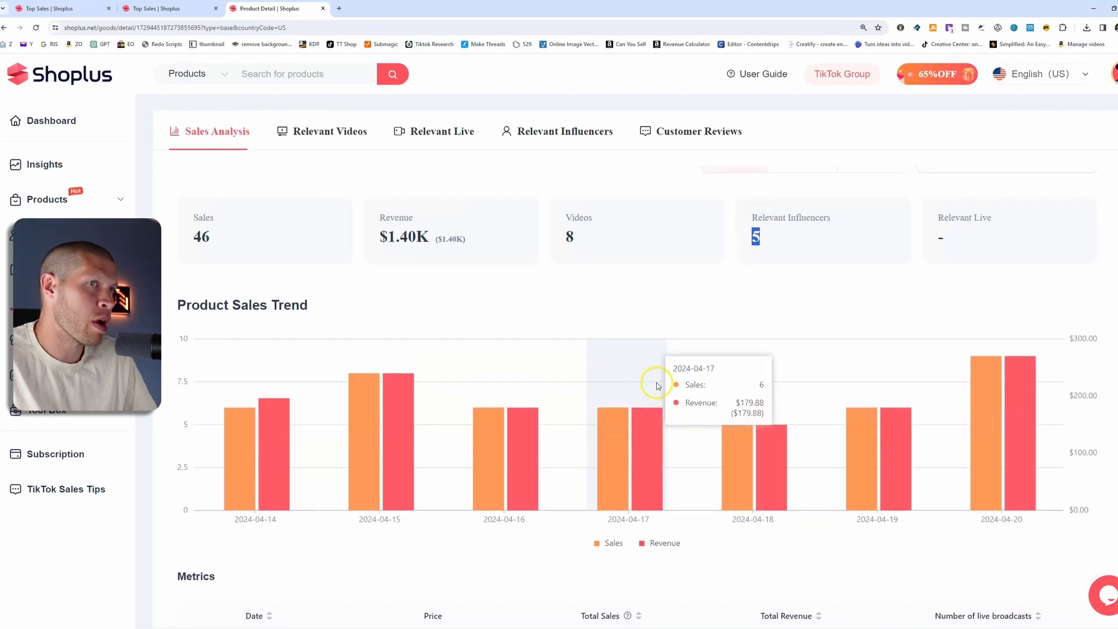
scroll(down, 3)
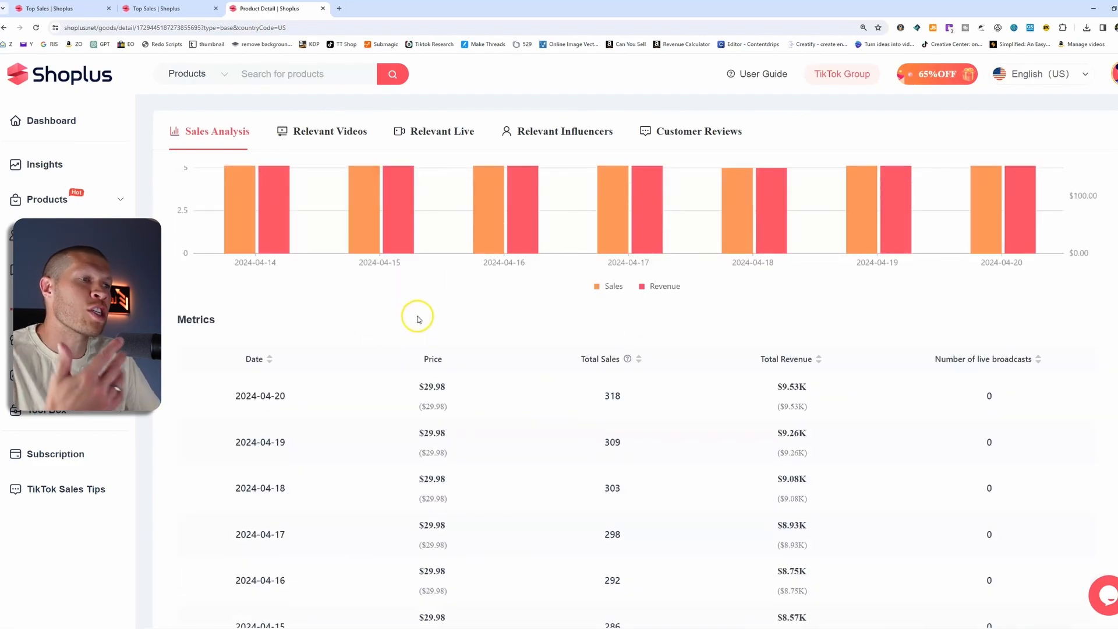
scroll(down, 3)
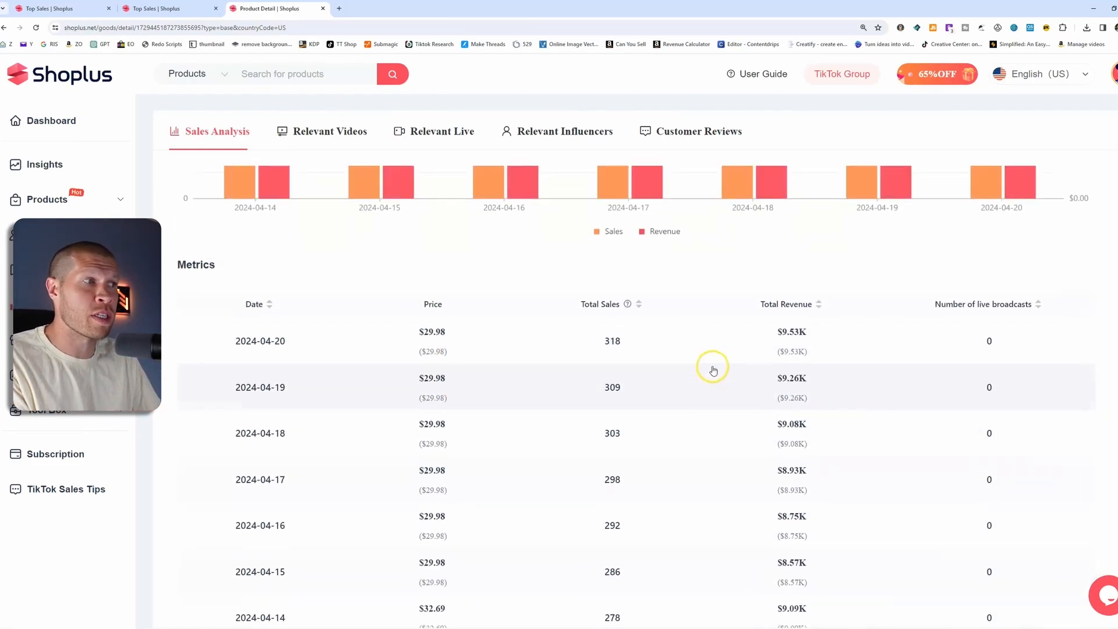
scroll(up, 3)
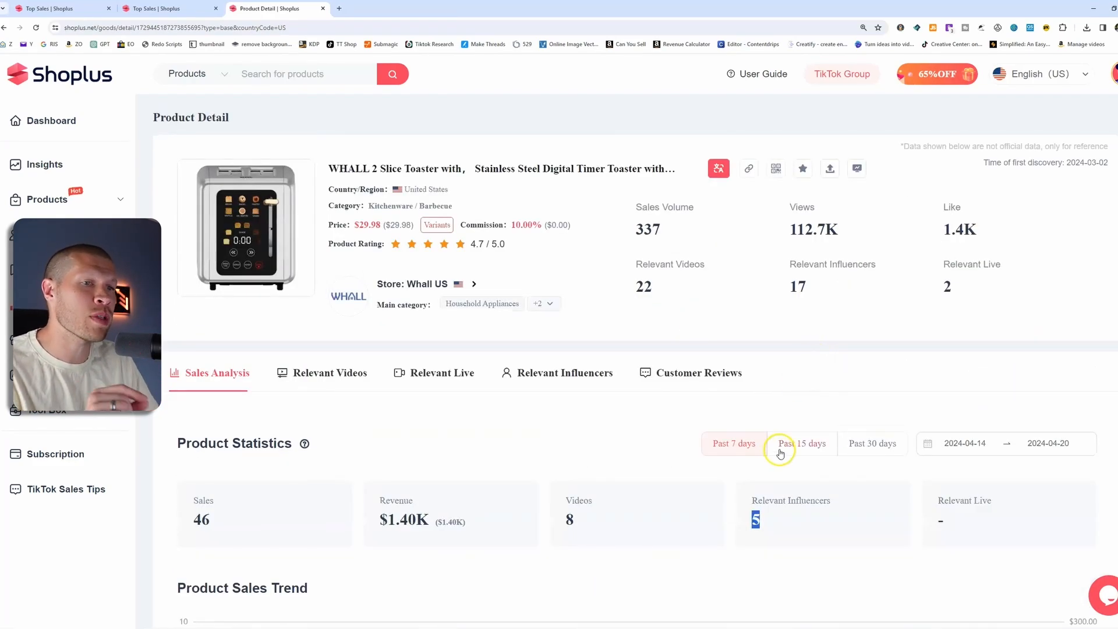
- Switch the toaster's statistics to Past 15 days, then Past 30 days, before returning to Top Sales
click(801, 443)
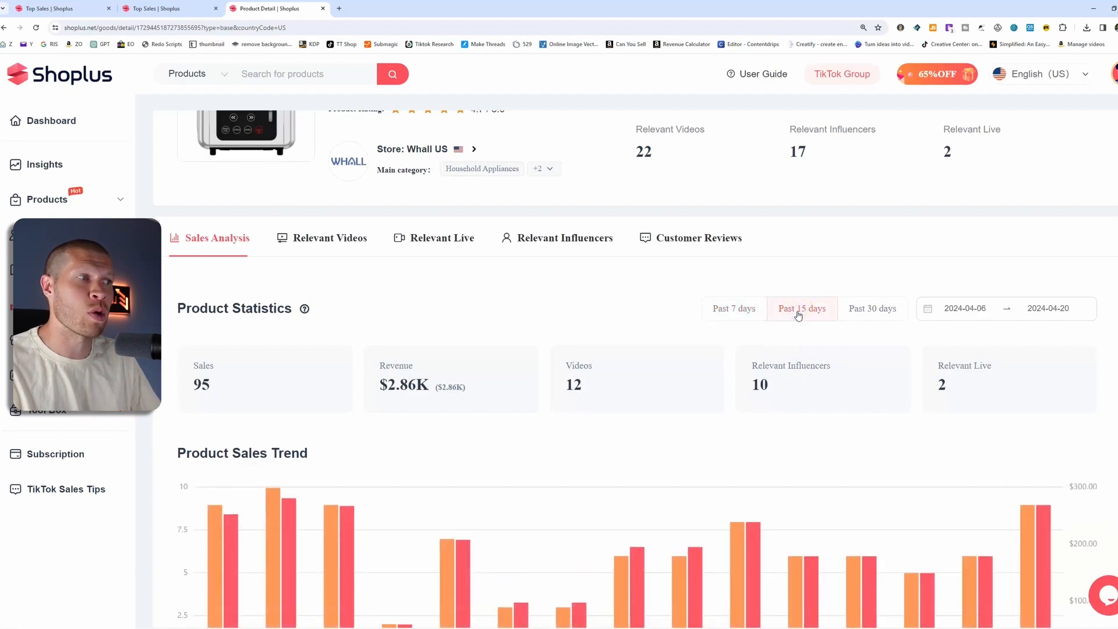
click(871, 308)
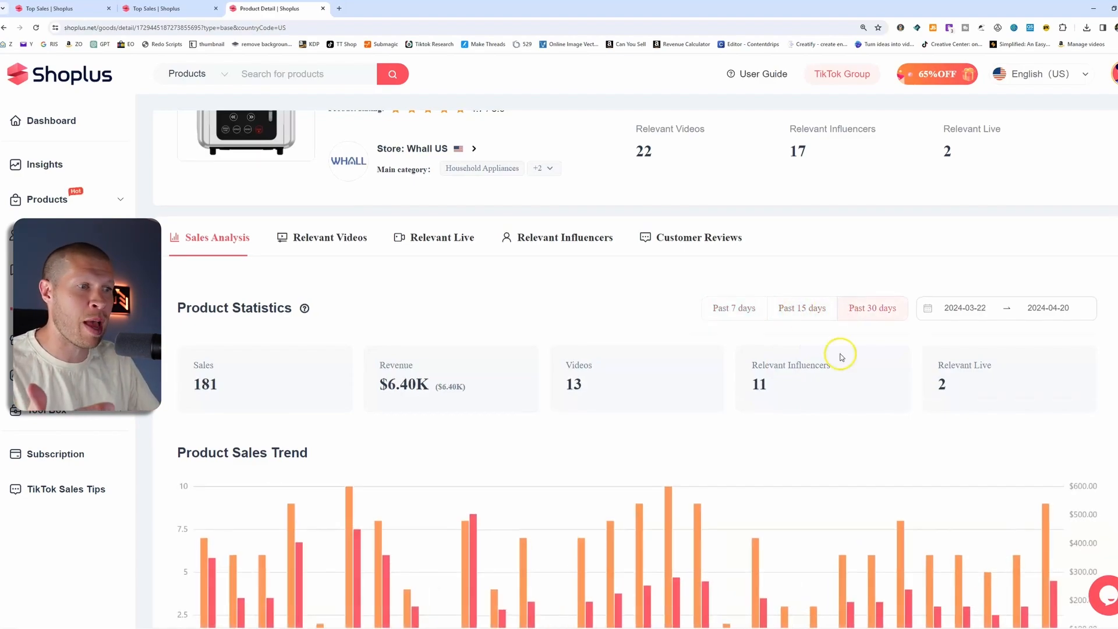
scroll(down, 3)
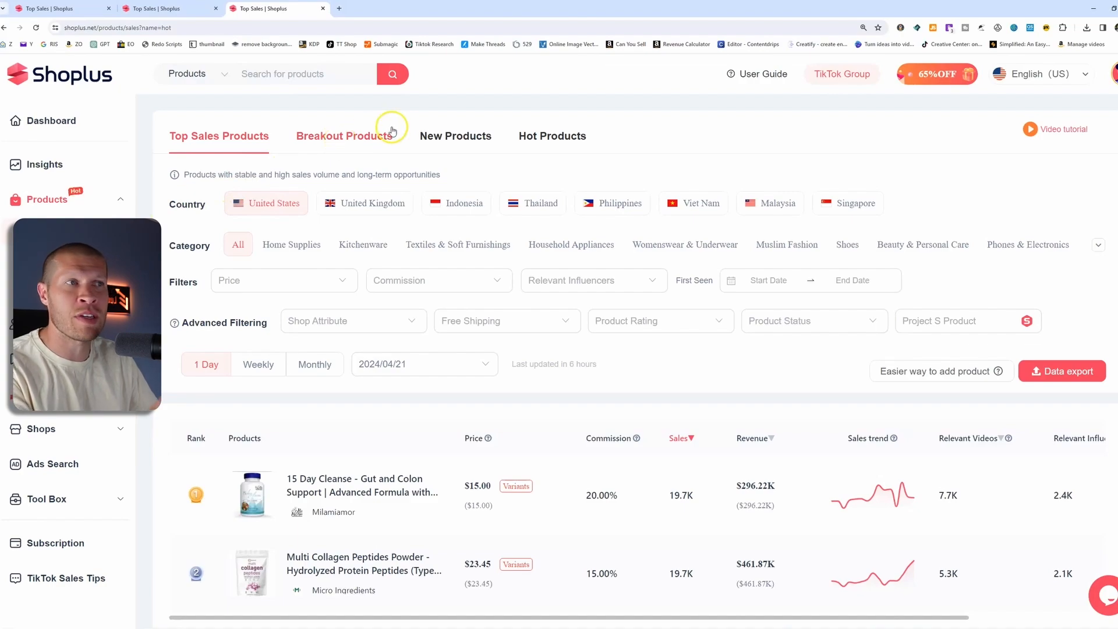
mouse_move(350, 135)
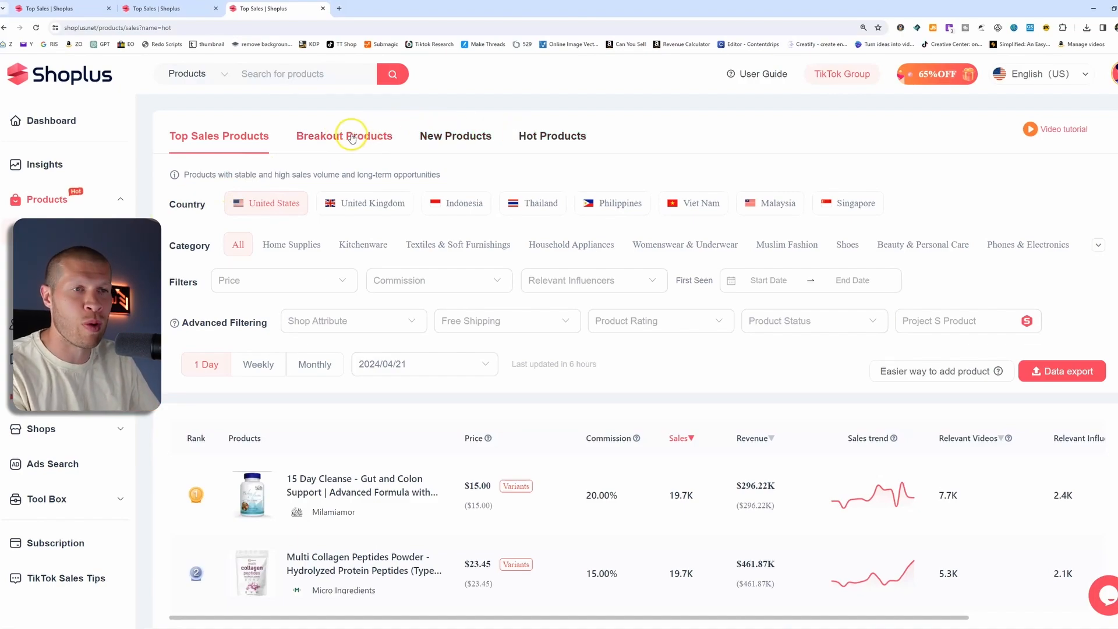
click(786, 244)
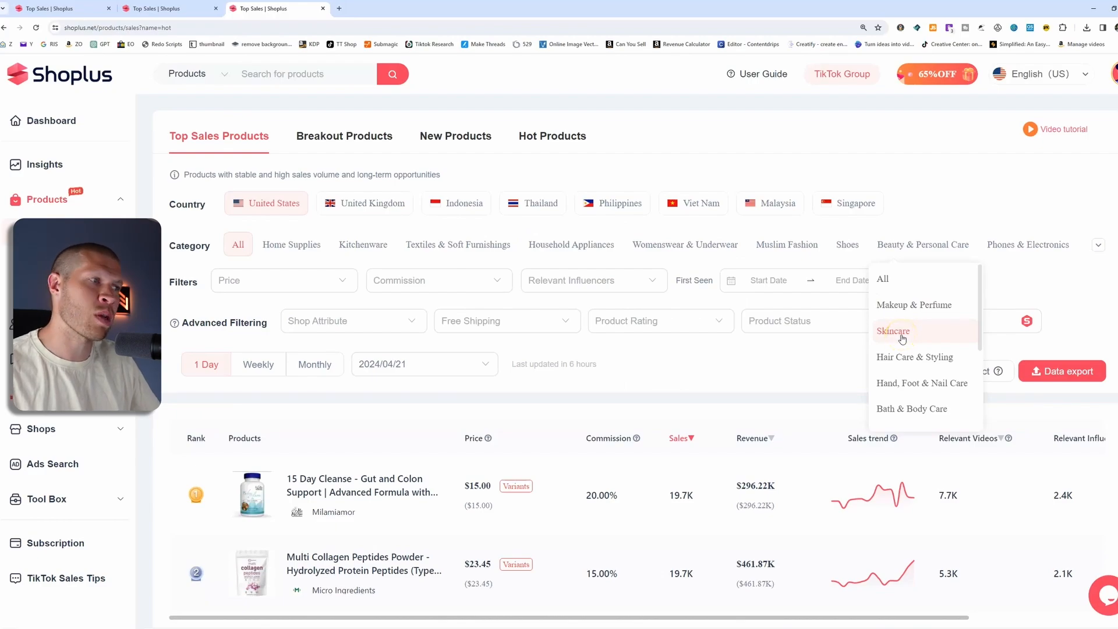
click(893, 330)
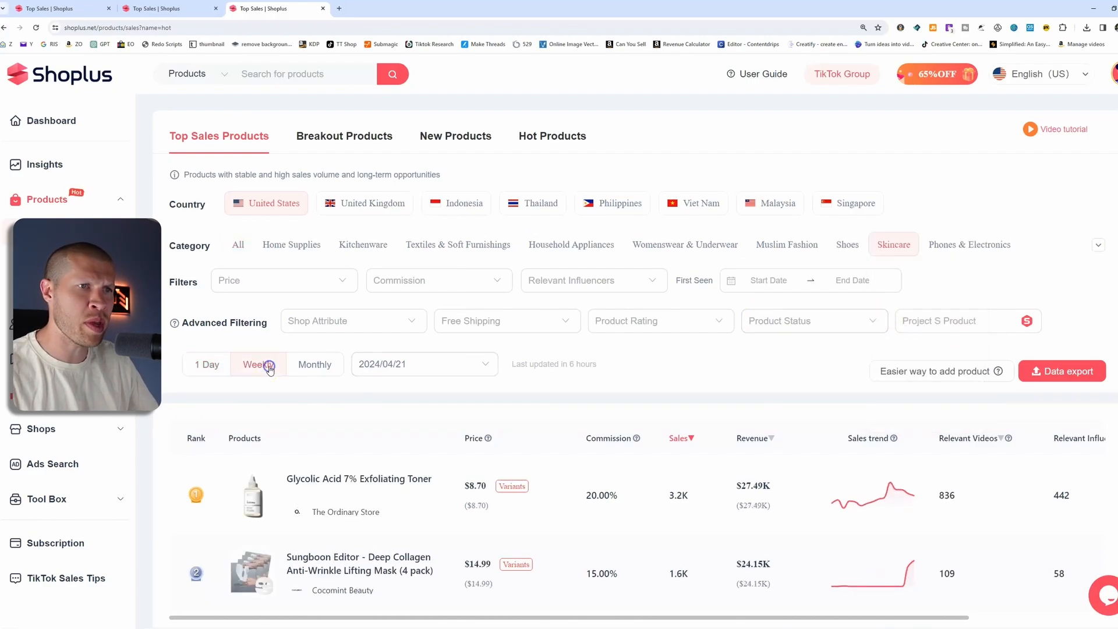
scroll(down, 3)
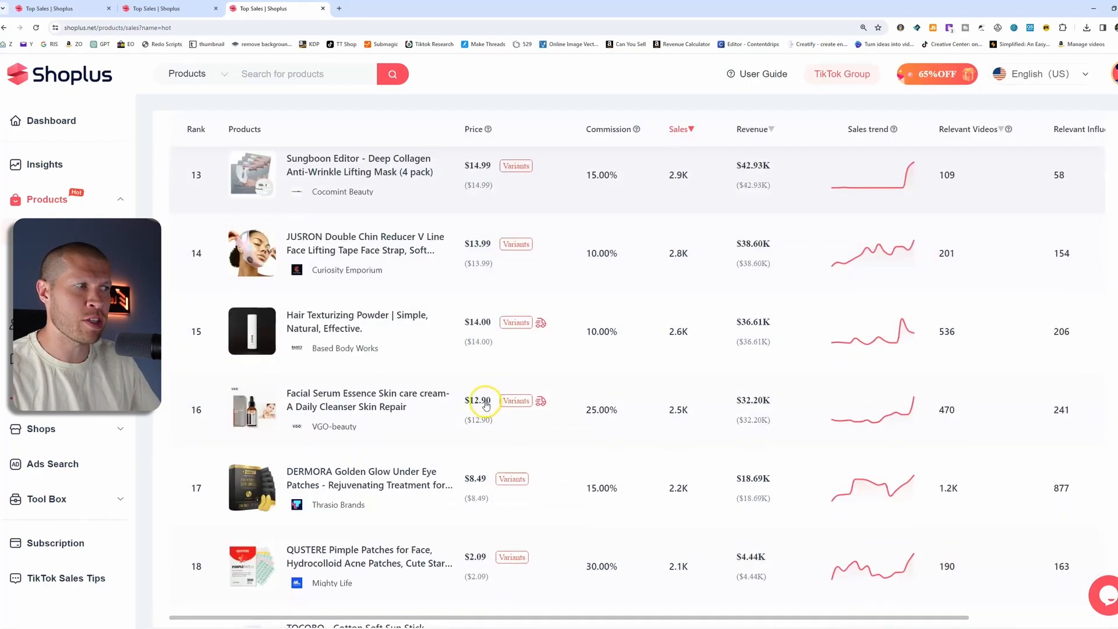
scroll(down, 3)
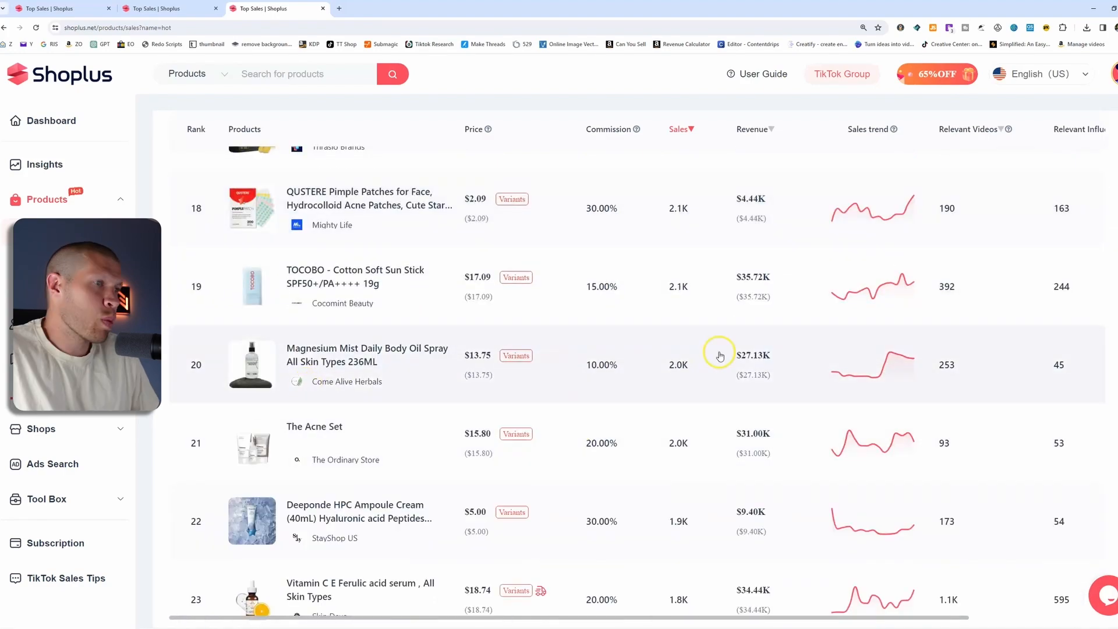
mouse_move(783, 370)
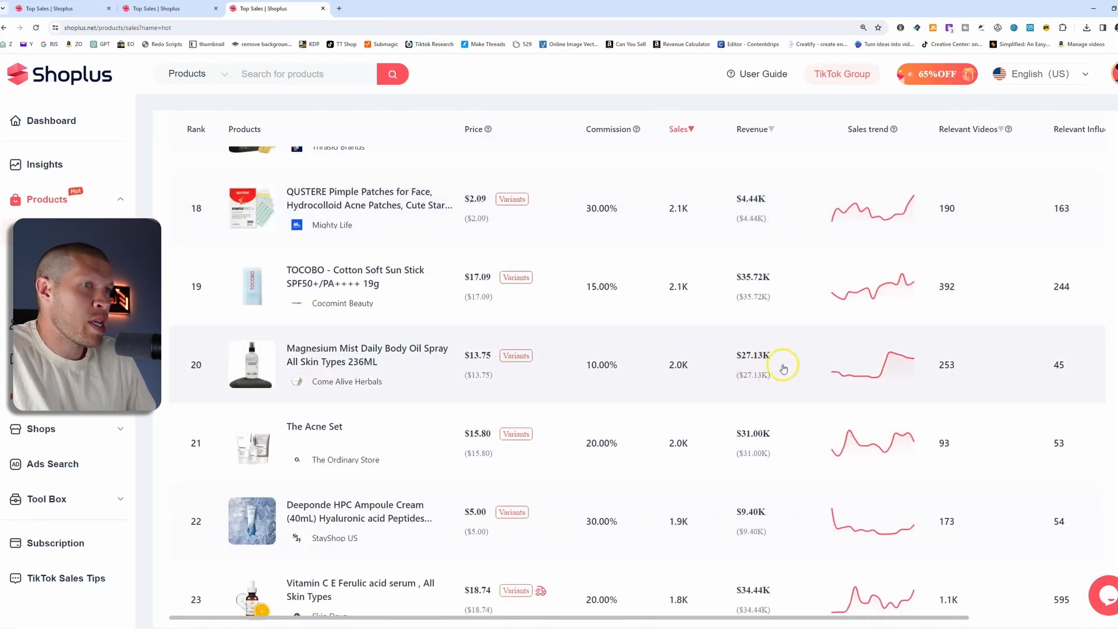
scroll(up, 3)
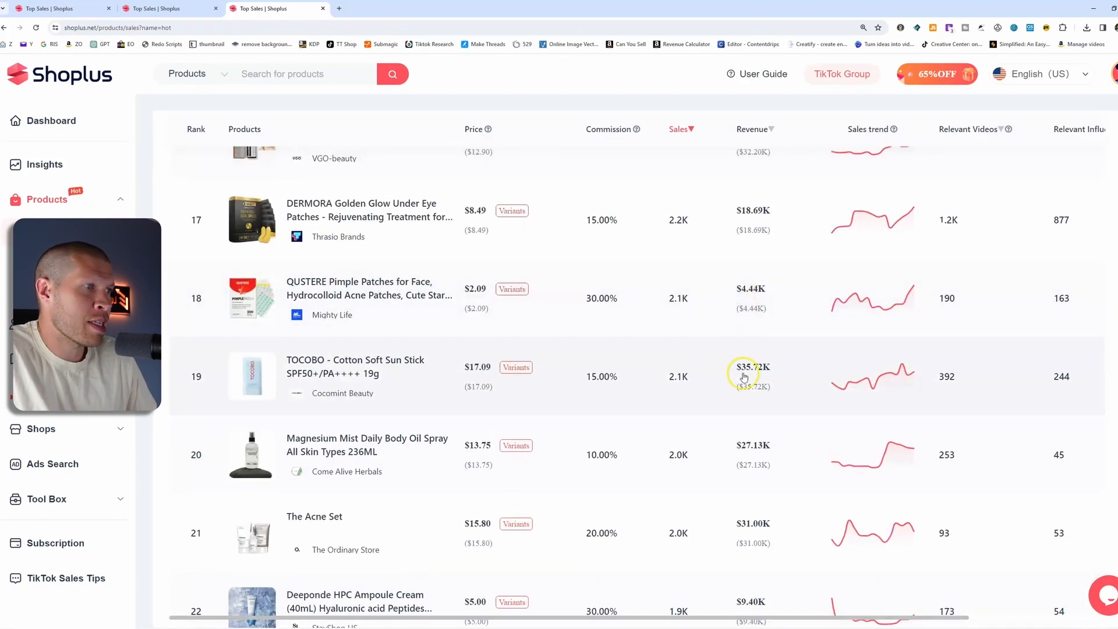
scroll(up, 3)
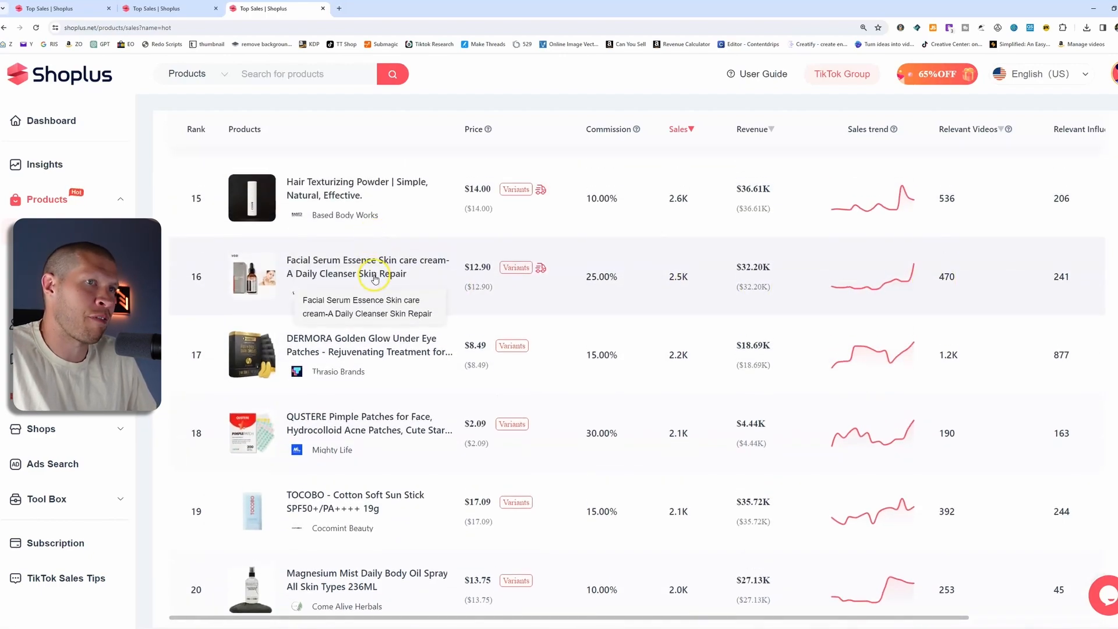
mouse_move(770, 279)
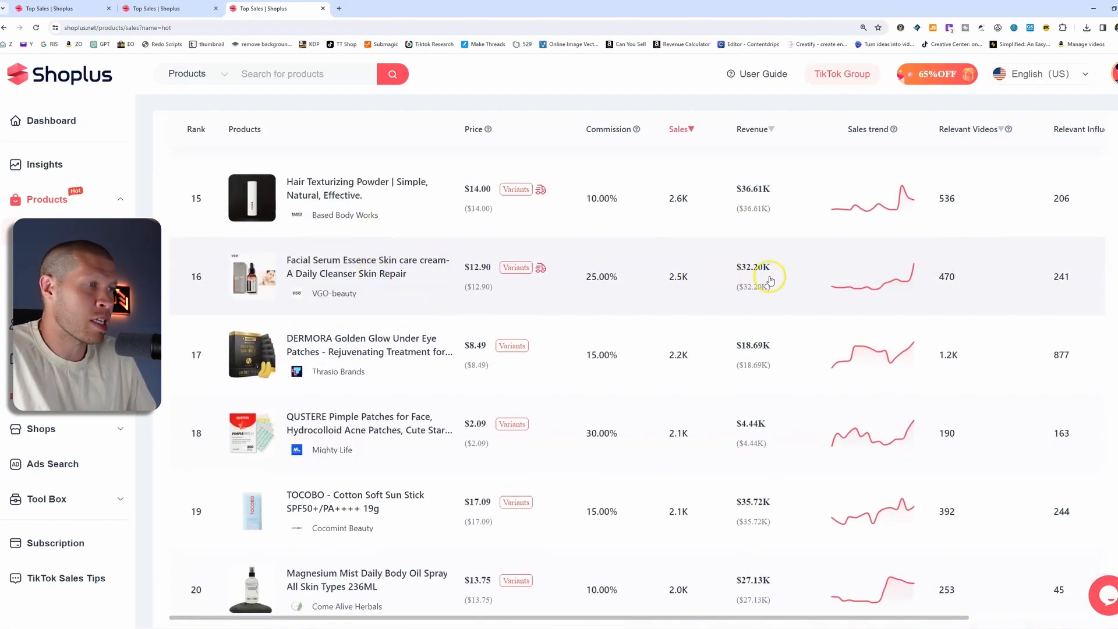
mouse_move(911, 277)
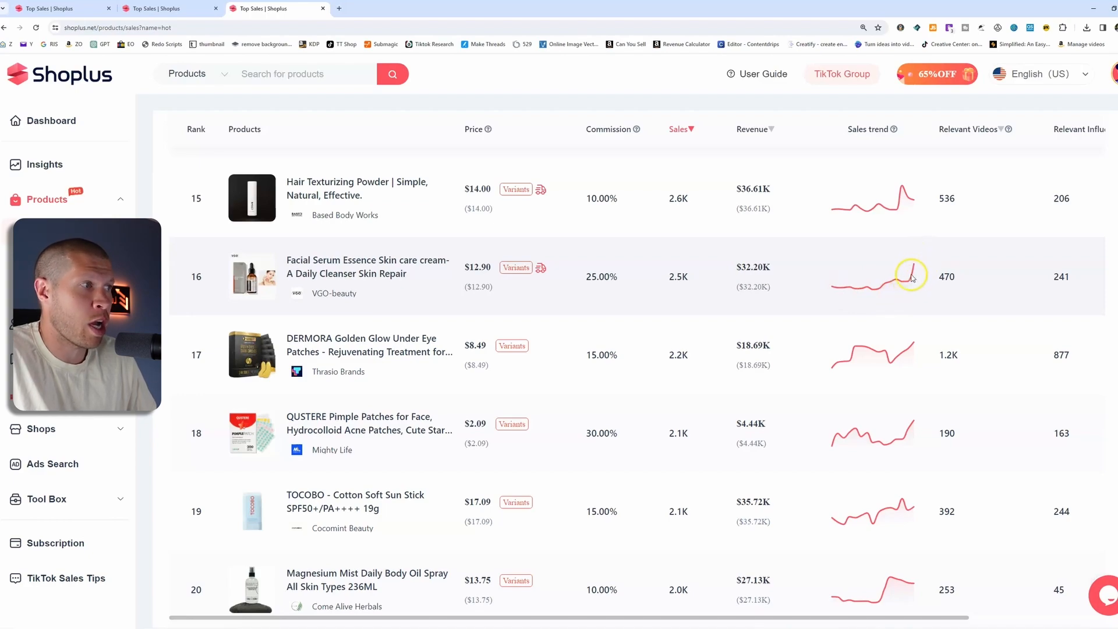
mouse_move(952, 277)
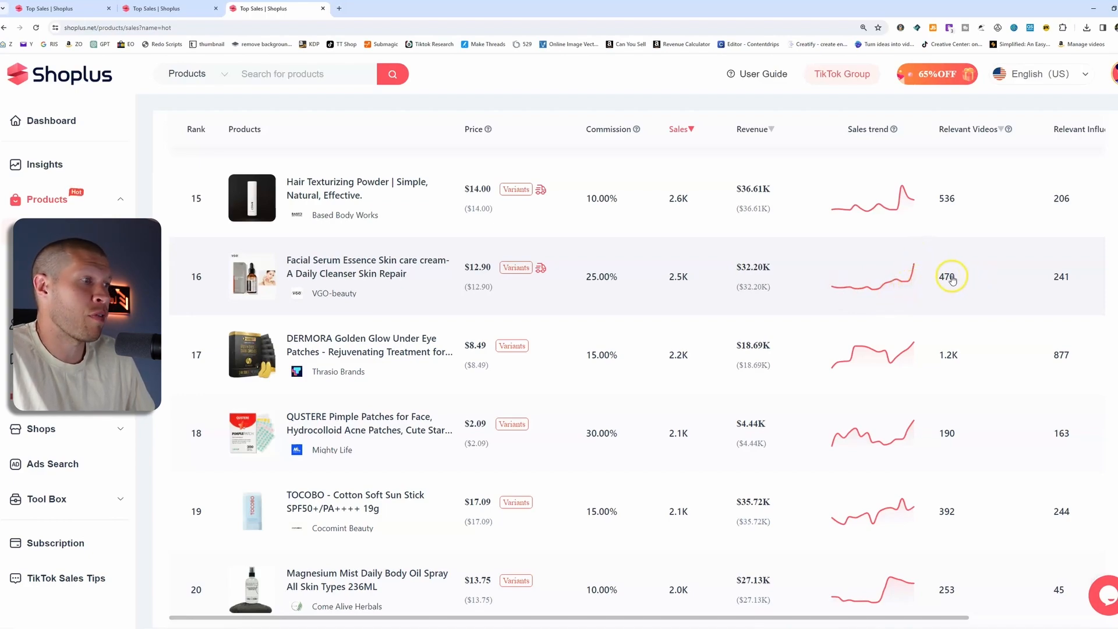
mouse_move(940, 356)
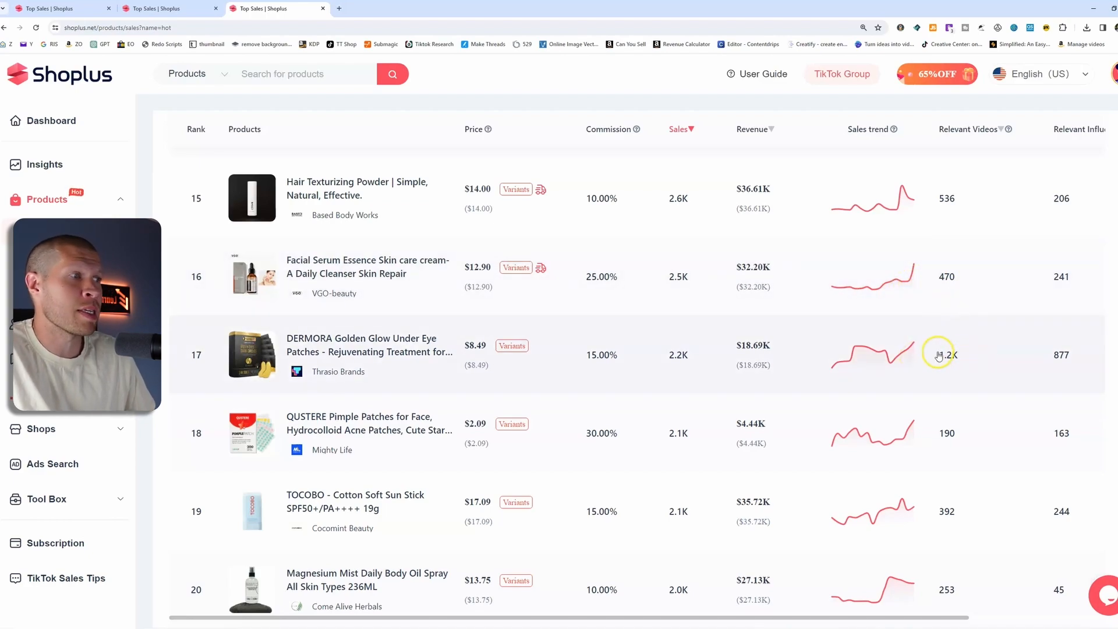
mouse_move(1046, 212)
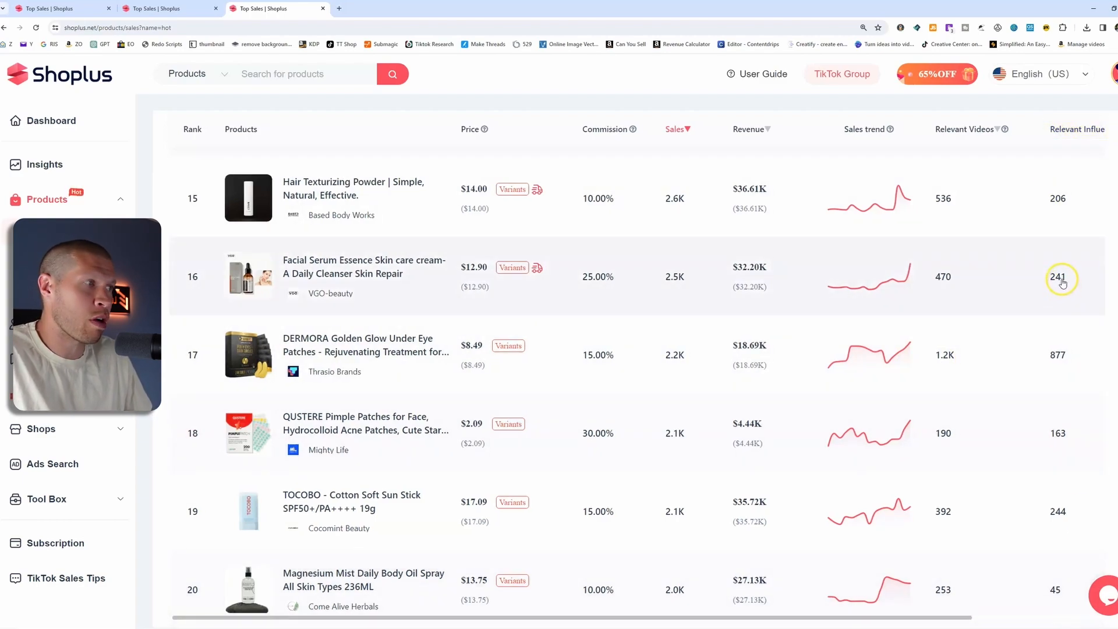
mouse_move(1062, 278)
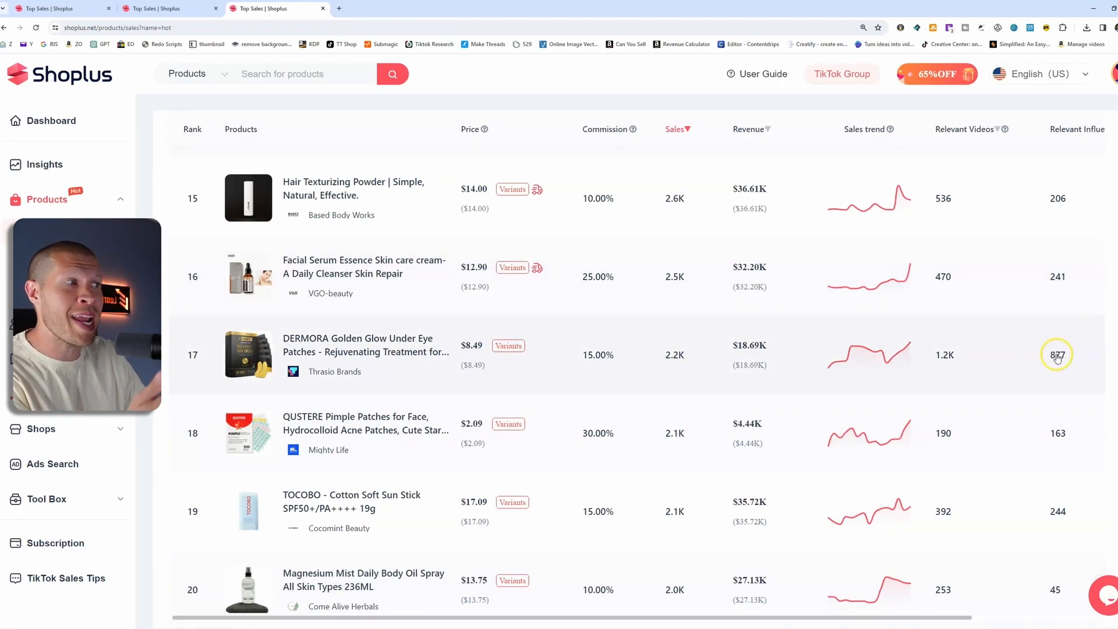
mouse_move(1066, 362)
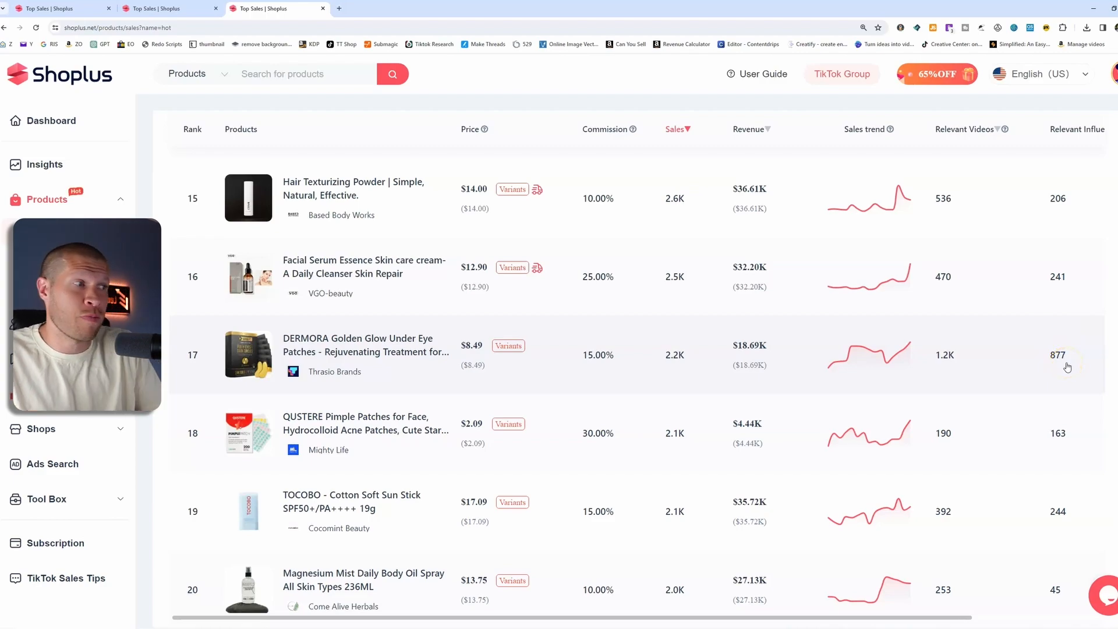
mouse_move(1082, 360)
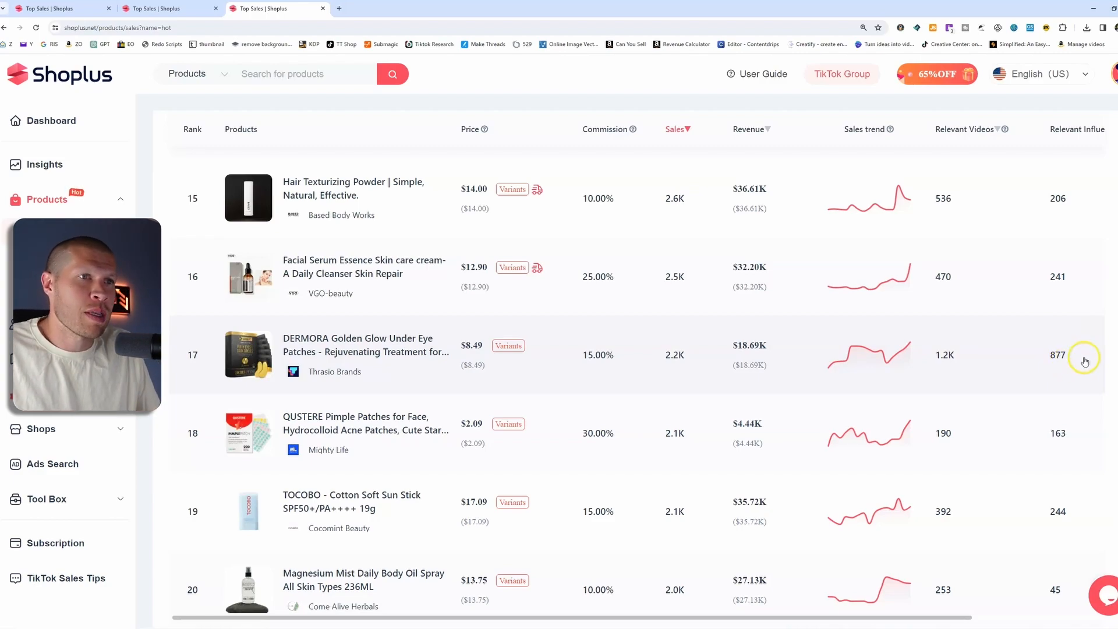
scroll(up, 3)
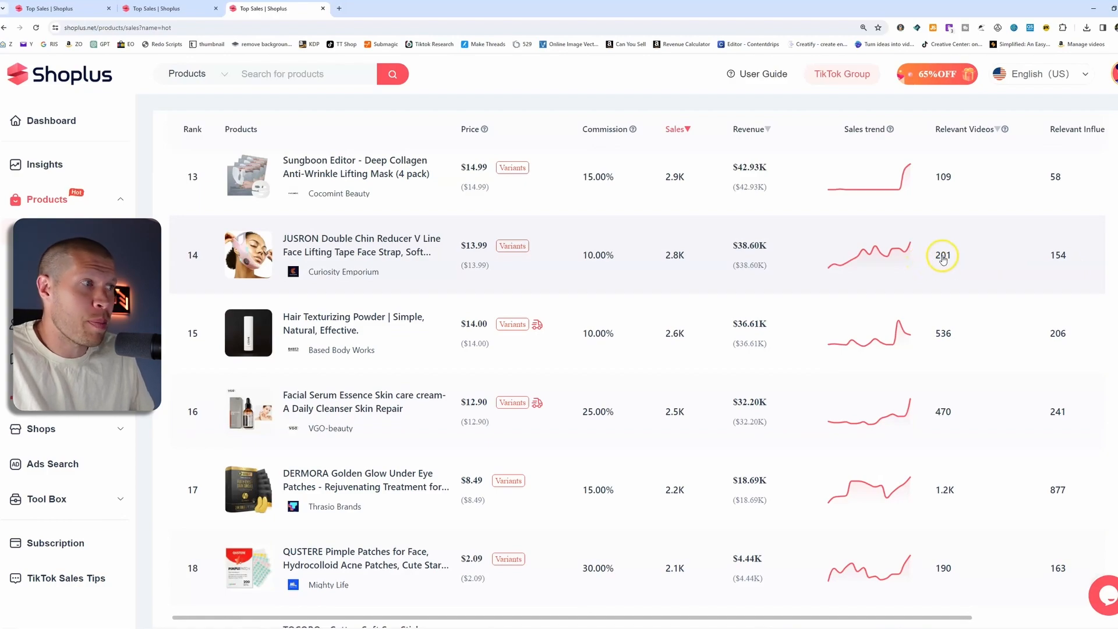
mouse_move(1069, 255)
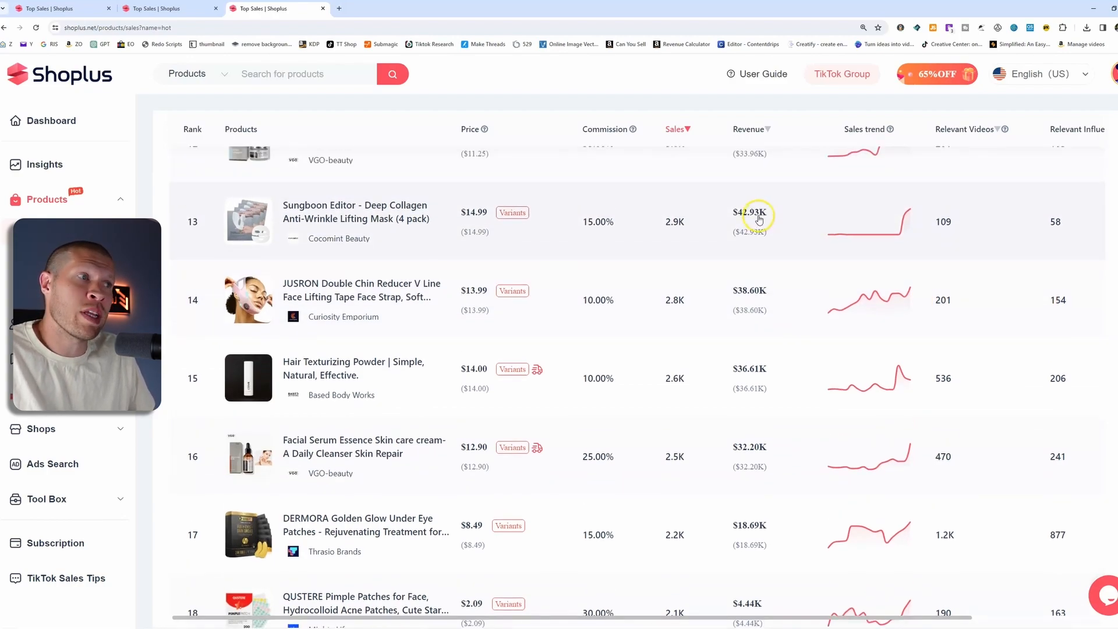
mouse_move(691, 224)
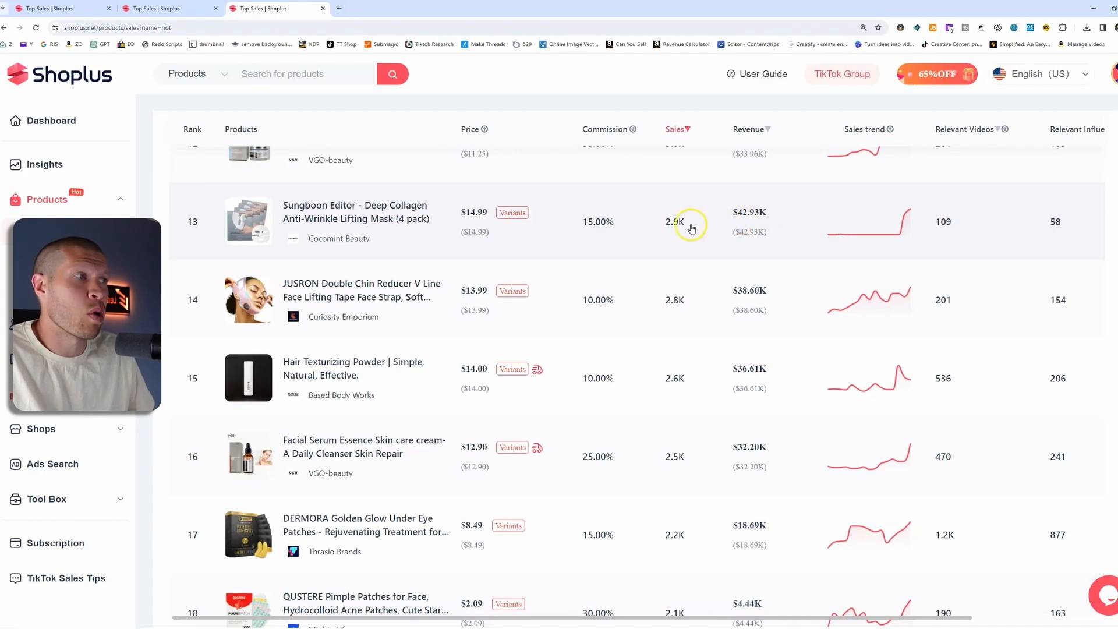
mouse_move(941, 228)
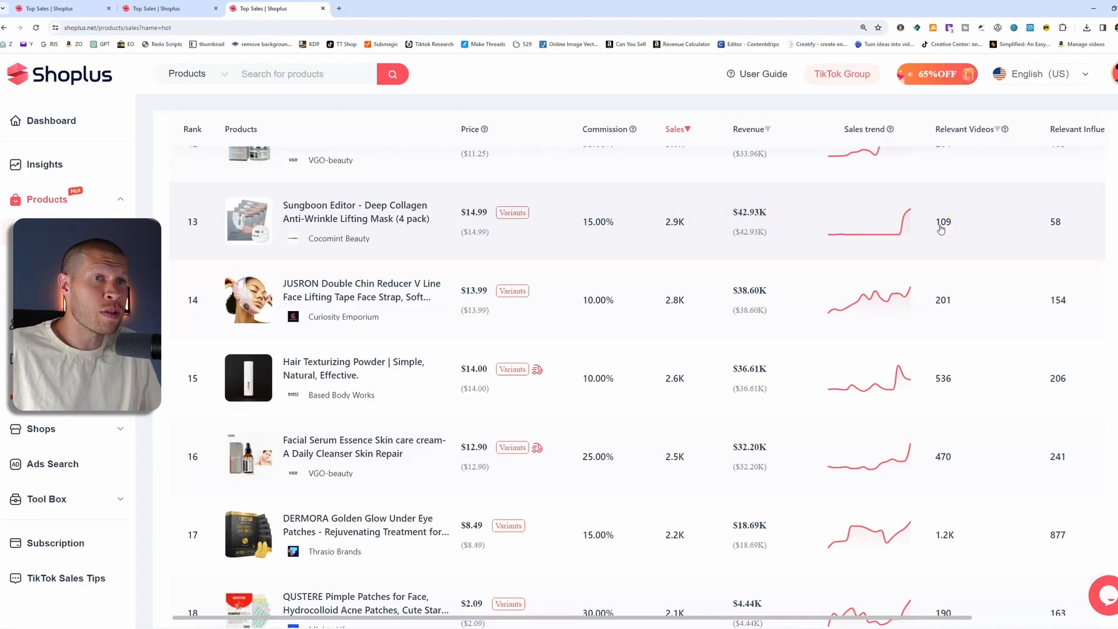
mouse_move(825, 249)
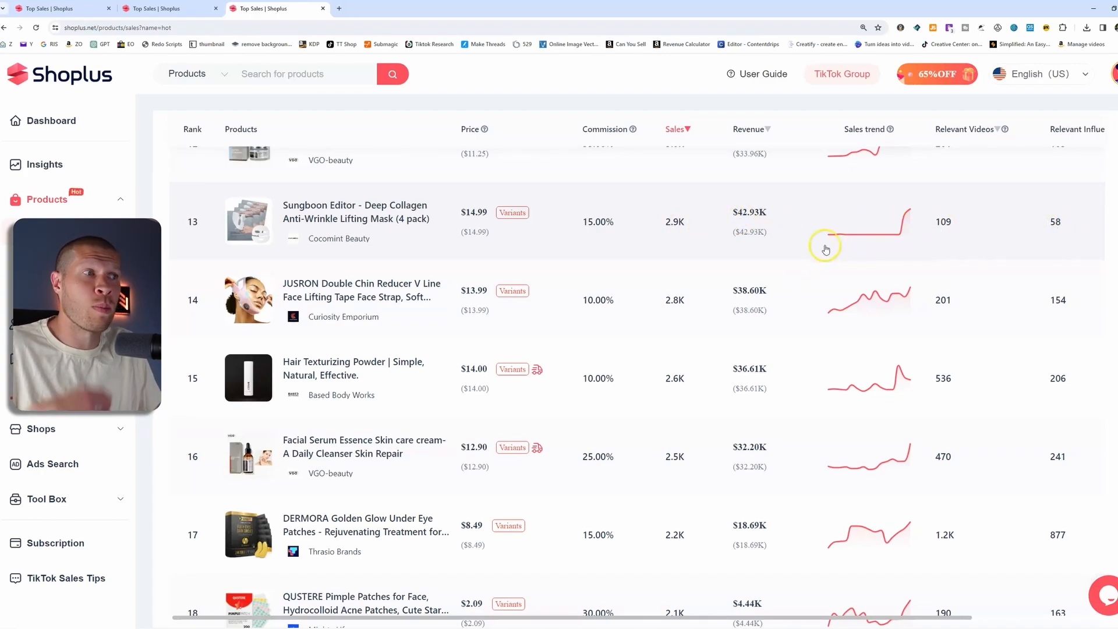
mouse_move(721, 200)
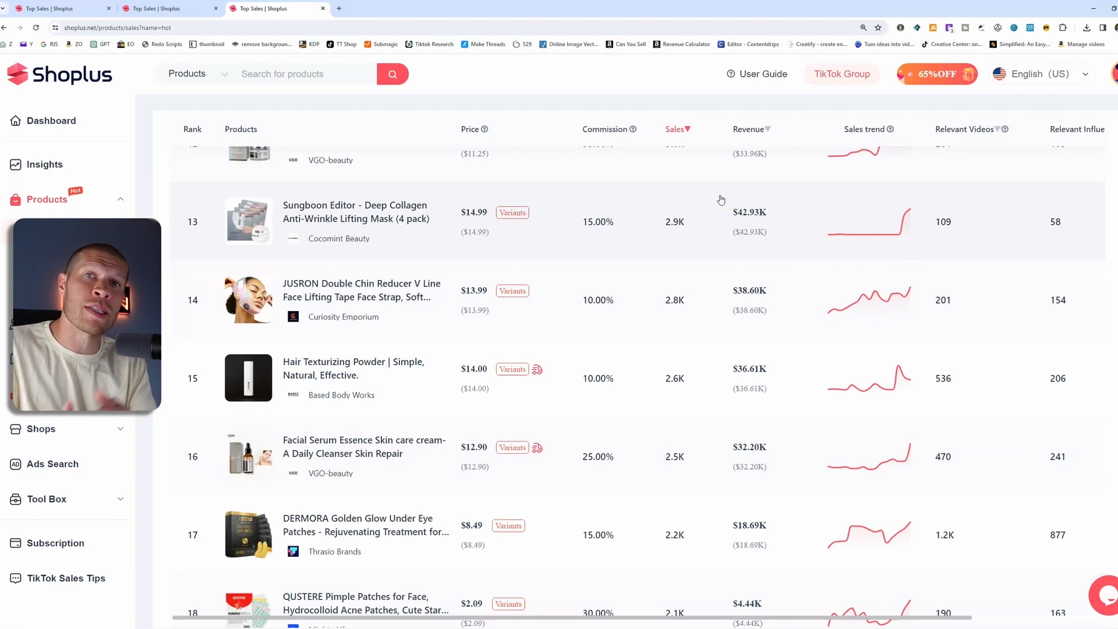
scroll(up, 3)
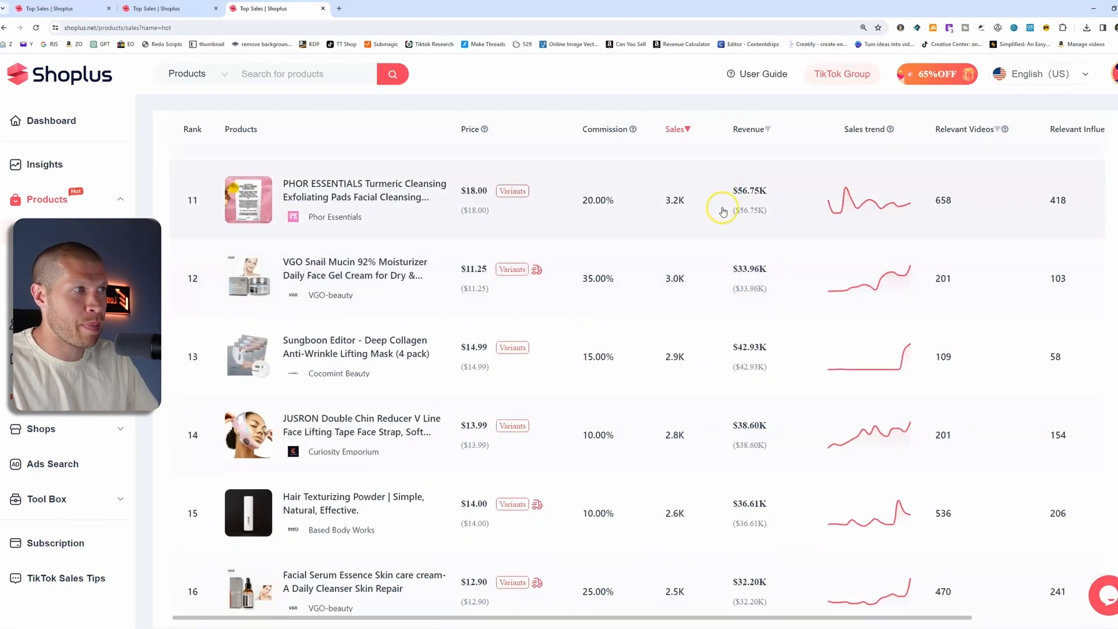
scroll(up, 3)
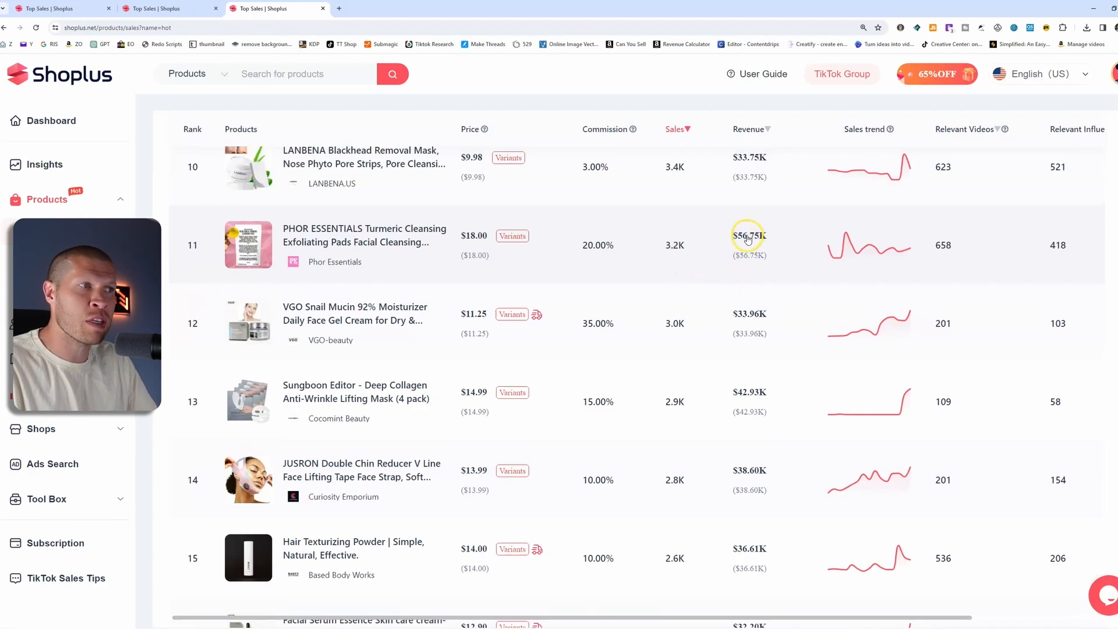
mouse_move(925, 256)
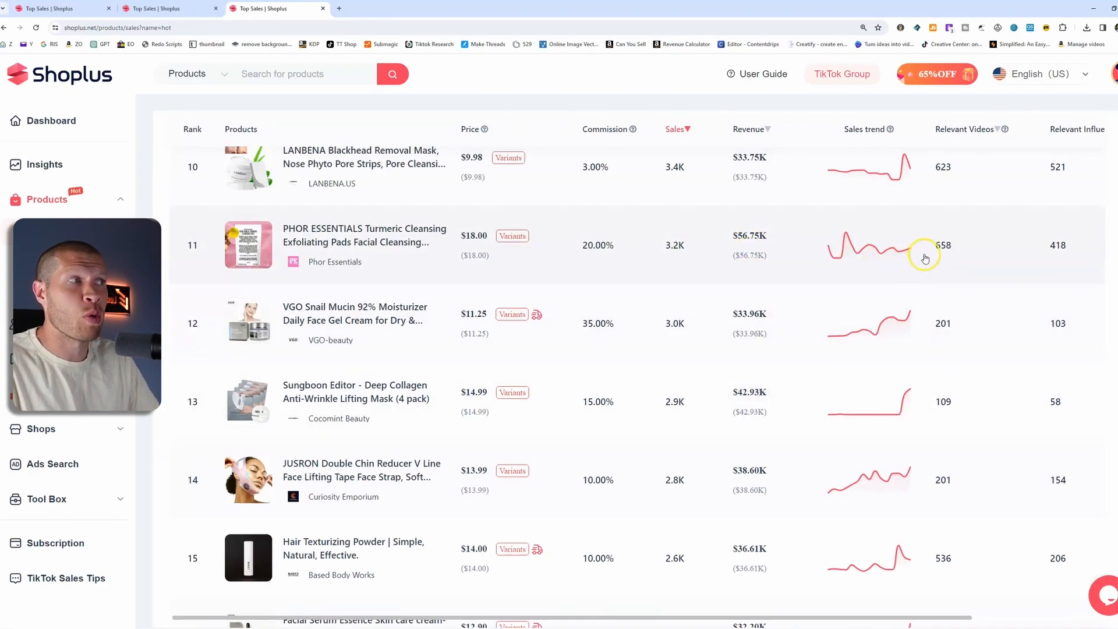
mouse_move(1053, 256)
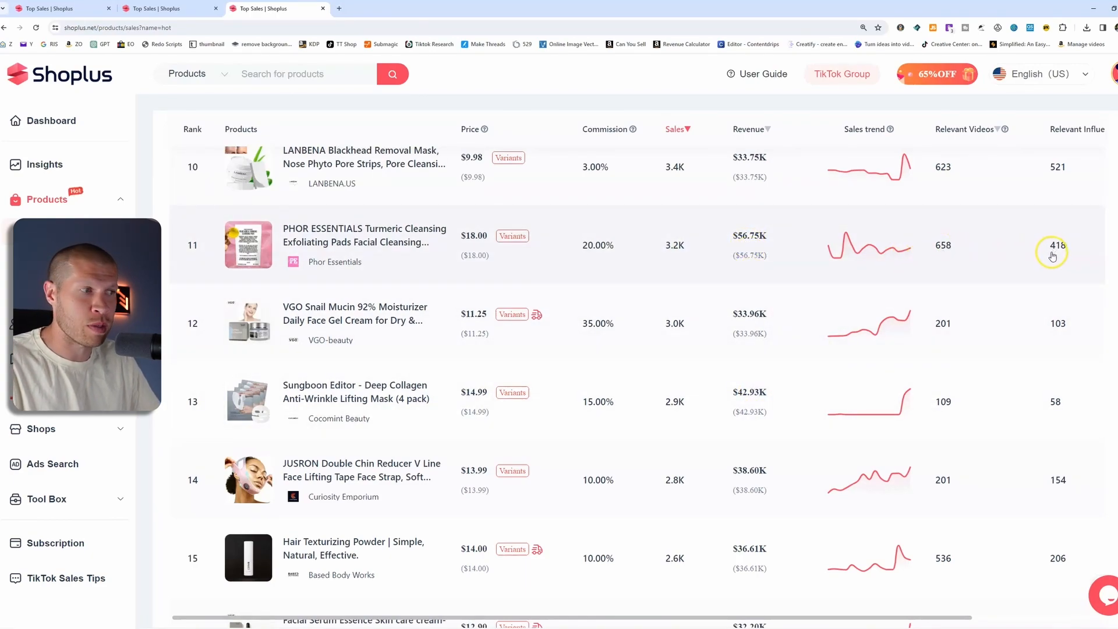
mouse_move(881, 414)
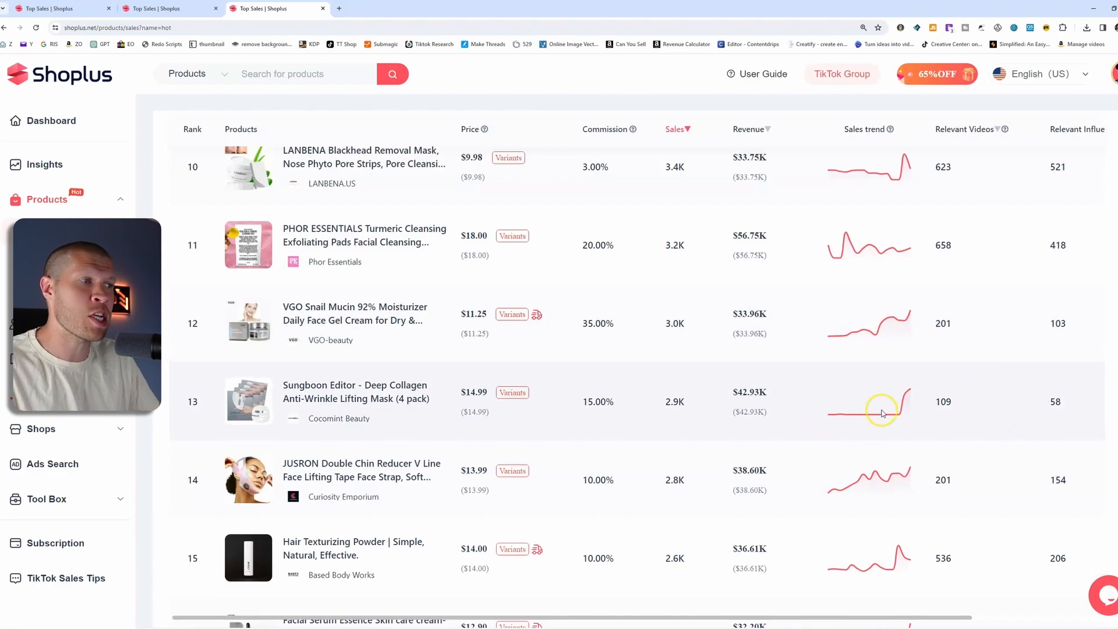
mouse_move(399, 399)
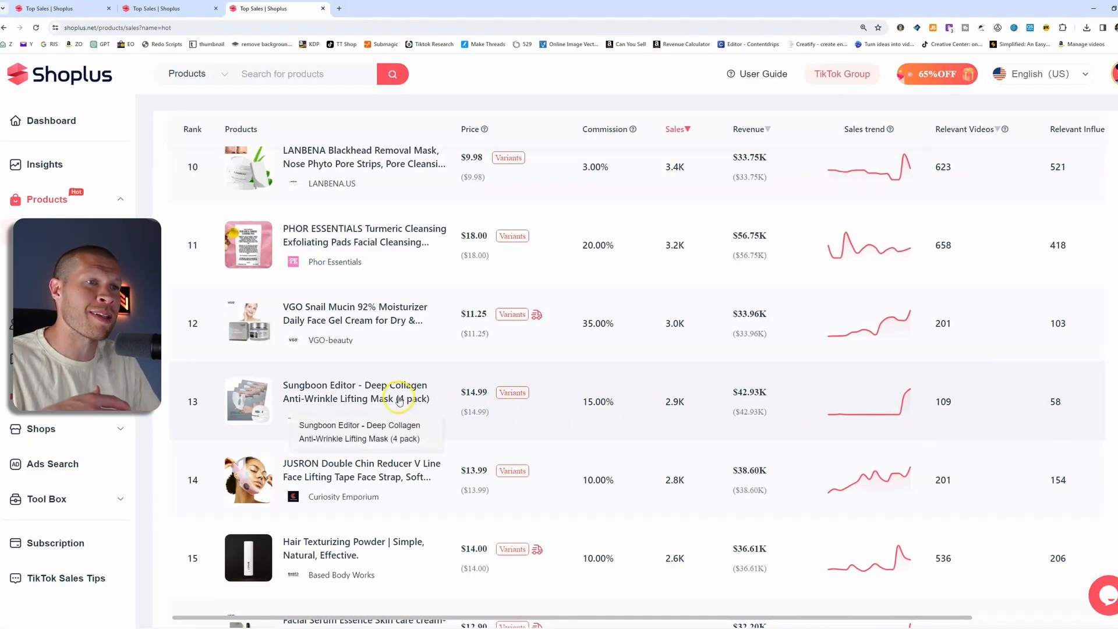
click(354, 392)
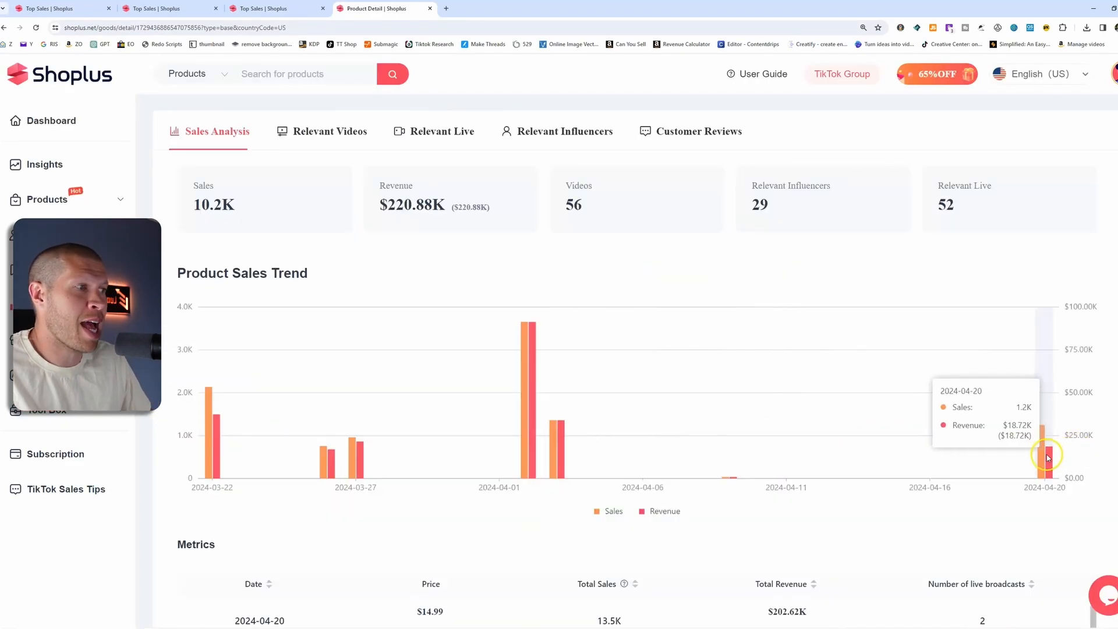
- Review the Sungboon collagen mask's detail page and its 30-day Product Sales Trend chart
scroll(up, 3)
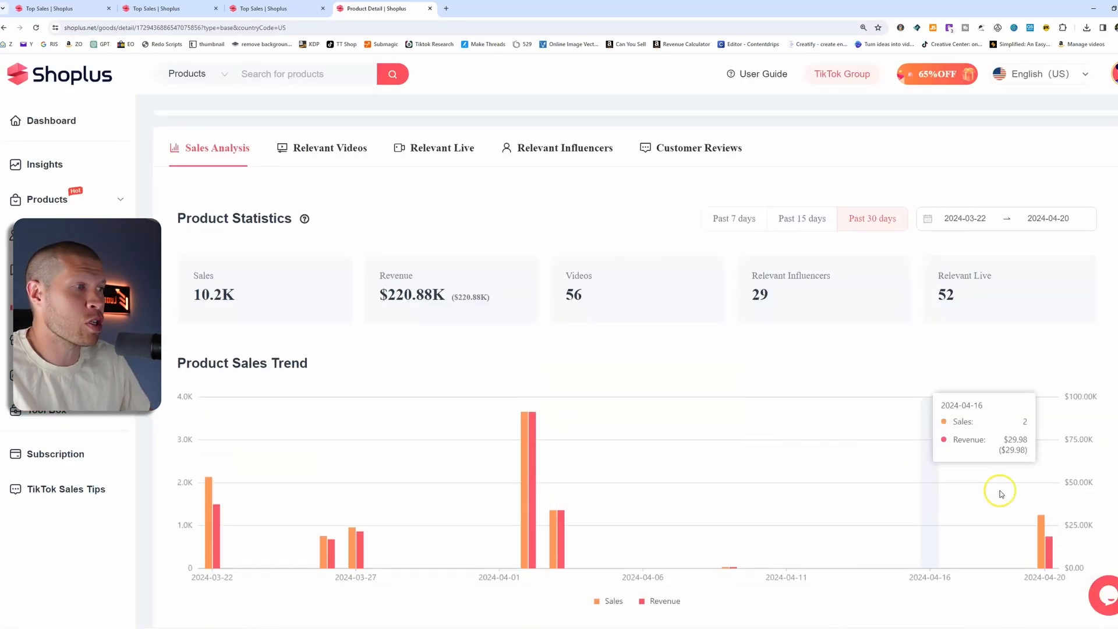
mouse_move(628, 528)
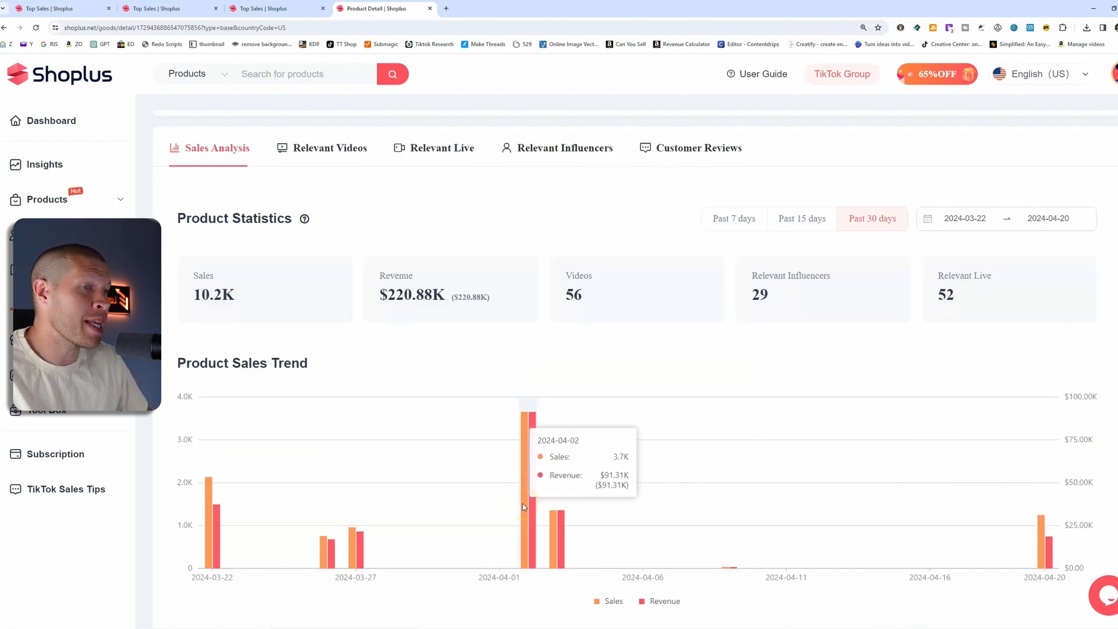
mouse_move(355, 450)
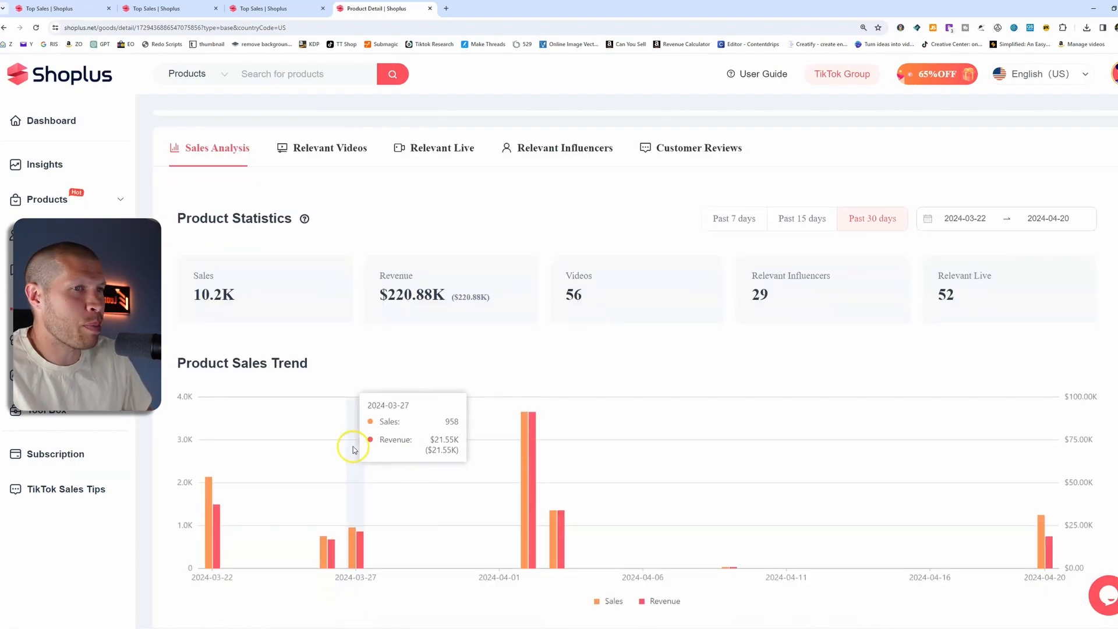
mouse_move(636, 525)
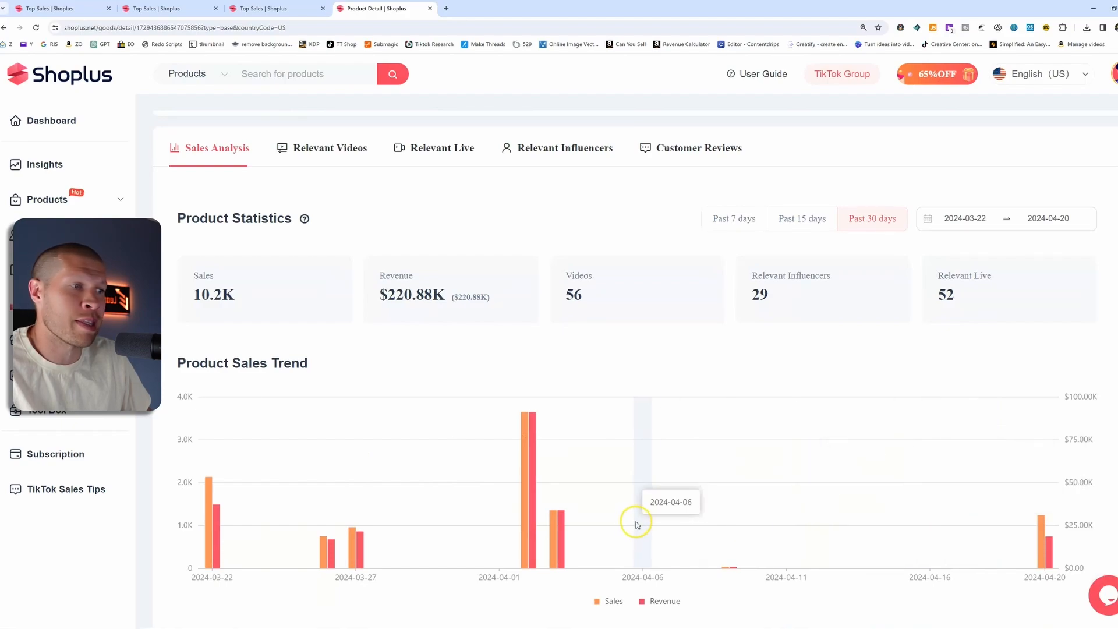
scroll(up, 3)
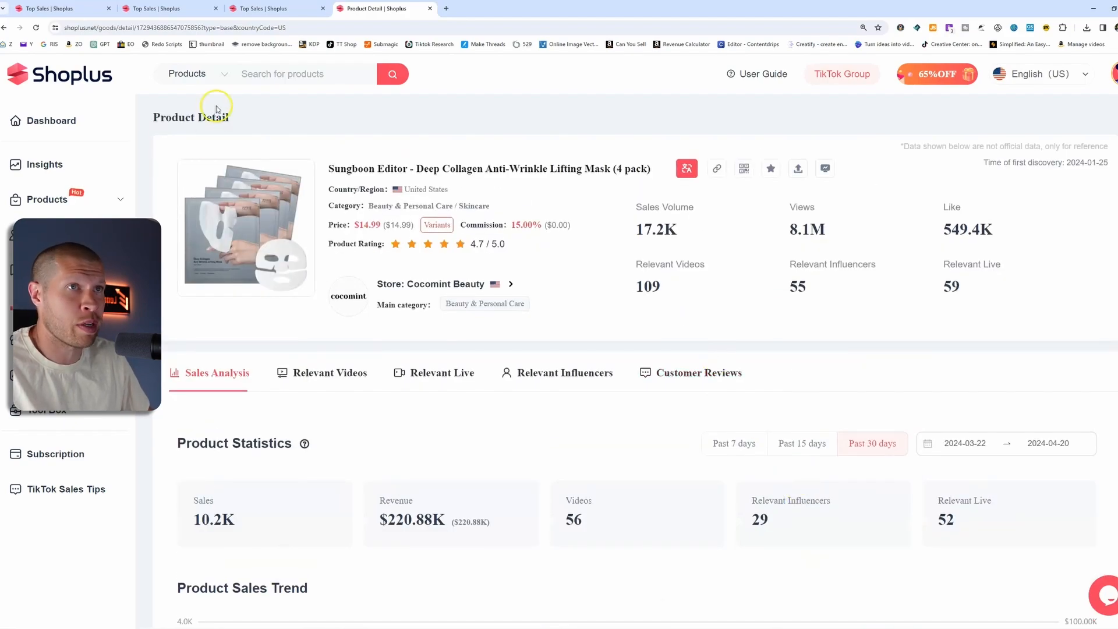
mouse_move(251, 250)
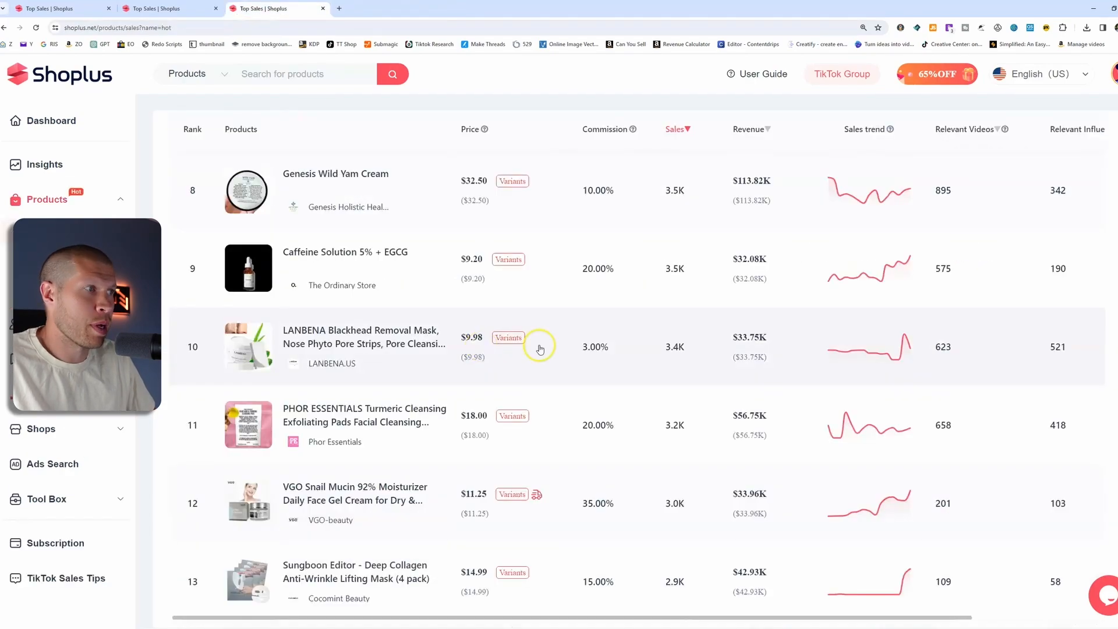
- Open the rank-19 TOCOBO Cotton Soft Sun Stick and review its 30-day sales and revenue trend
scroll(down, 3)
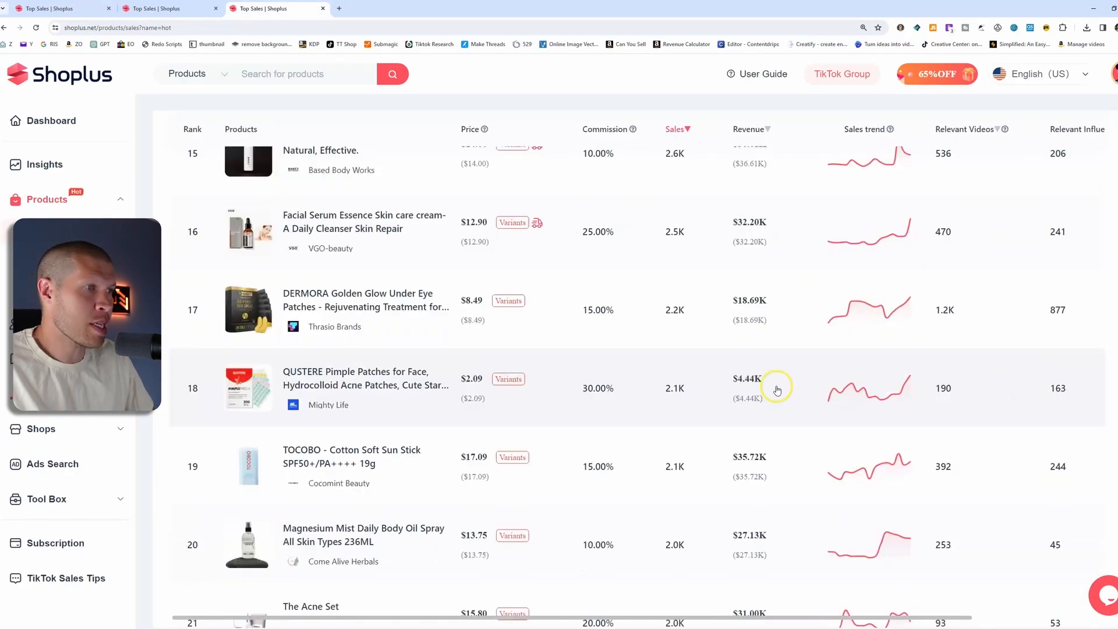
mouse_move(1049, 482)
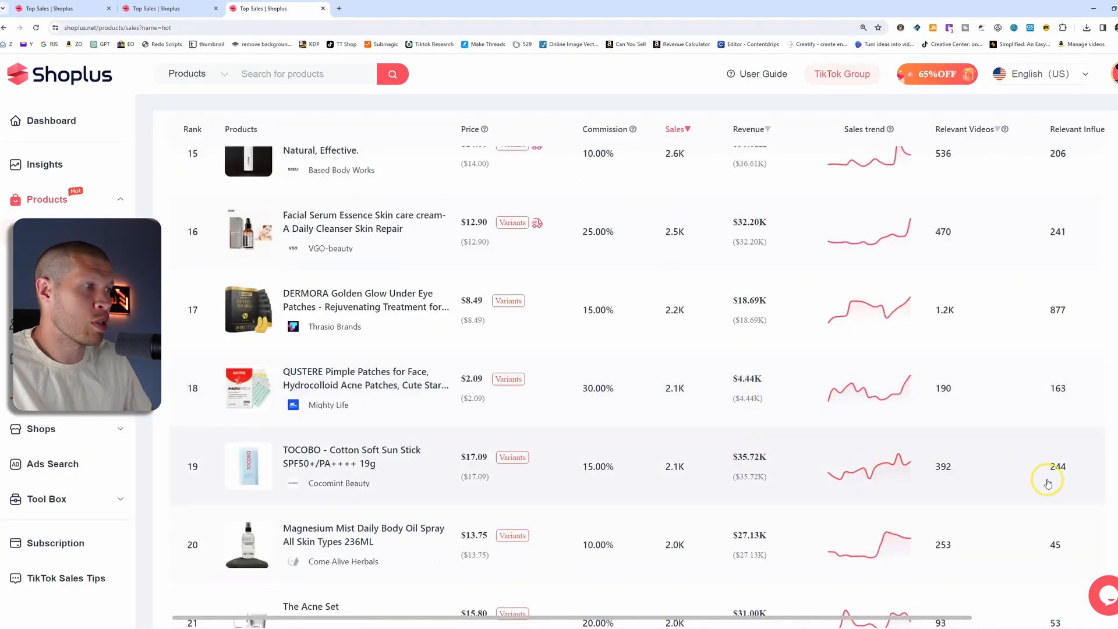
click(351, 456)
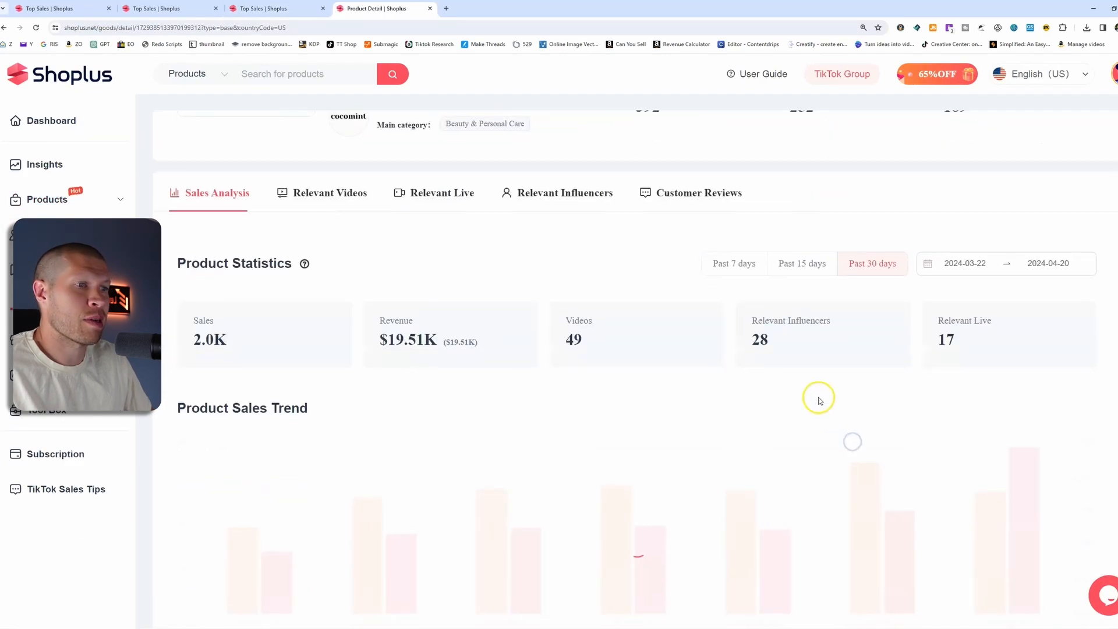
scroll(down, 3)
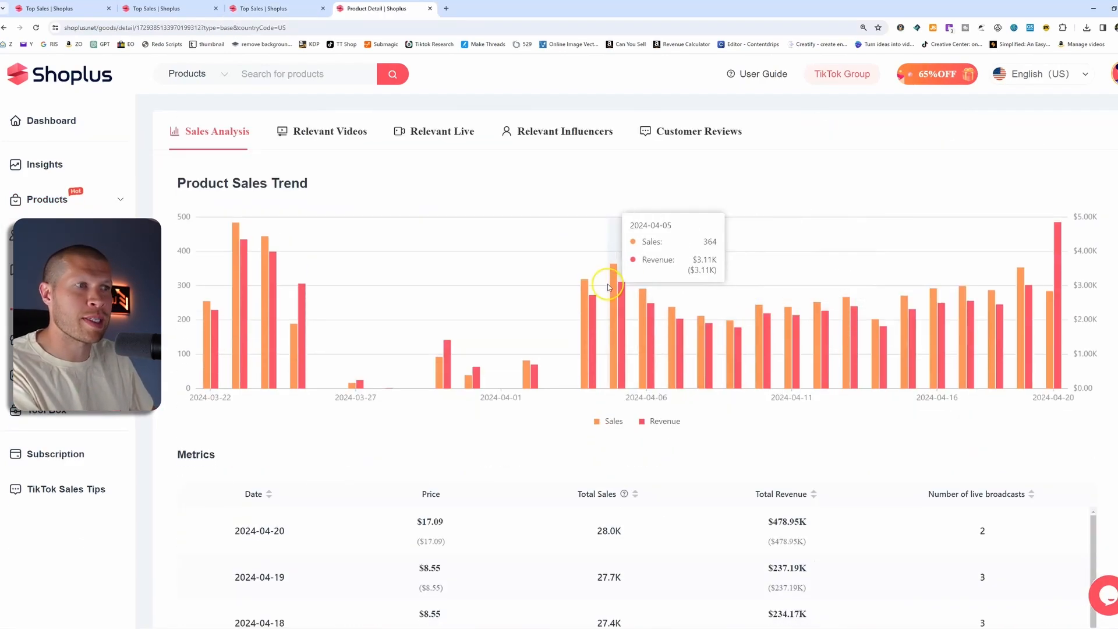
mouse_move(576, 382)
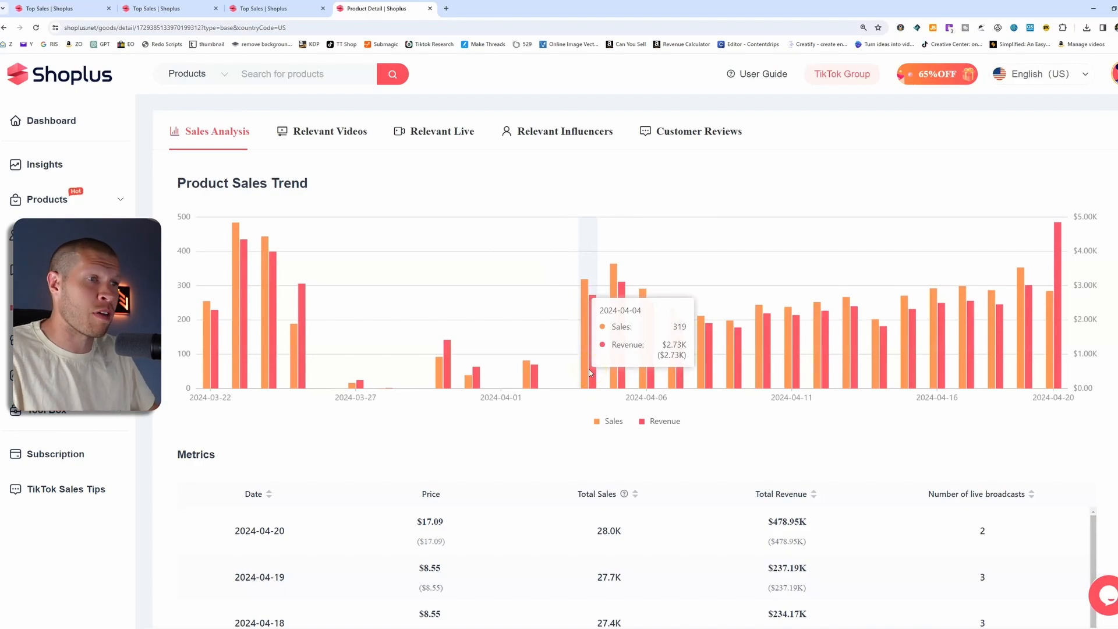
scroll(up, 3)
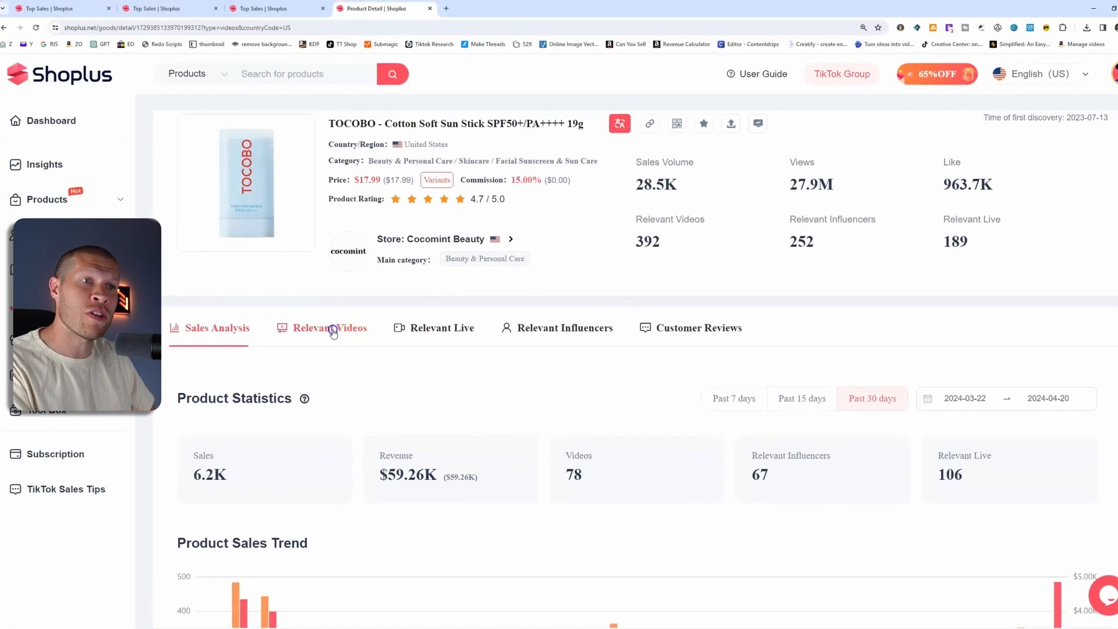
- Show the sun stick's Relevant Videos and open the top-ranked video by Denn
click(330, 327)
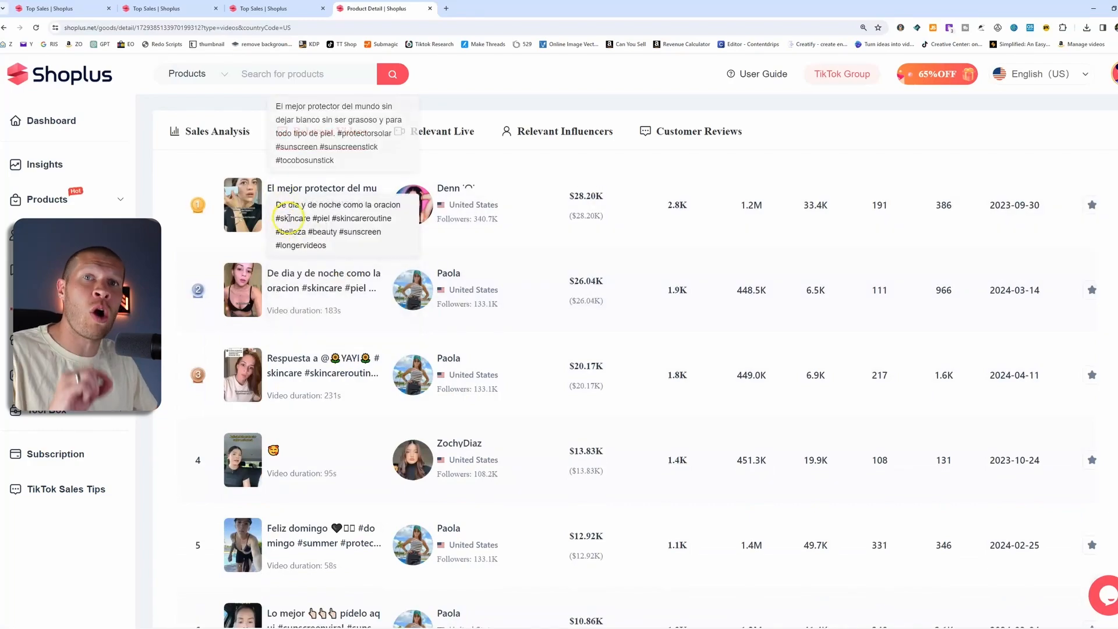
click(243, 205)
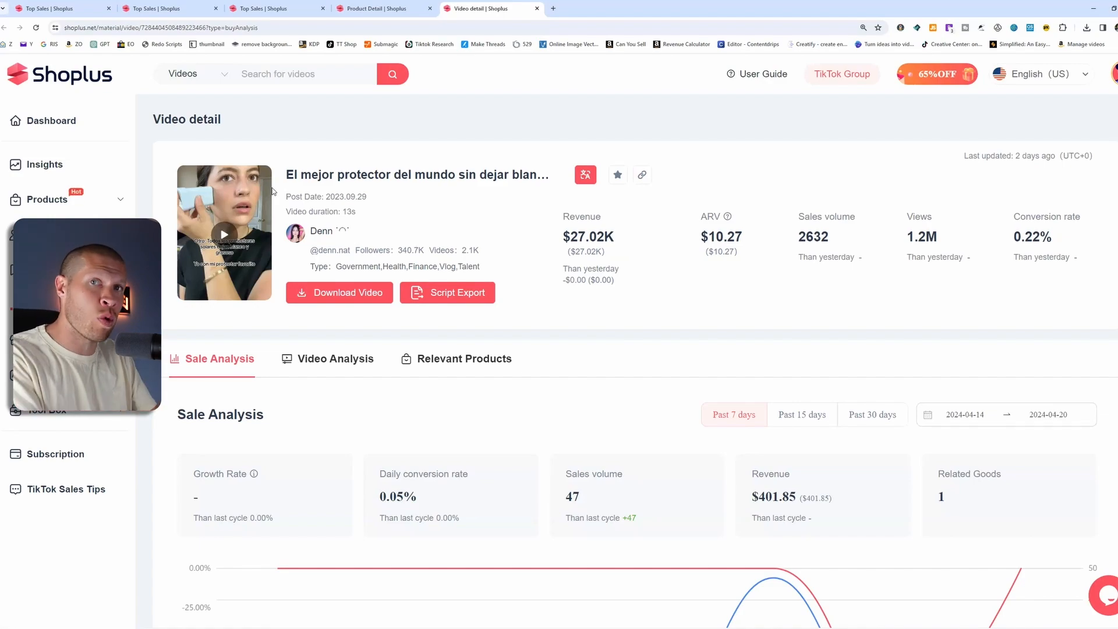
mouse_move(381, 284)
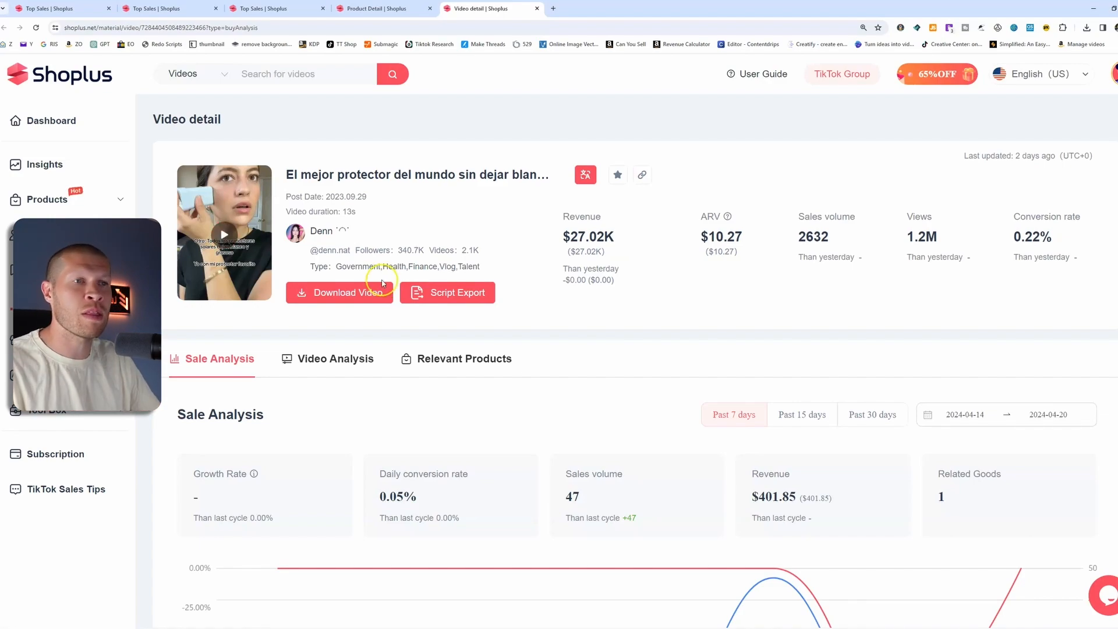